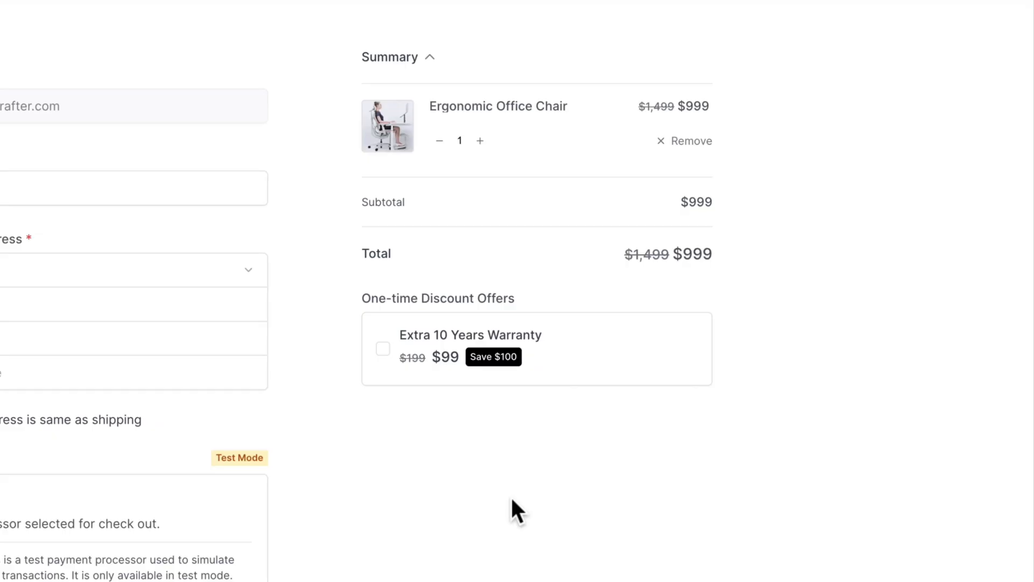
mouse_move(480, 437)
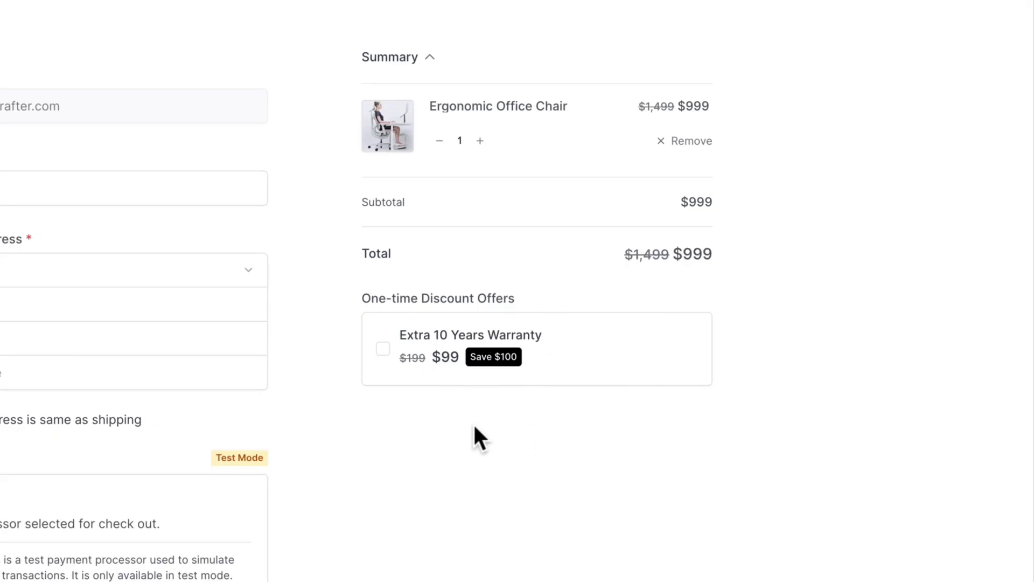
mouse_move(440, 415)
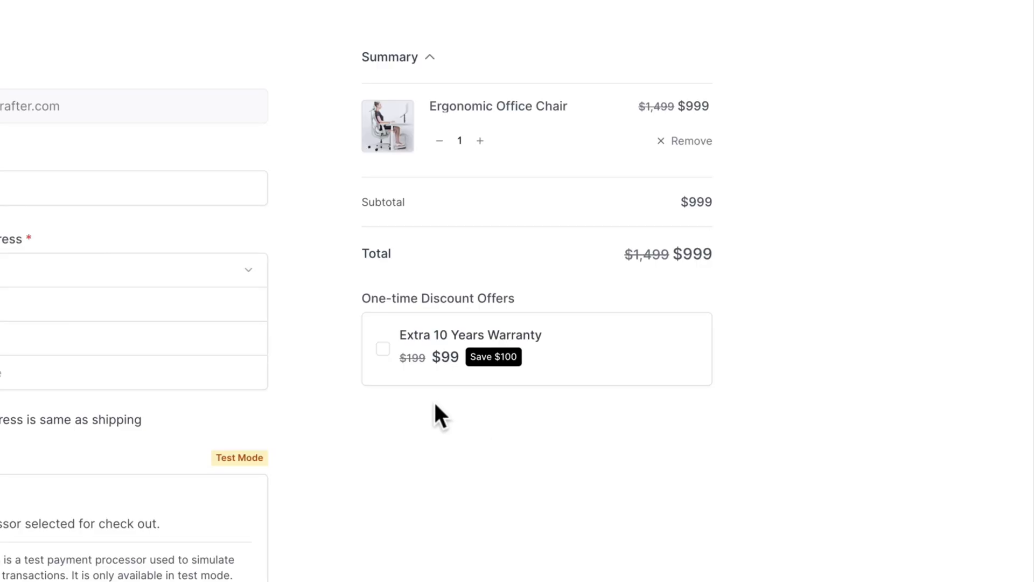
mouse_move(412, 379)
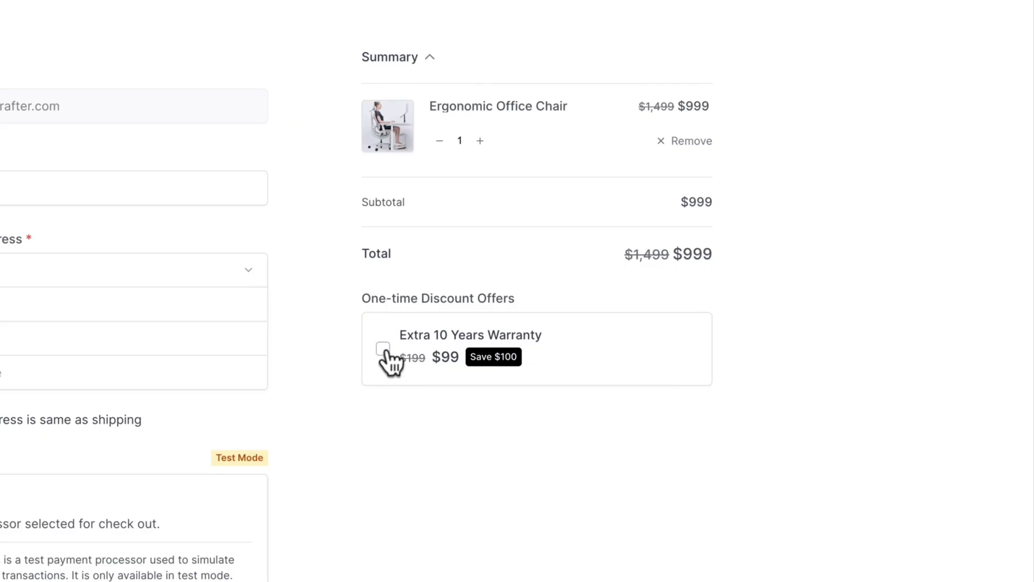
Step: Tick the Extra 10 Years Warranty checkout offer, bringing the total to $1,098
left_click(383, 348)
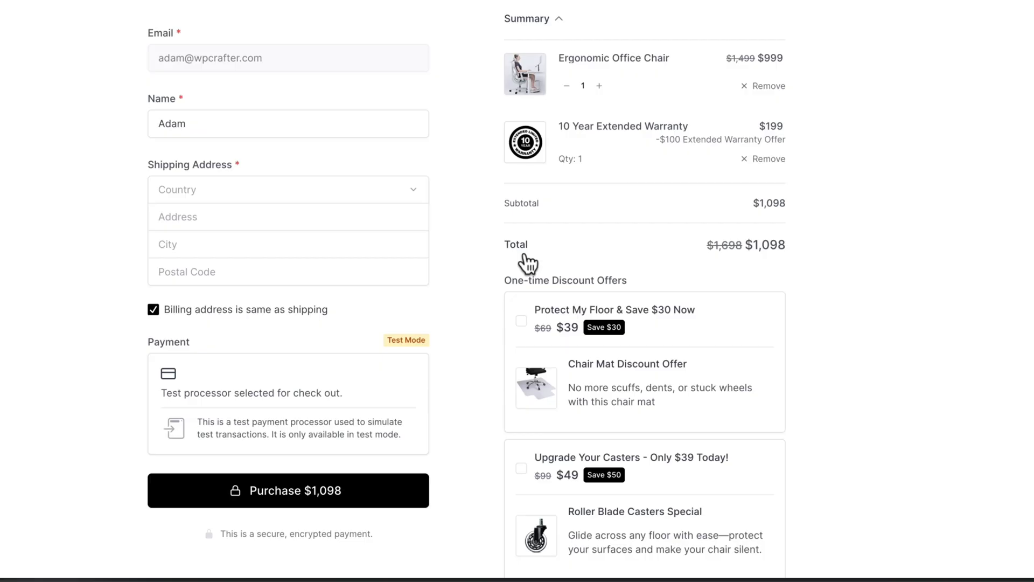
Step: Accept the 'Protect My Floor & Save $30 Now' Chair Mat offer lower on checkout
scroll("down", 3)
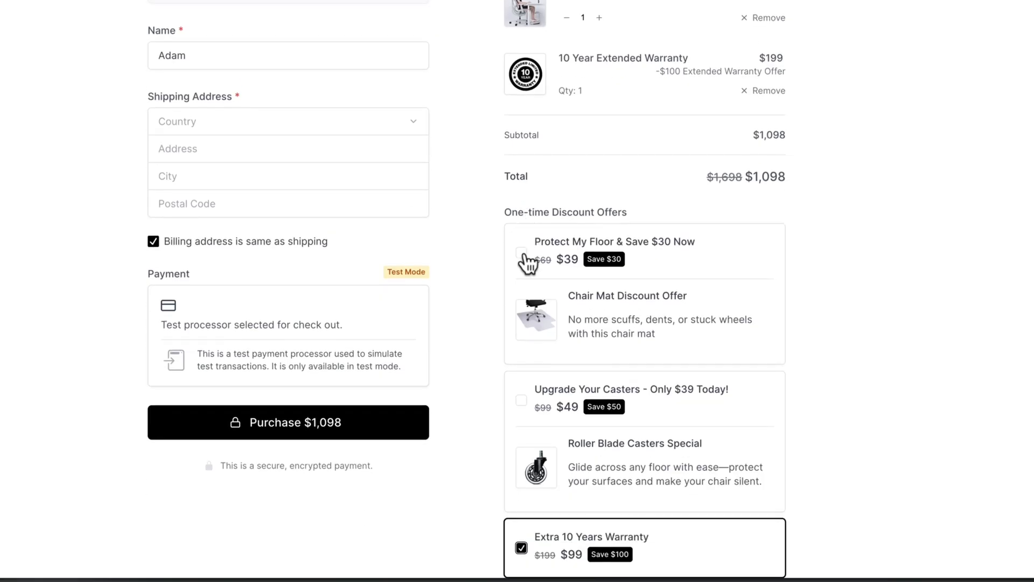
mouse_move(612, 315)
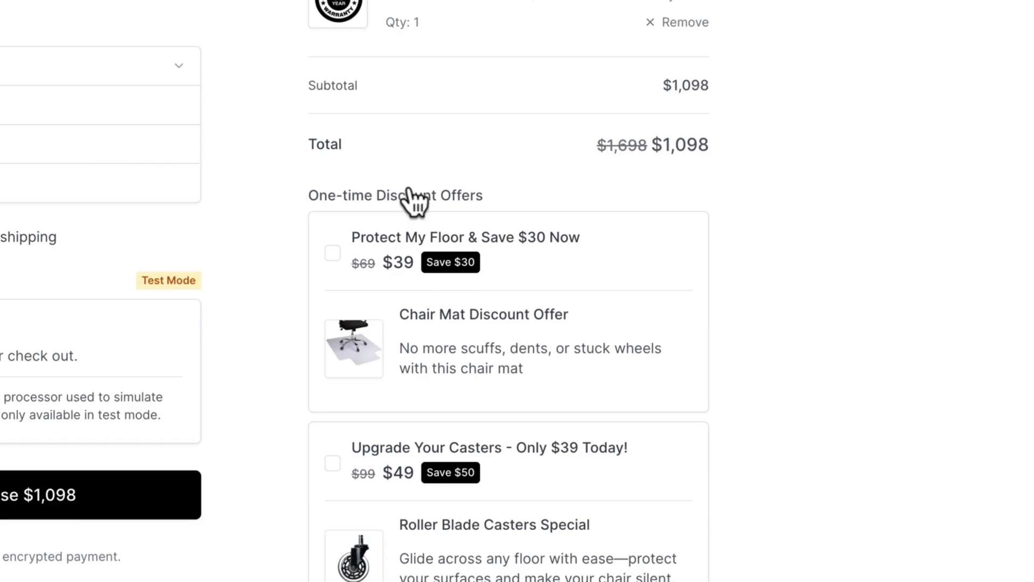
mouse_move(414, 201)
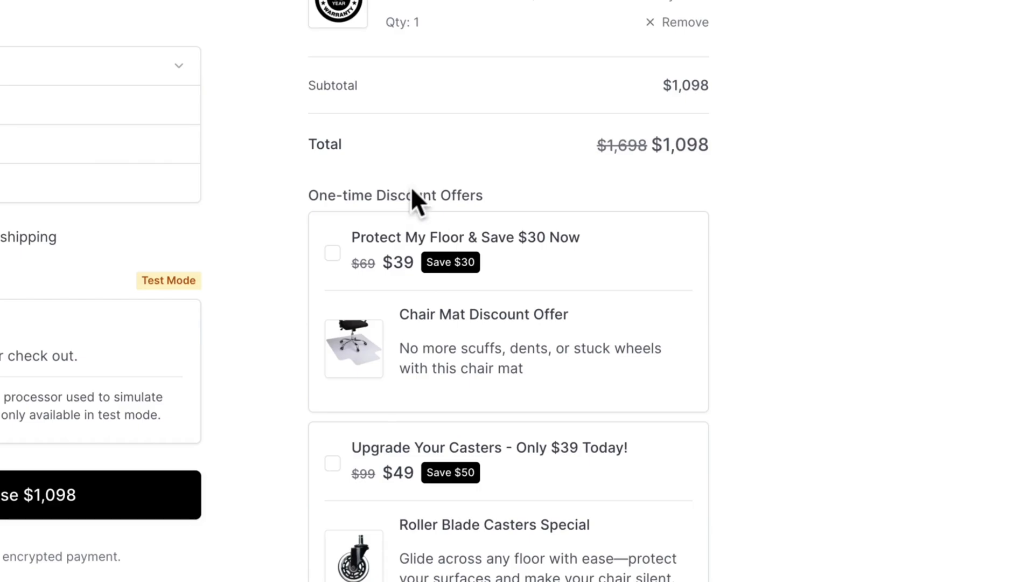
mouse_move(412, 254)
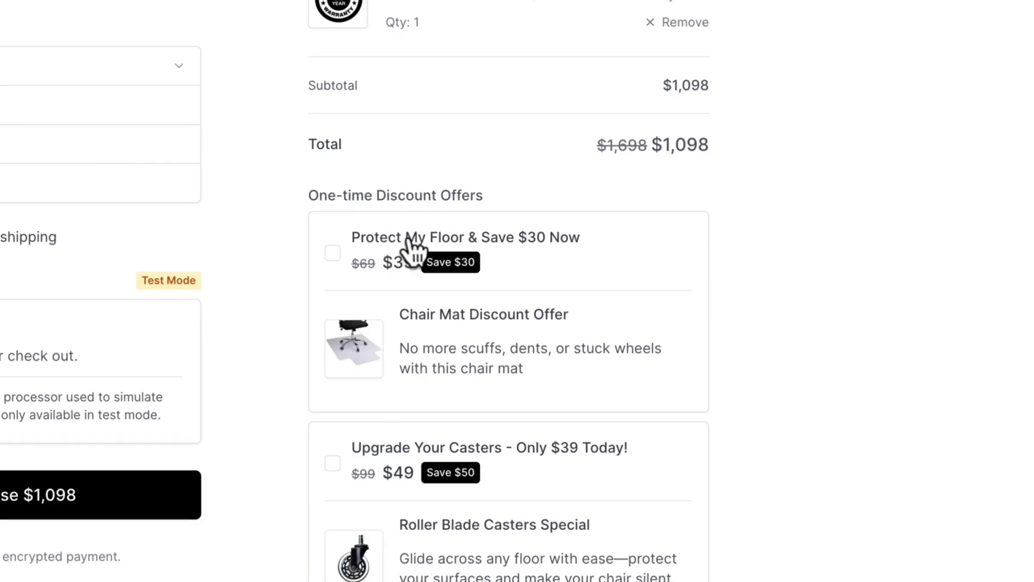
mouse_move(531, 264)
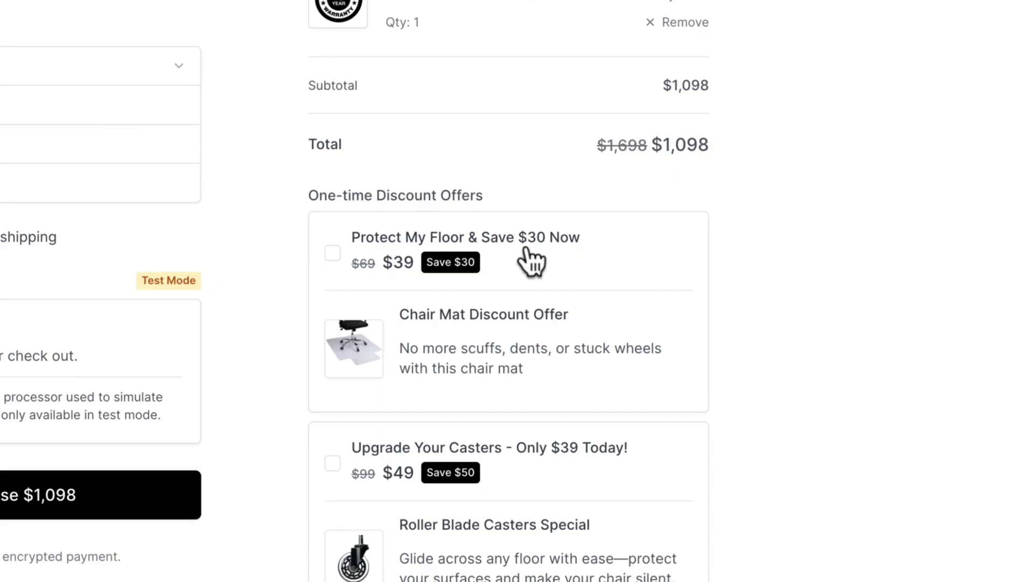
mouse_move(340, 267)
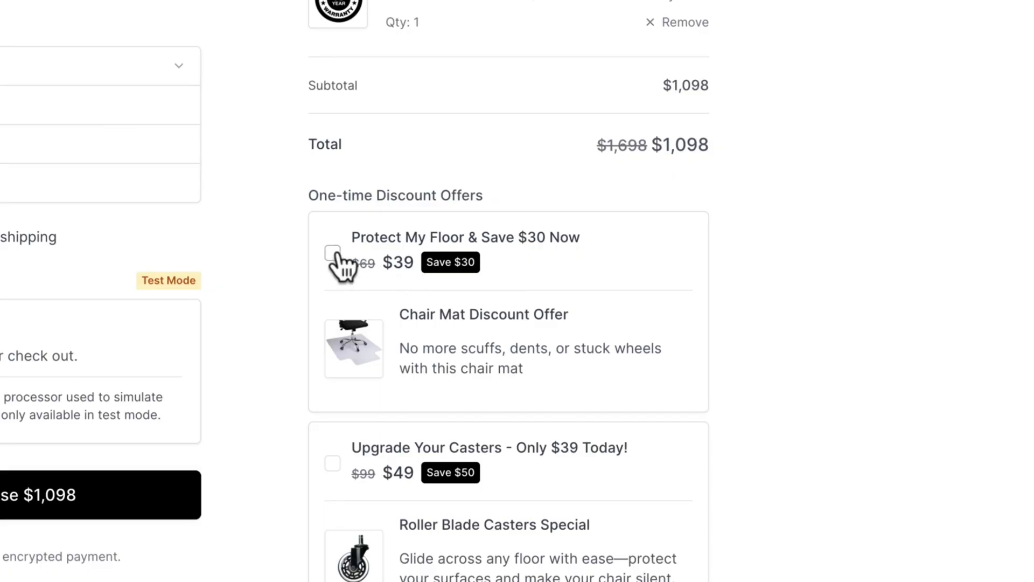
left_click(332, 253)
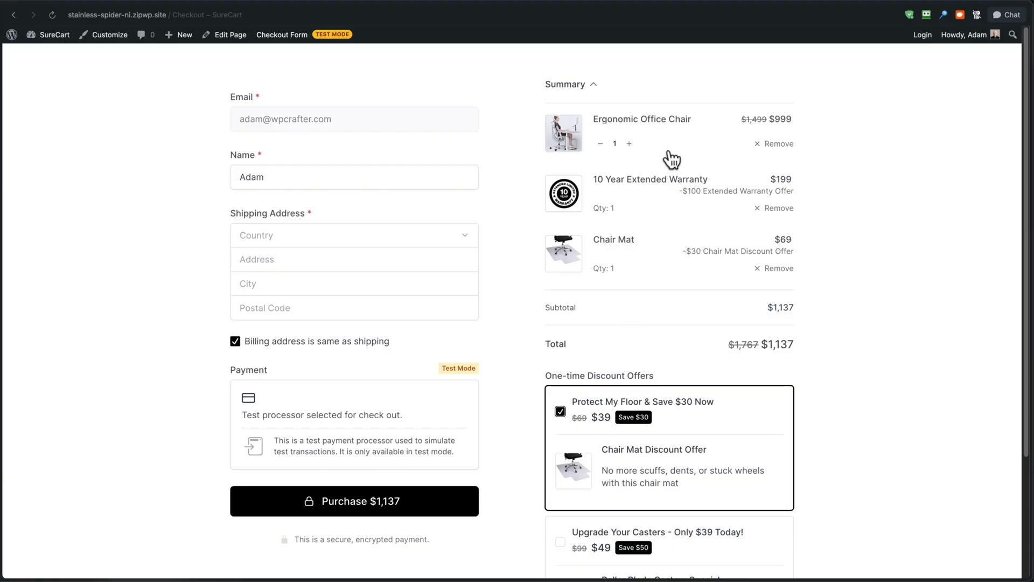
mouse_move(672, 155)
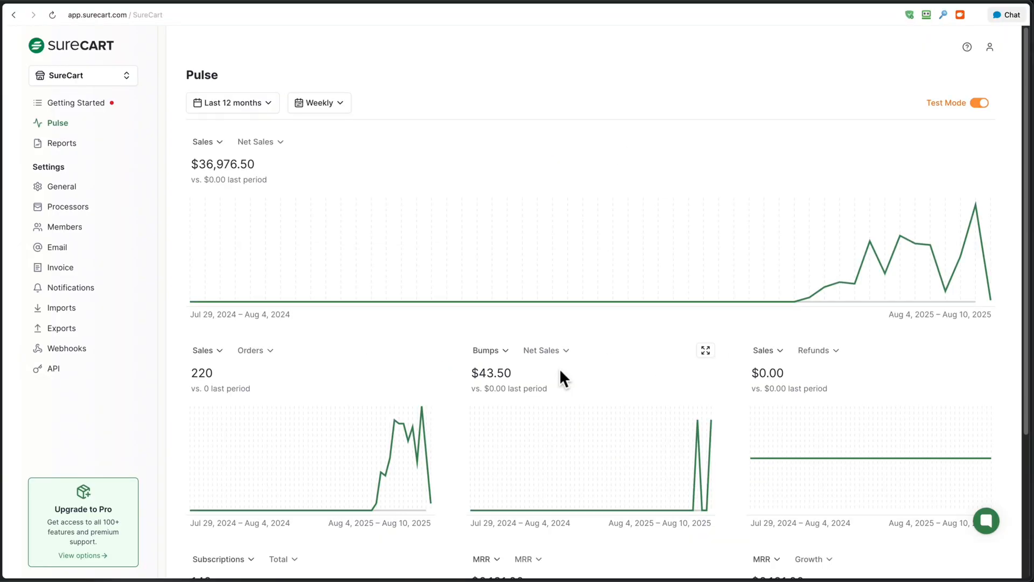
Step: Switch the Pulse Bumps card to Accepted, then Acceptance Rate, and open the Bumps report
scroll("down", 3)
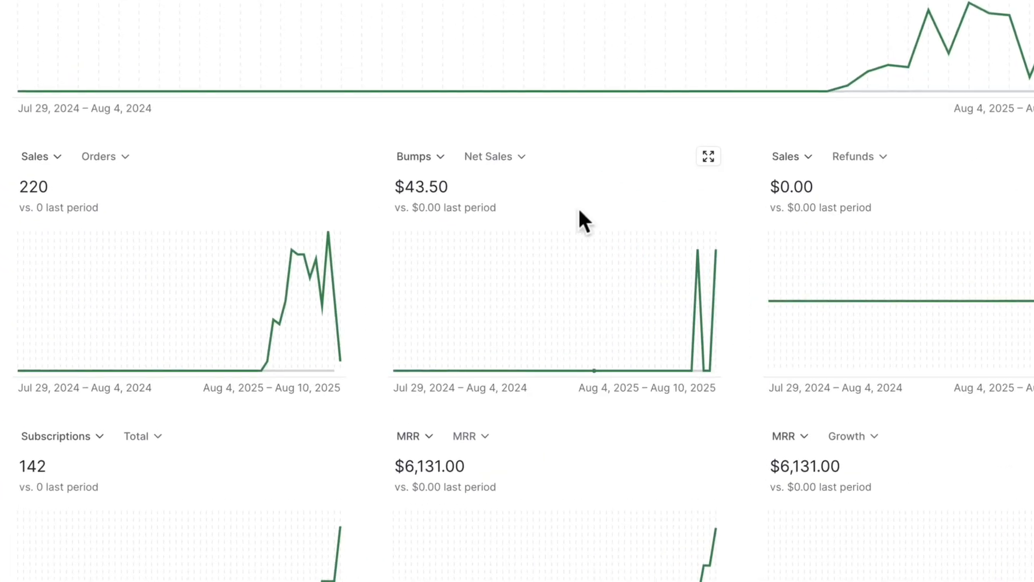
mouse_move(468, 197)
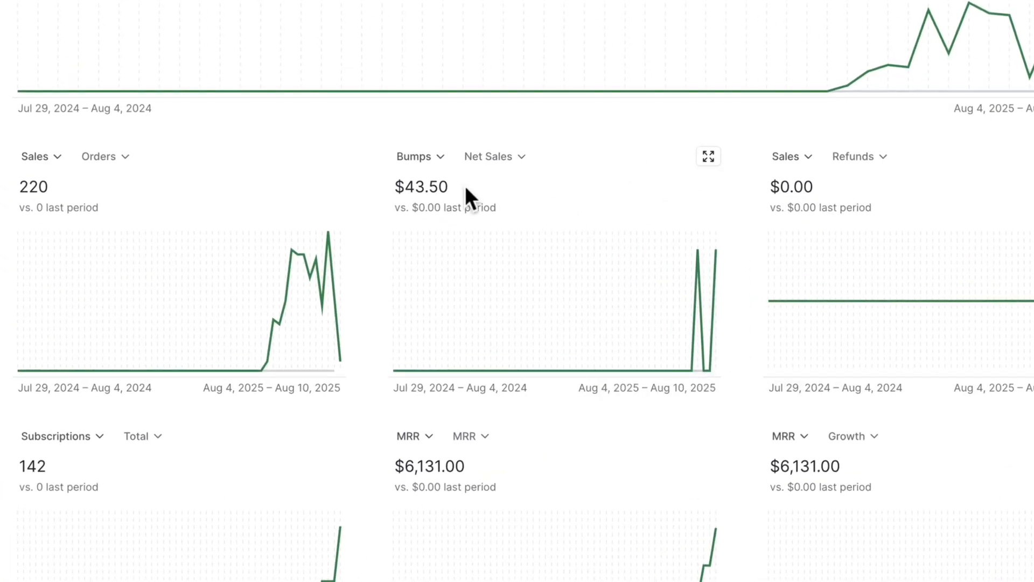
left_click(415, 156)
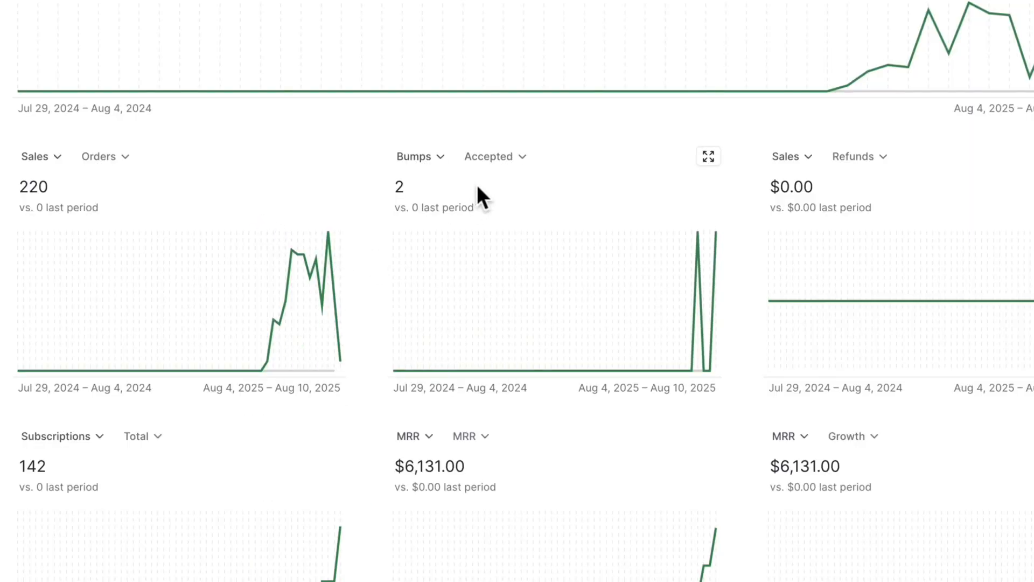
left_click(494, 156)
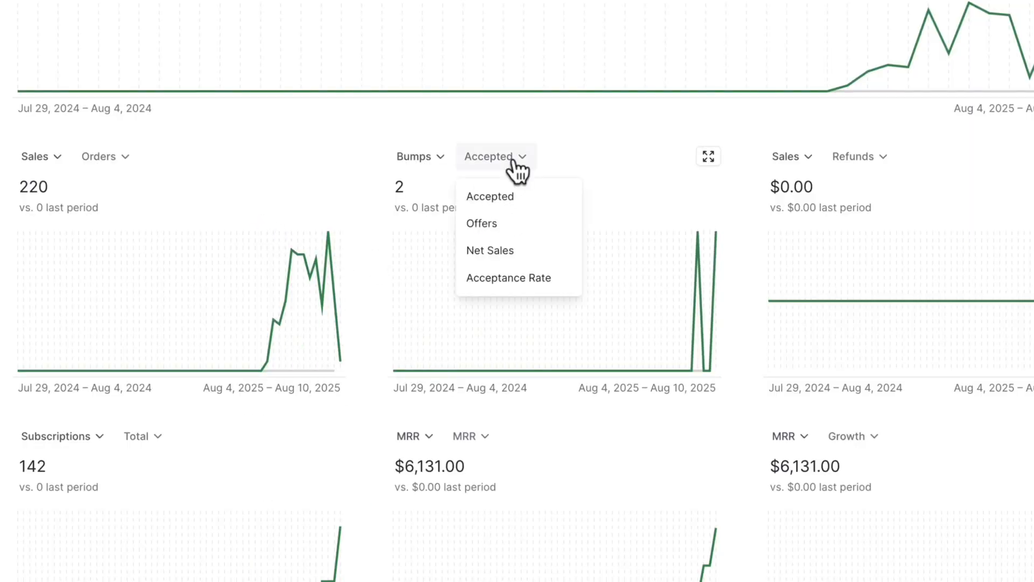
mouse_move(521, 232)
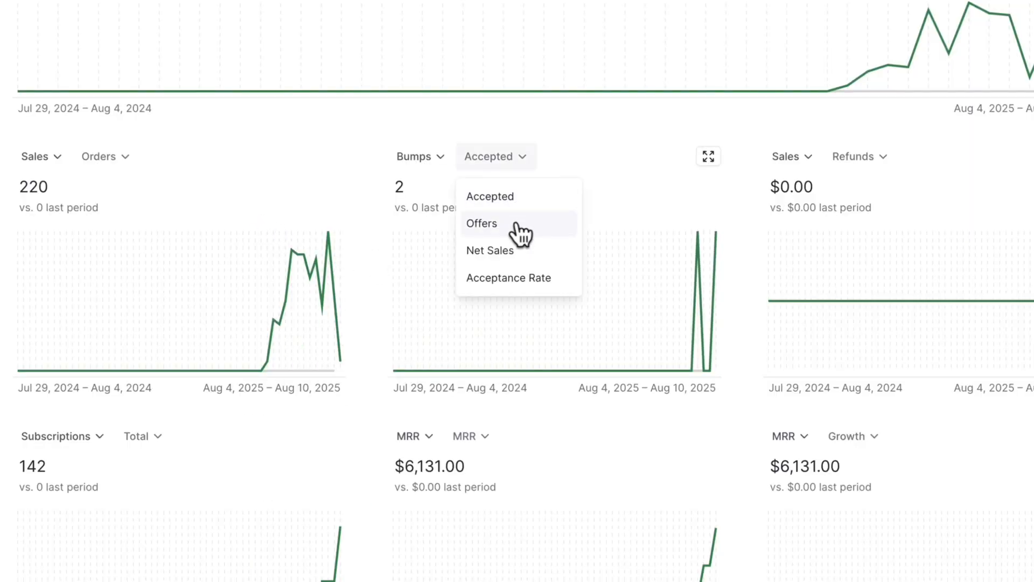
mouse_move(521, 277)
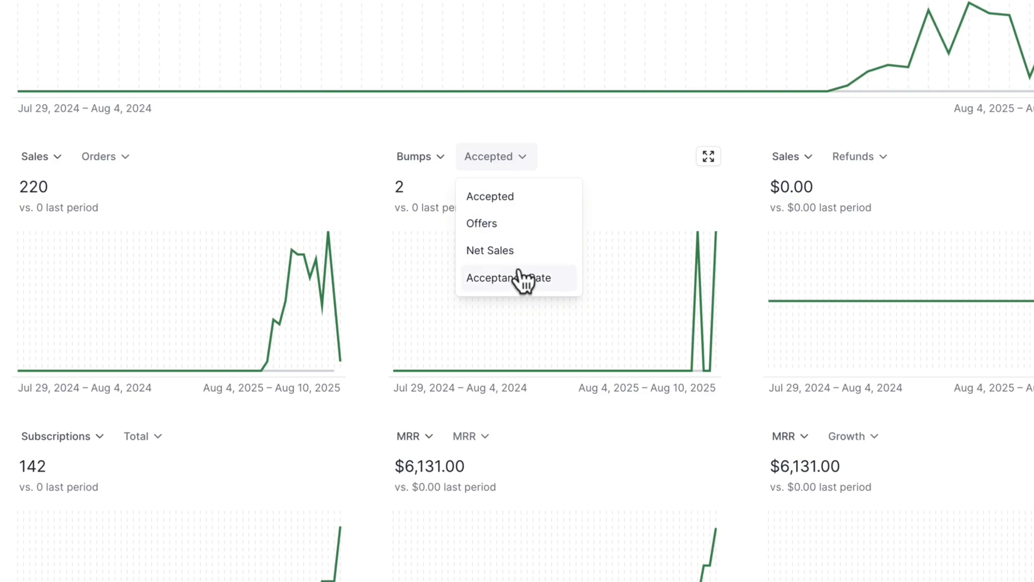
left_click(508, 276)
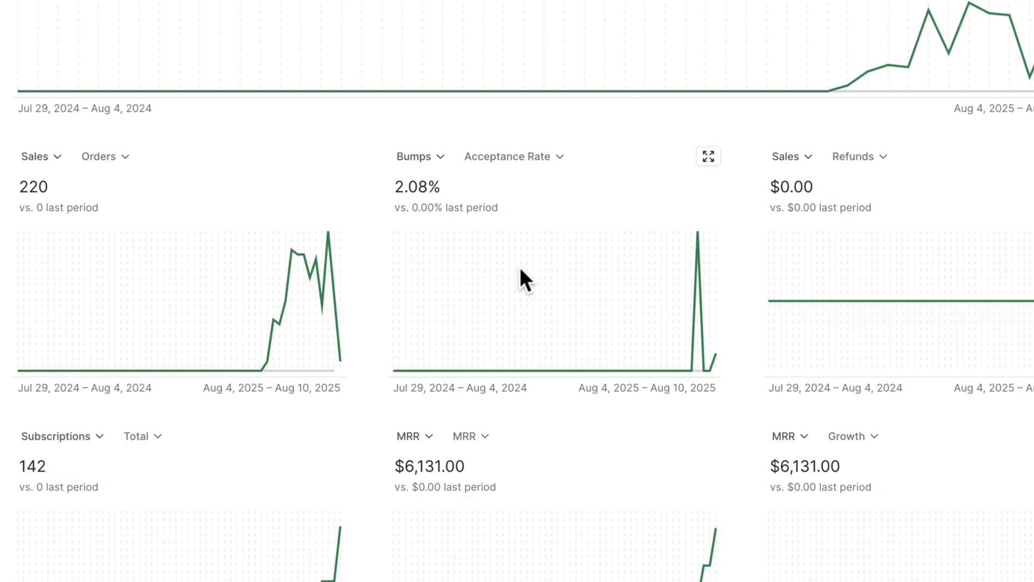
left_click(706, 157)
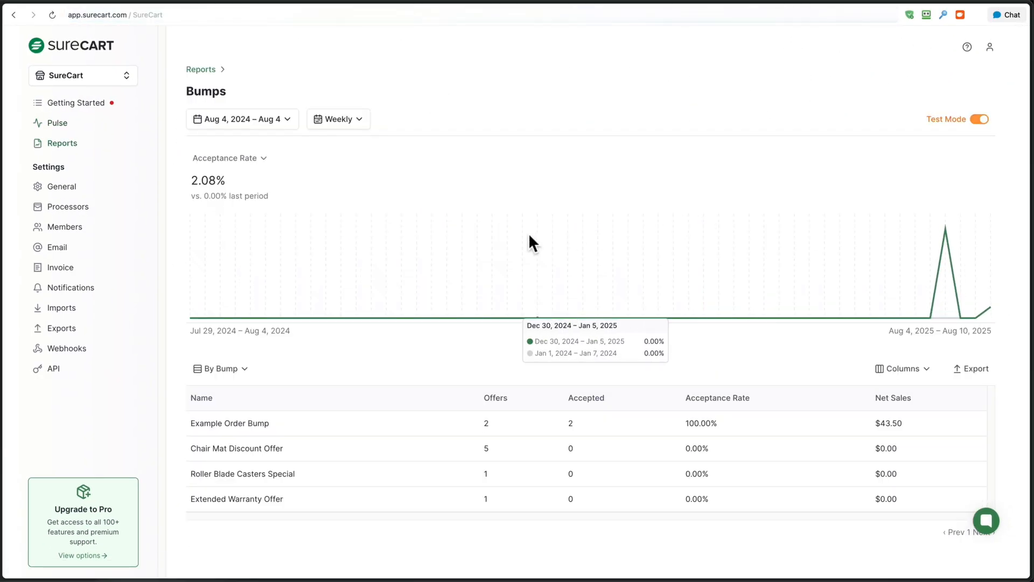
mouse_move(446, 355)
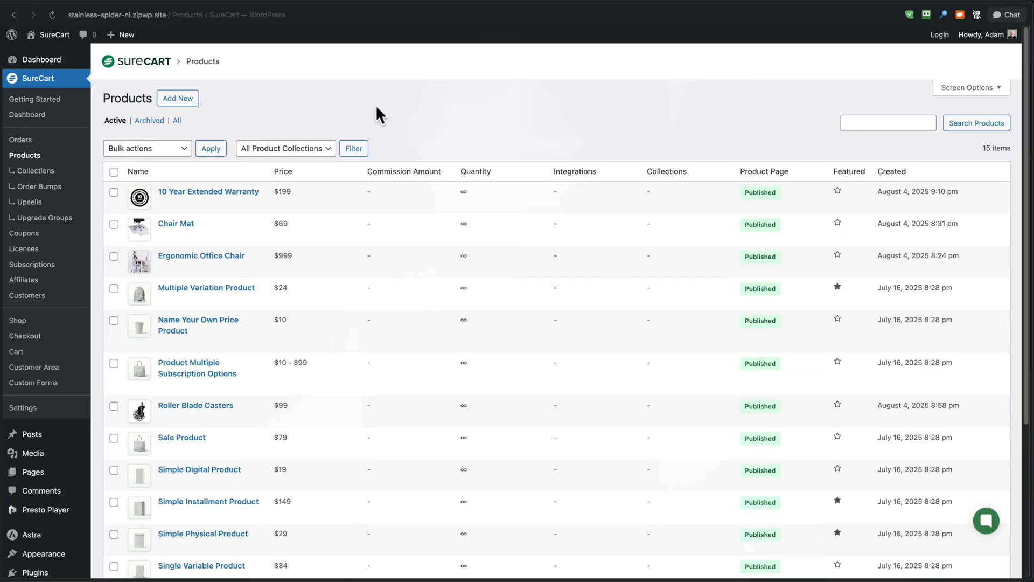
mouse_move(208, 191)
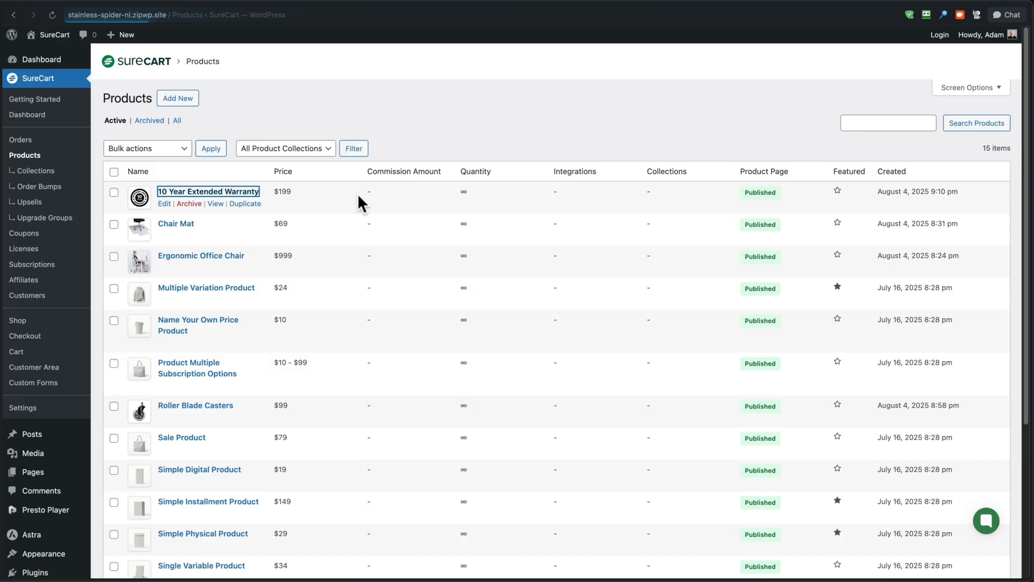
Step: Toggle the 10 Year Extended Warranty page to Draft and back to Published, then reach Order Bumps
left_click(208, 191)
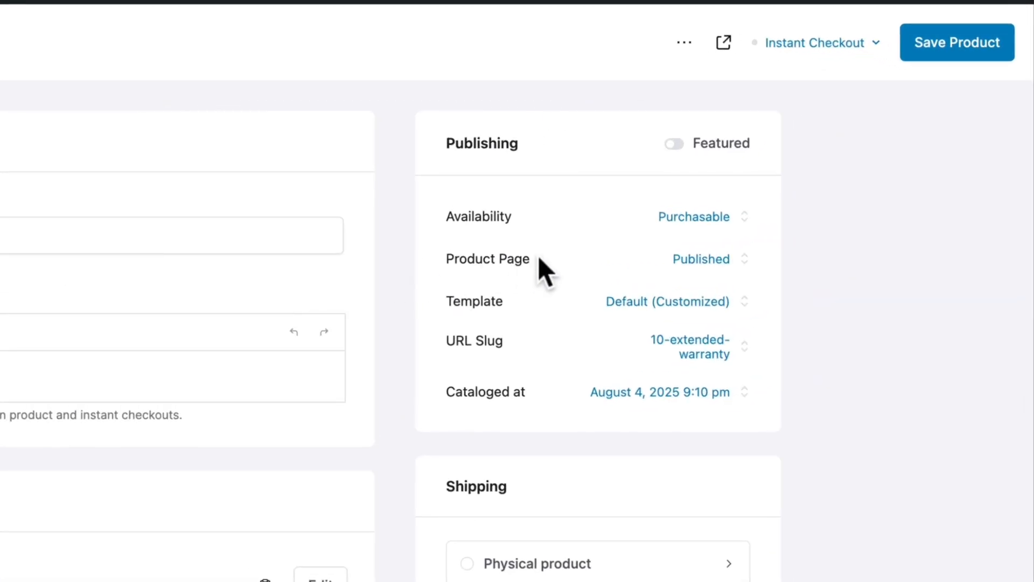
mouse_move(546, 201)
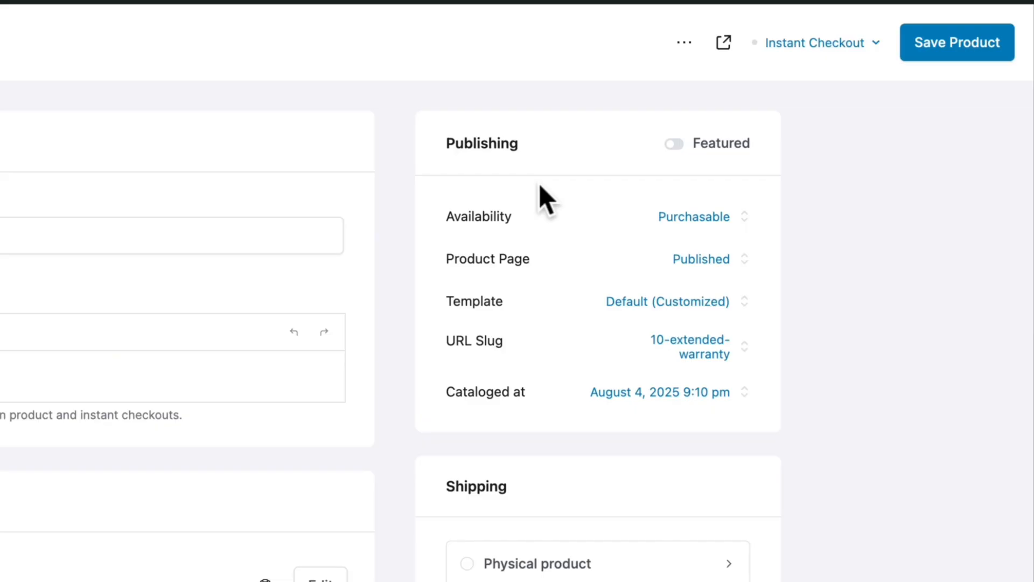
mouse_move(701, 258)
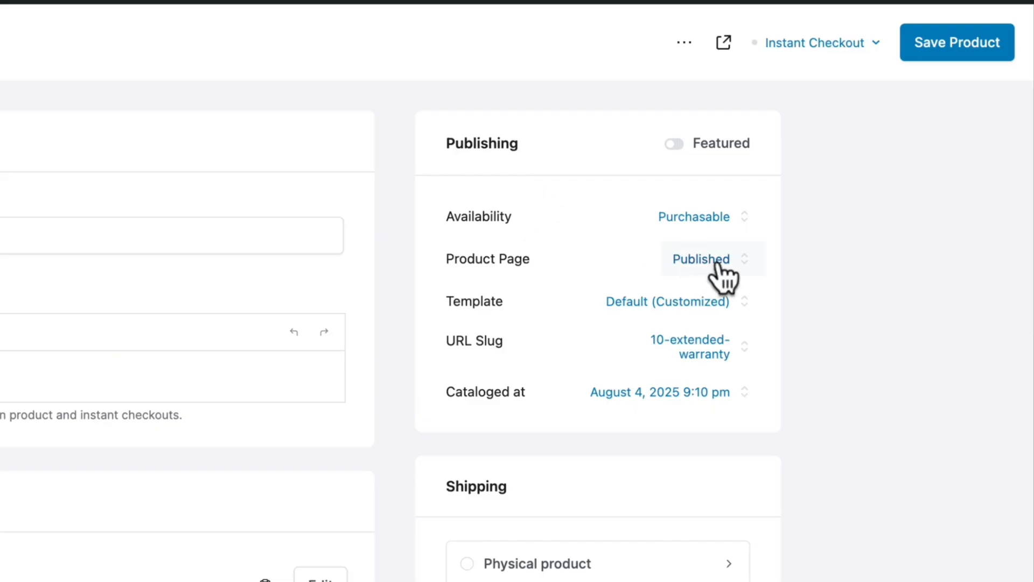
left_click(701, 258)
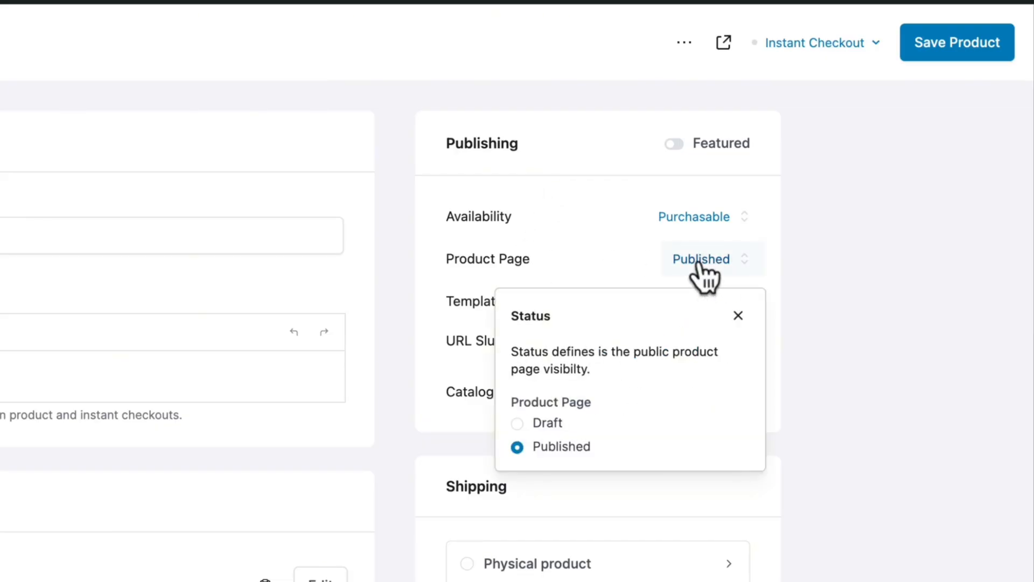
mouse_move(607, 429)
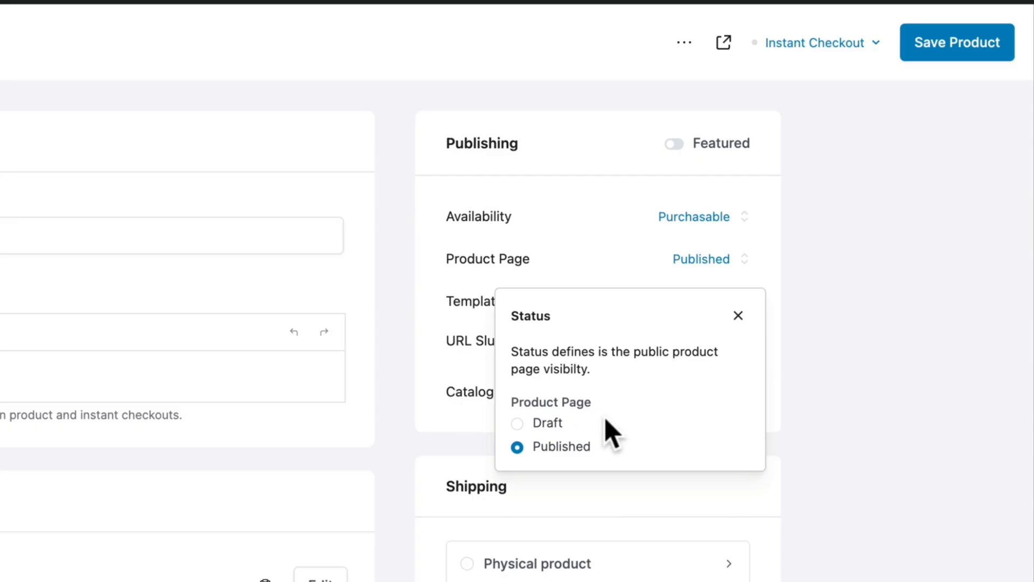
mouse_move(541, 435)
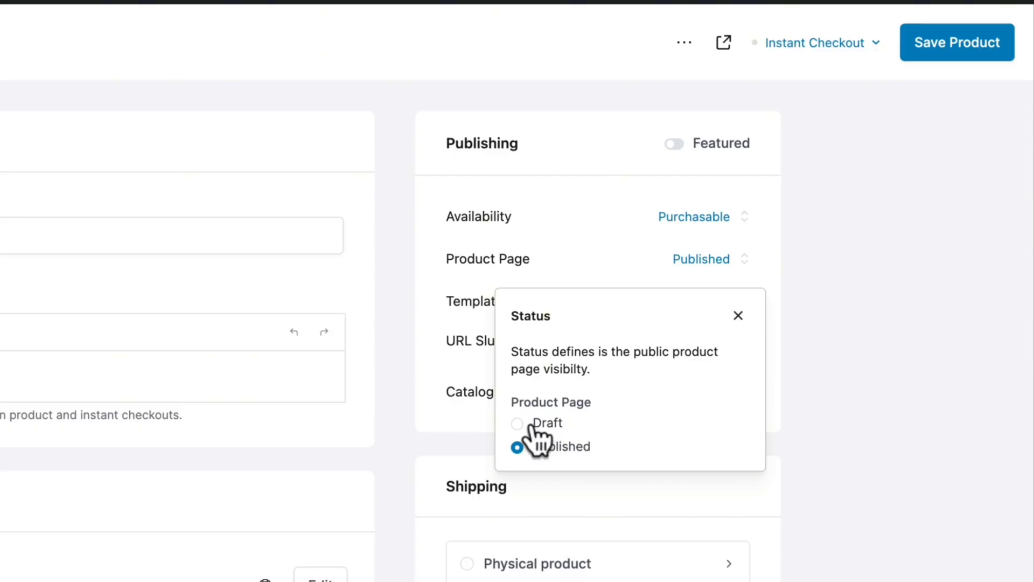
left_click(517, 423)
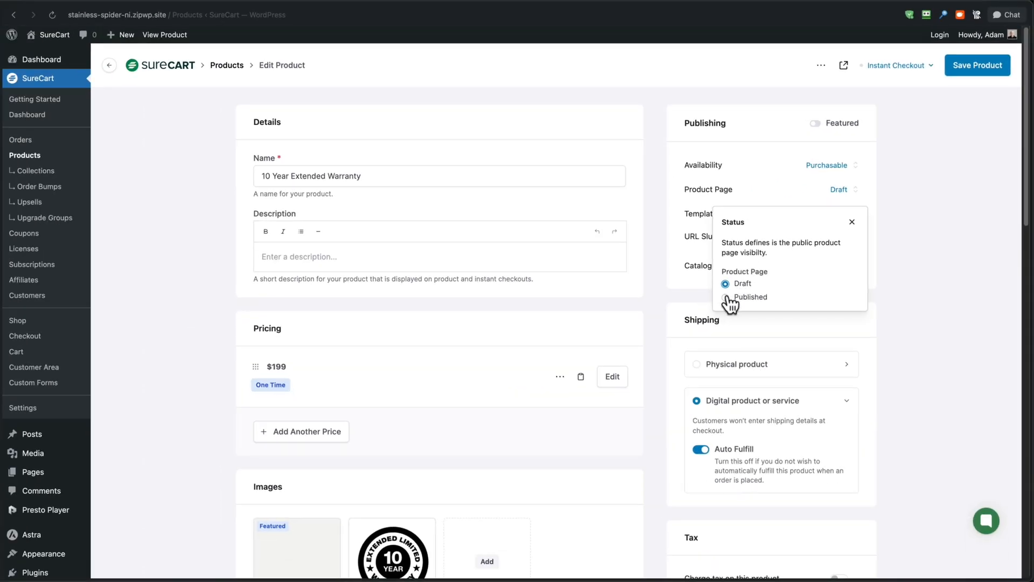
left_click(750, 297)
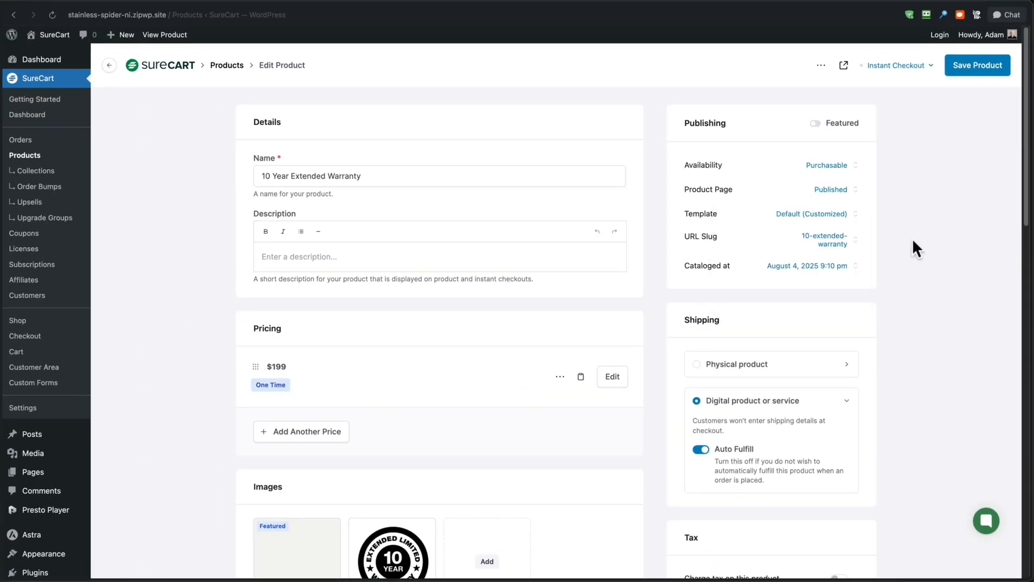
left_click(226, 64)
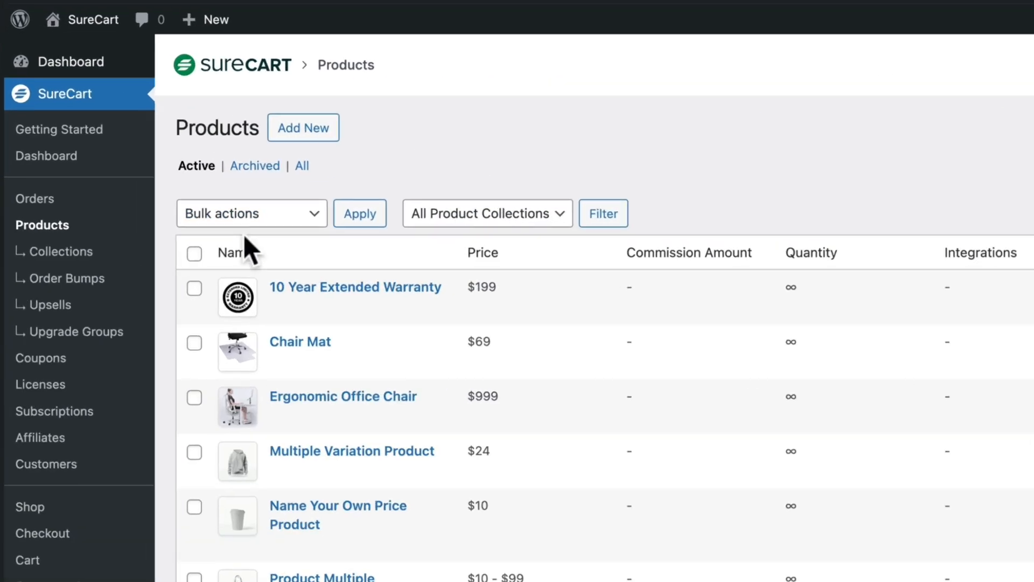
left_click(66, 278)
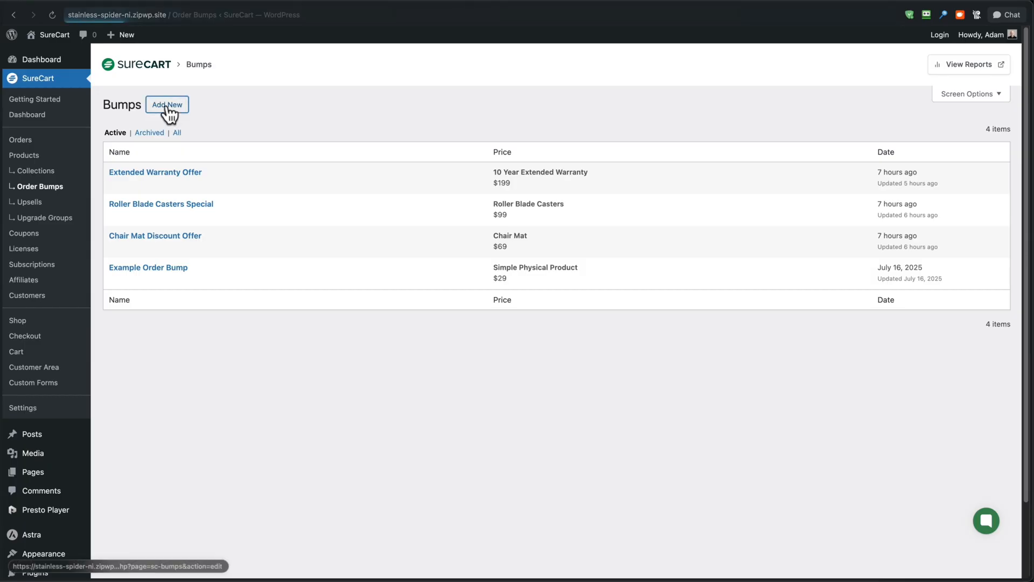
Step: Create an order bump named '10 Year Extended Warranty' using the $199.00 warranty price
left_click(167, 104)
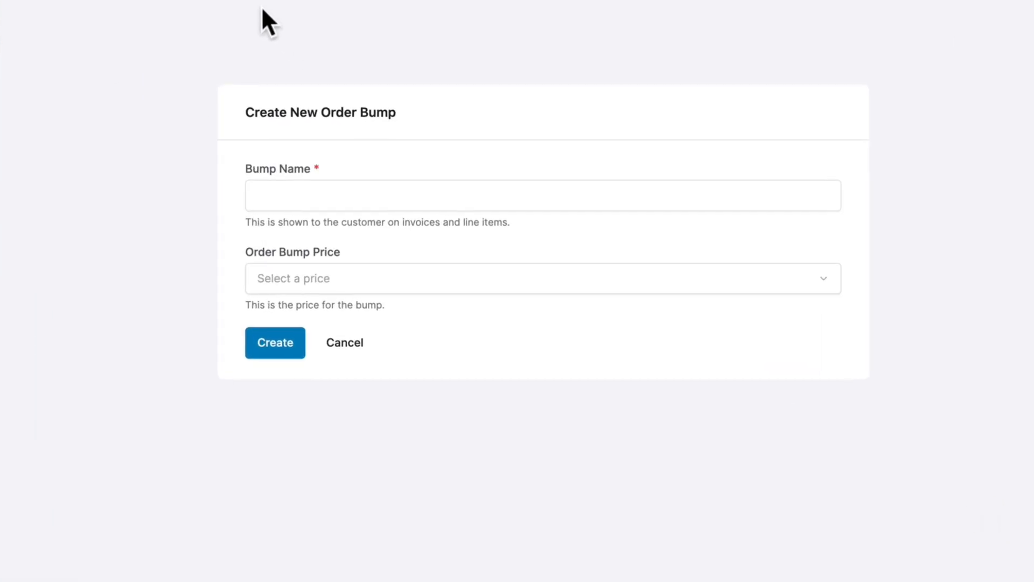
type("10 Year Extended Warranty")
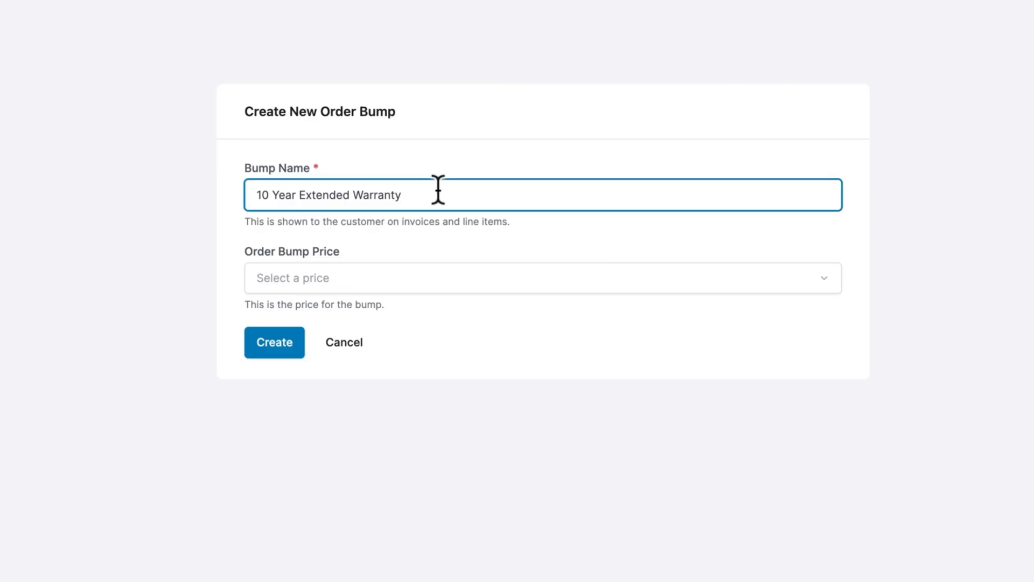
mouse_move(410, 296)
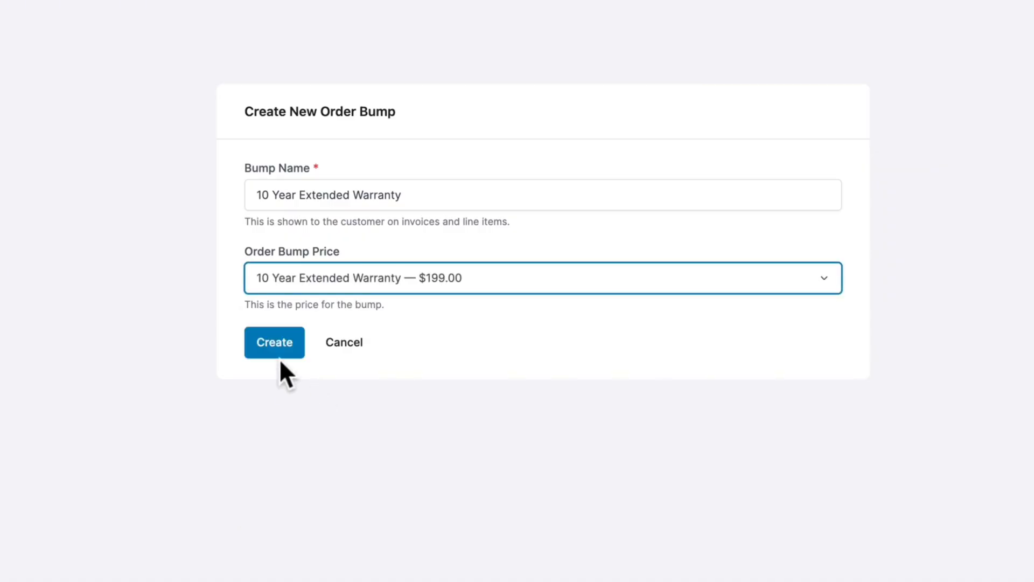
left_click(273, 341)
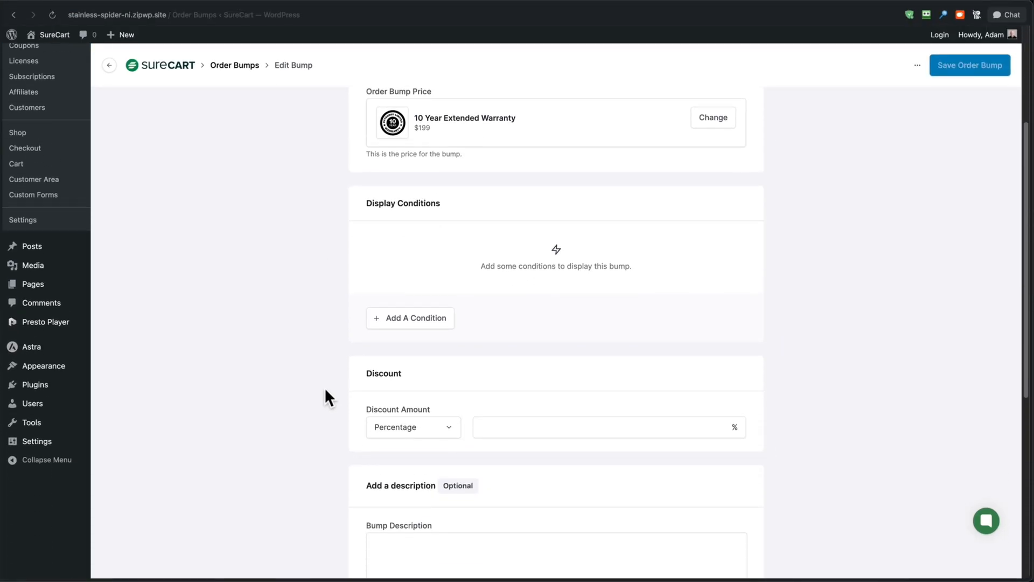
mouse_move(338, 357)
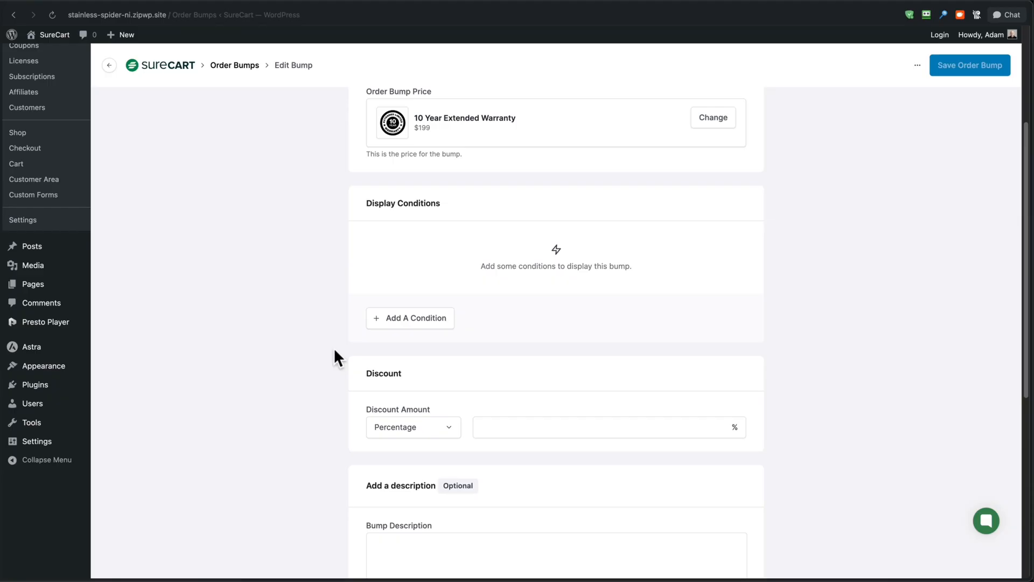
mouse_move(404, 331)
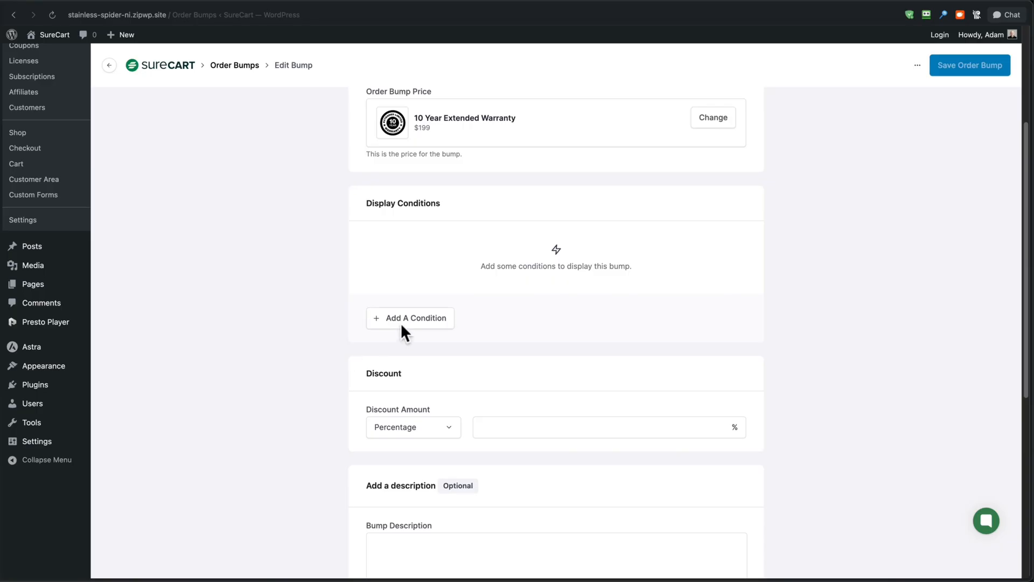
Step: Add a Product Price condition matching the Ergonomic Office Chair — $999.00 price
left_click(410, 317)
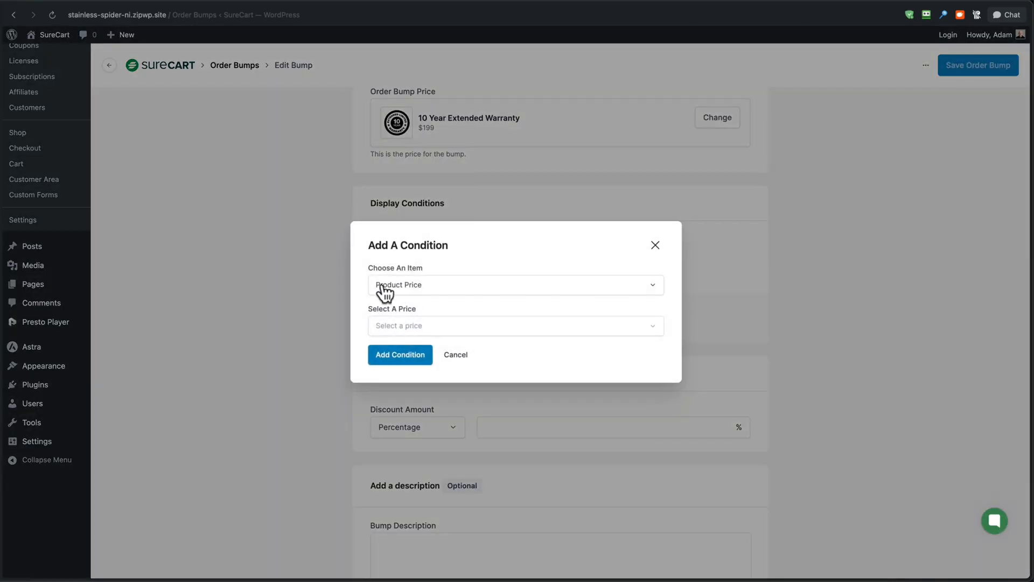
left_click(514, 285)
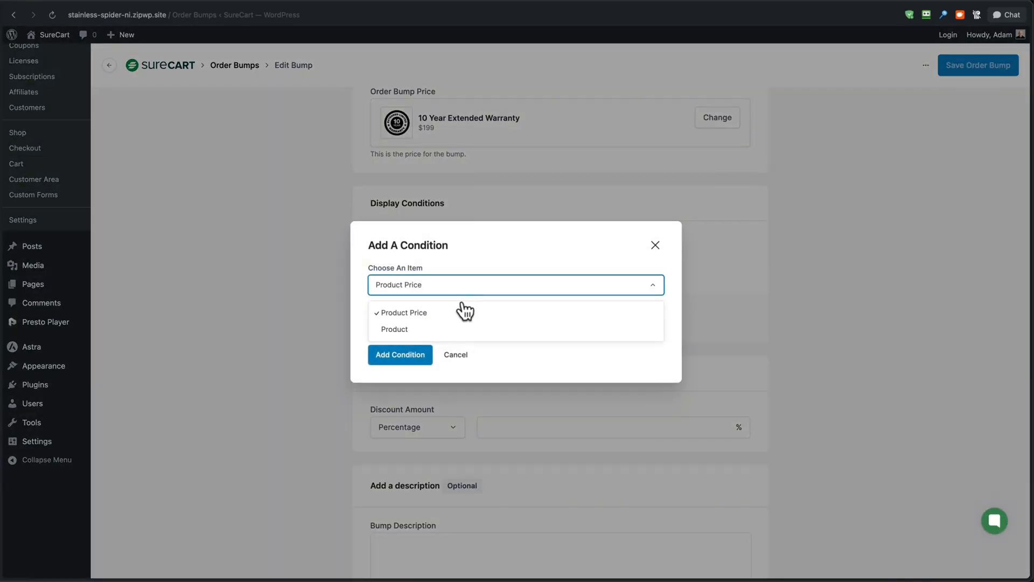
left_click(405, 312)
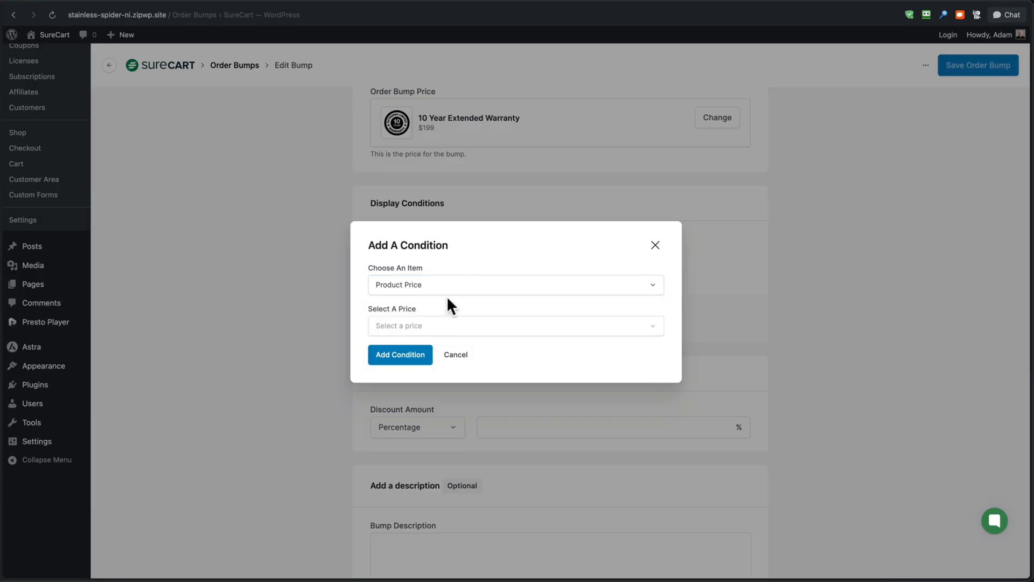
left_click(514, 325)
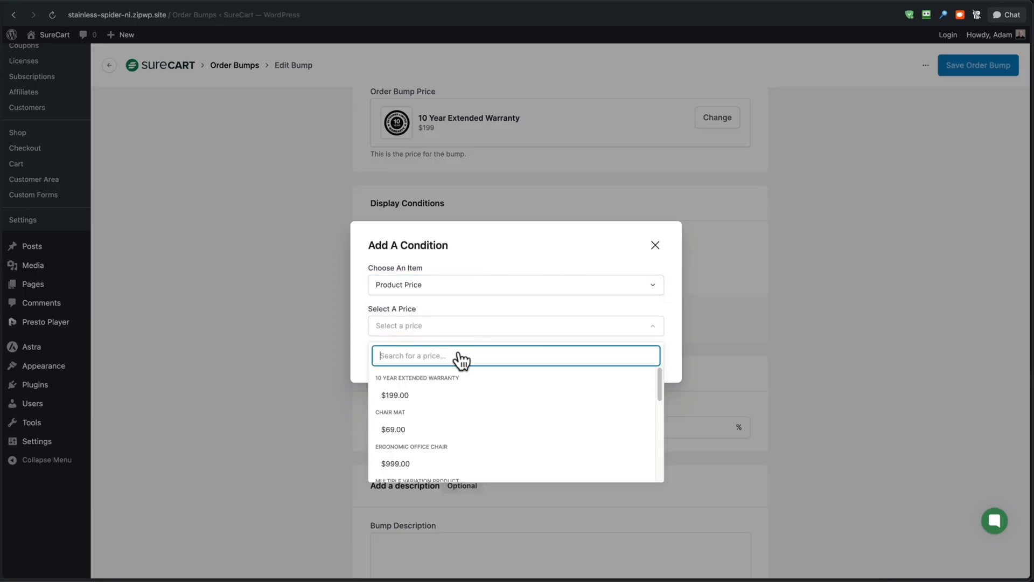
mouse_move(481, 394)
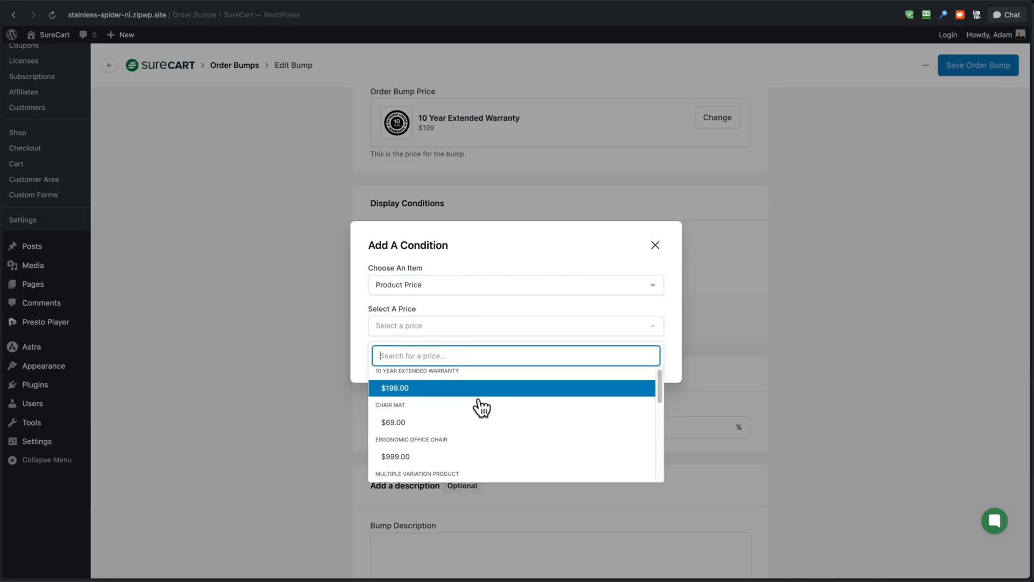
scroll("down", 3)
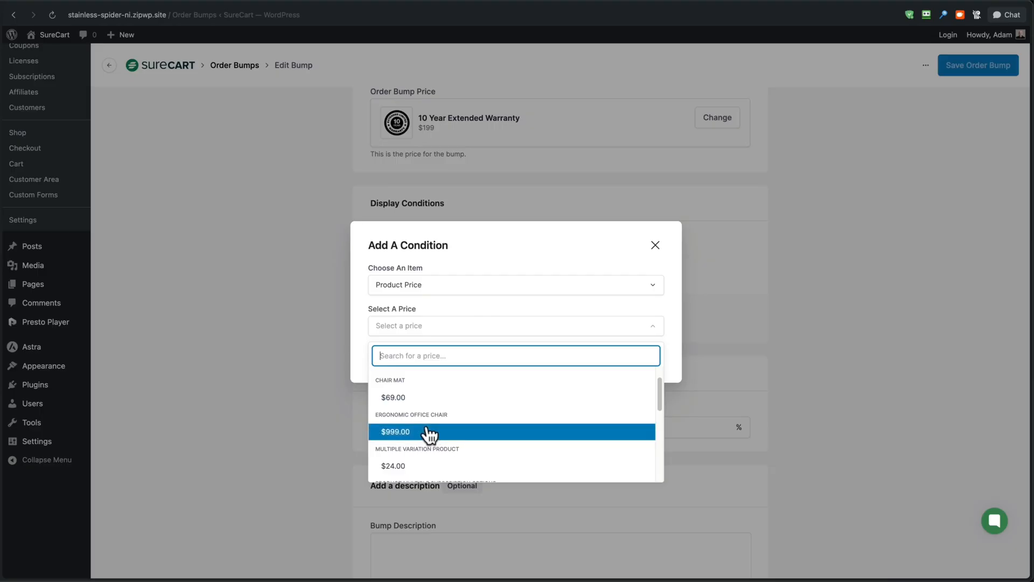
left_click(396, 432)
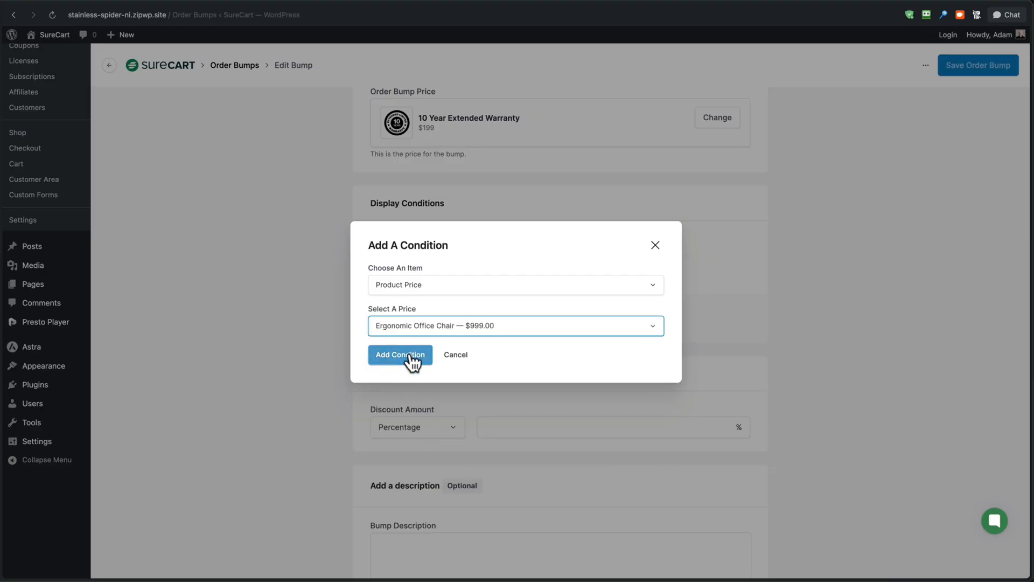
left_click(400, 355)
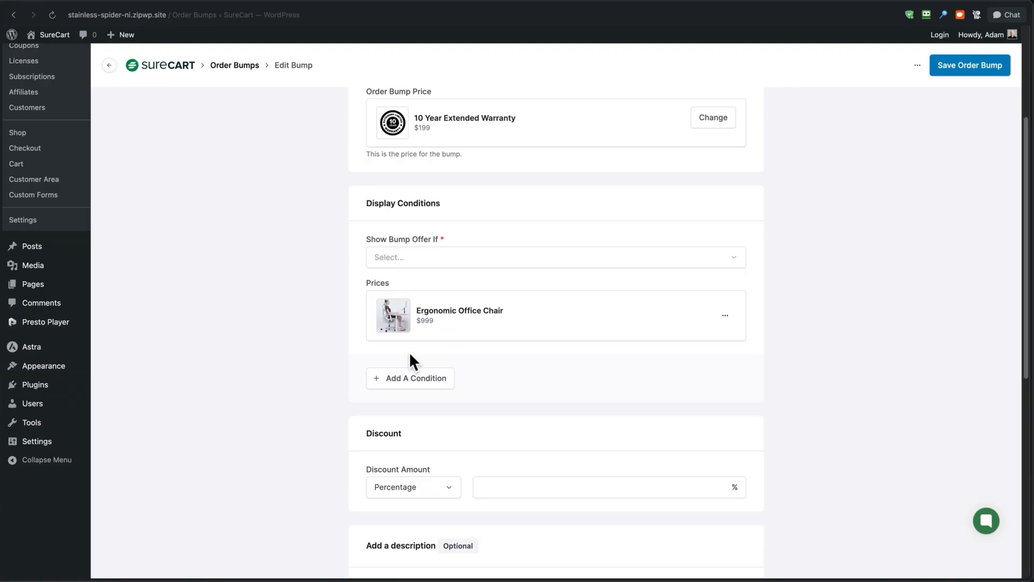
mouse_move(400, 257)
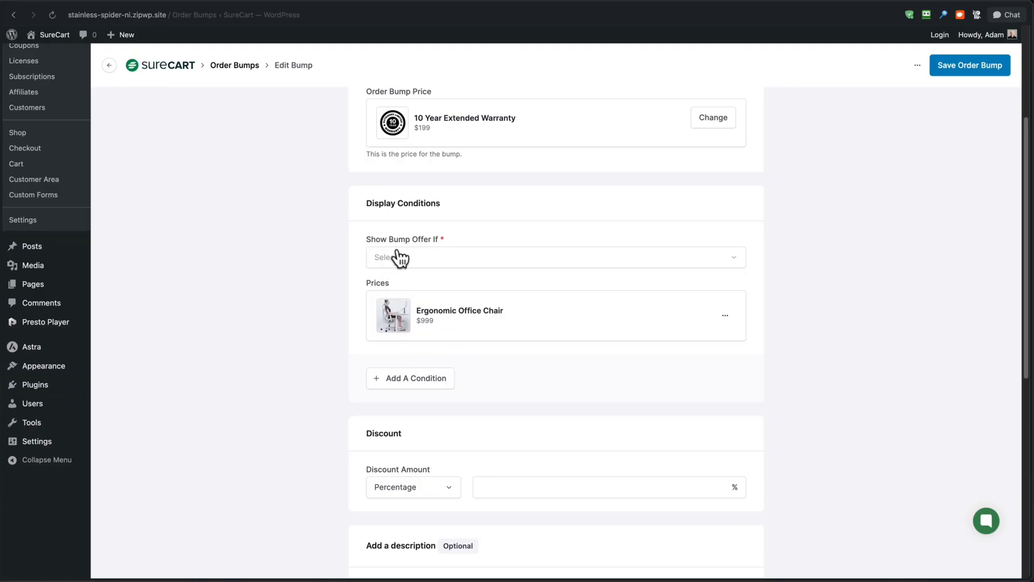
mouse_move(470, 272)
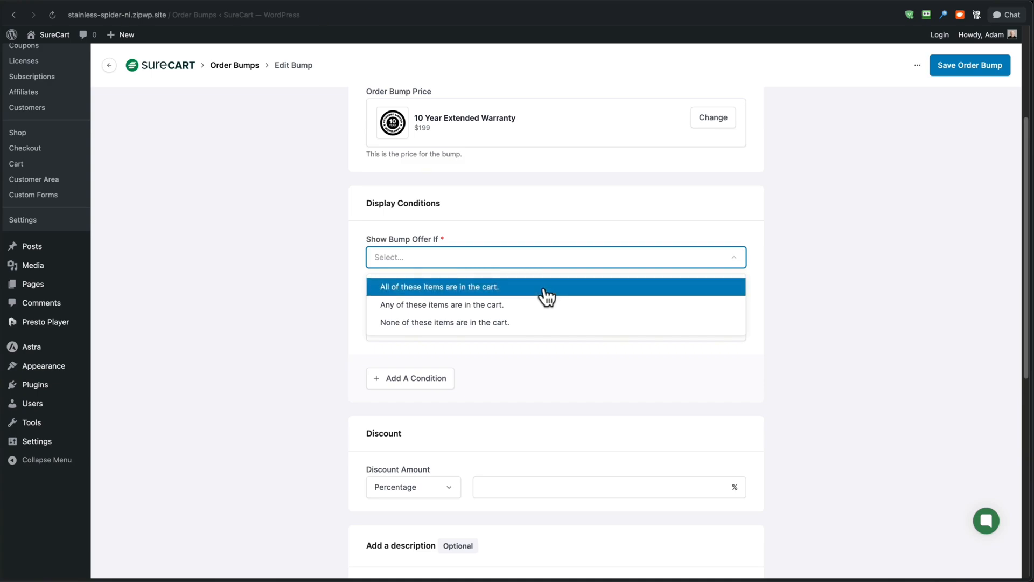
mouse_move(548, 309)
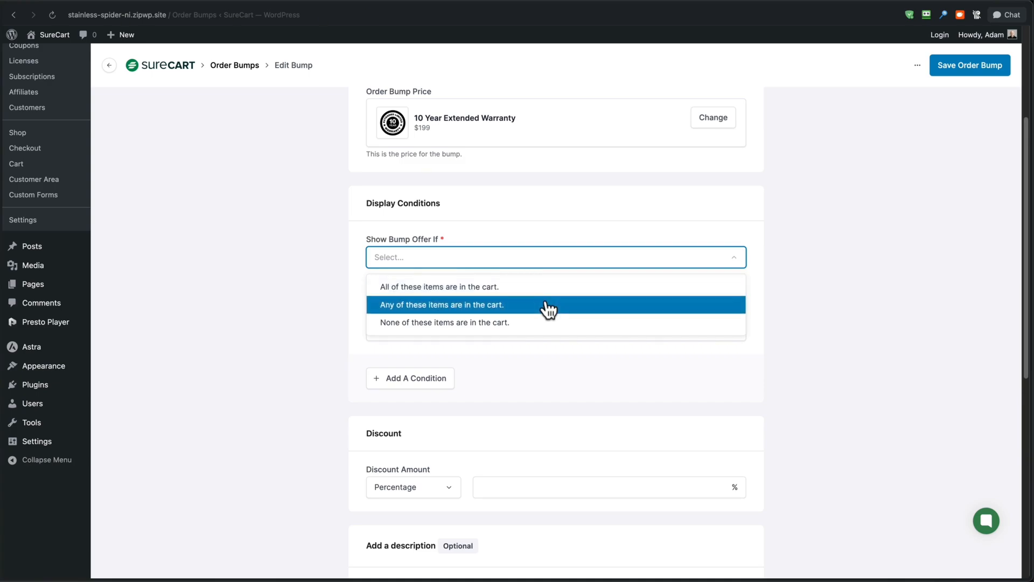
mouse_move(550, 328)
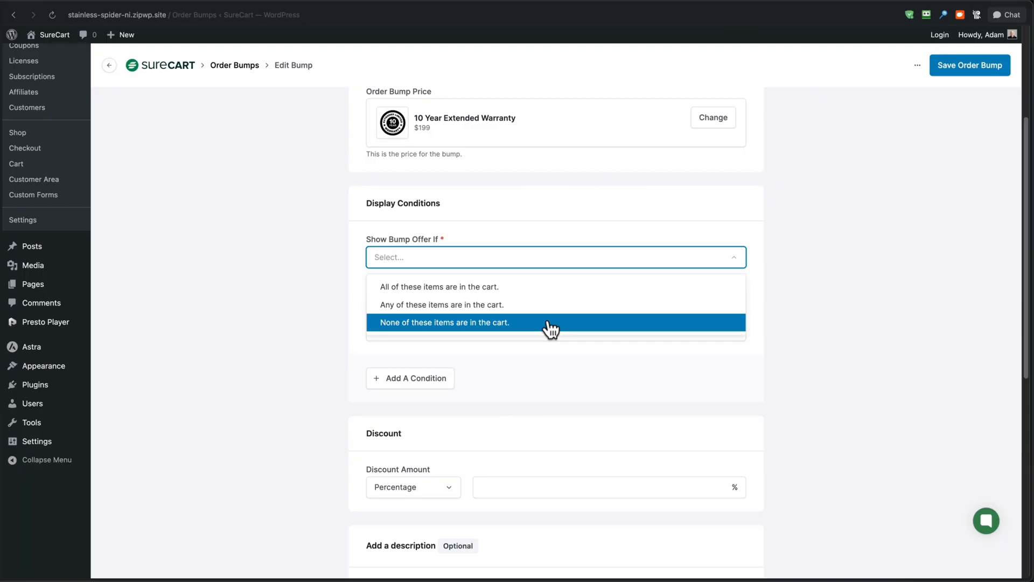
mouse_move(476, 292)
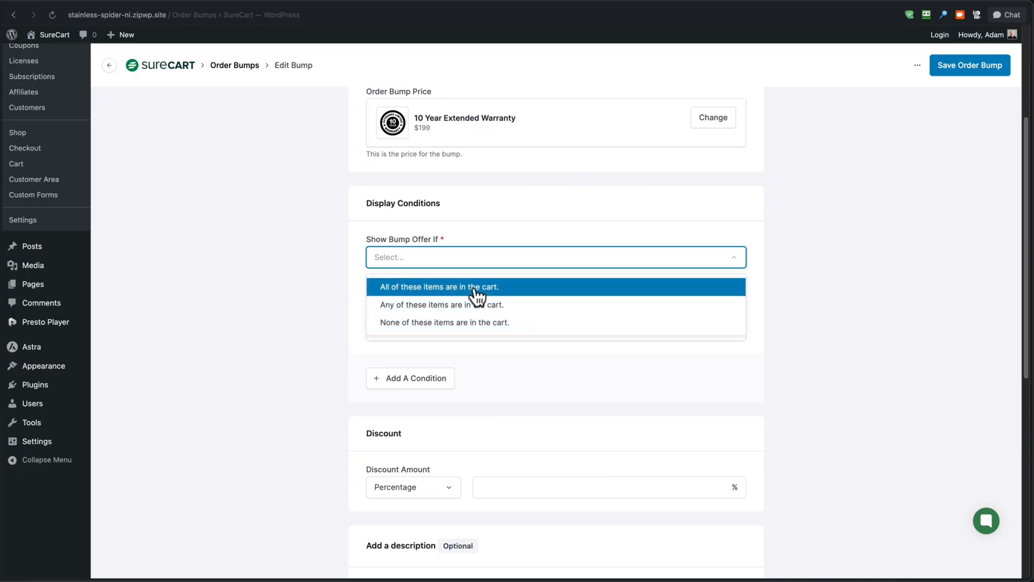
Step: Show the bump when any listed item, the $999 Ergonomic Office Chair, is in cart
left_click(442, 304)
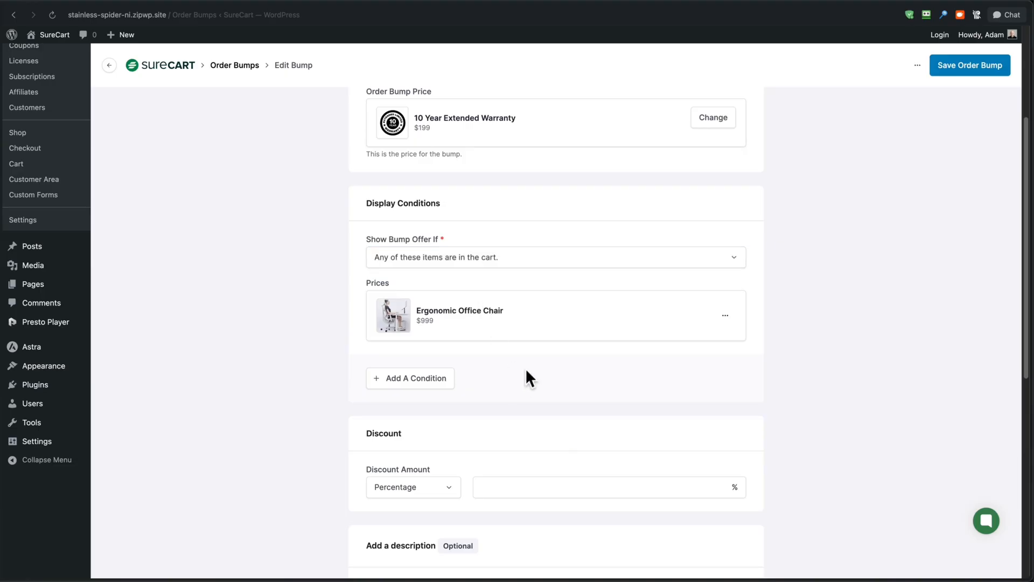
mouse_move(459, 328)
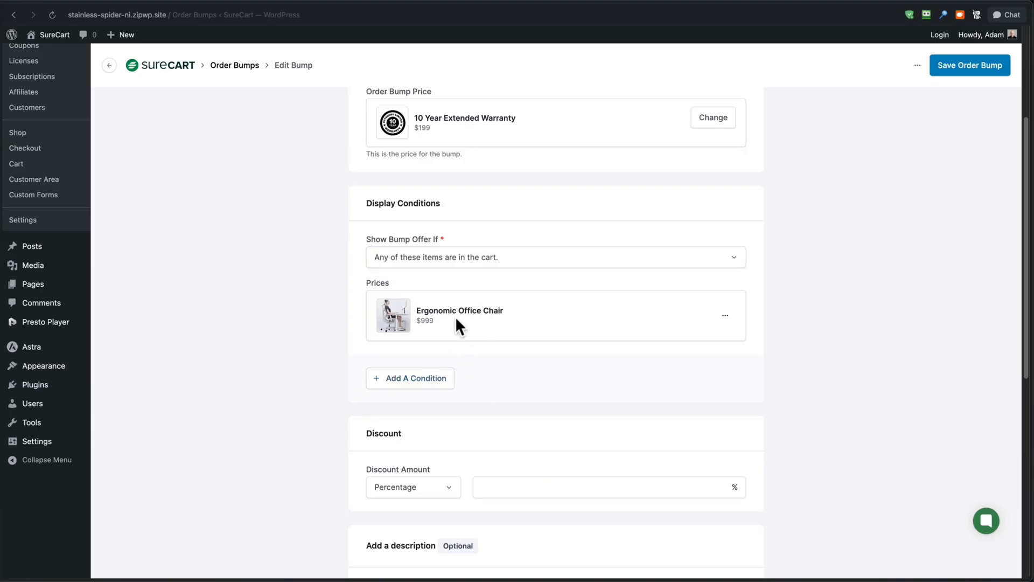
mouse_move(409, 378)
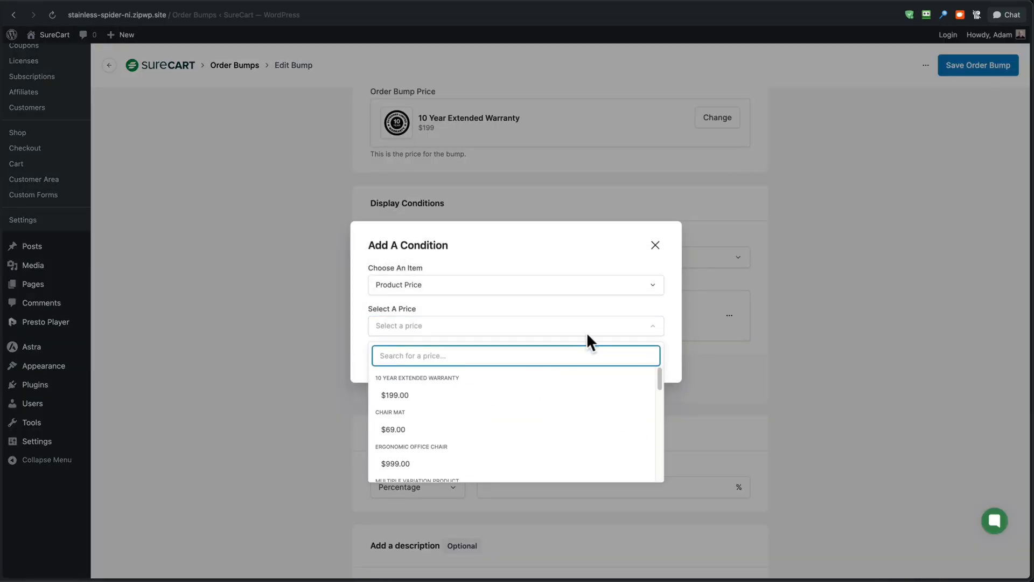
left_click(411, 455)
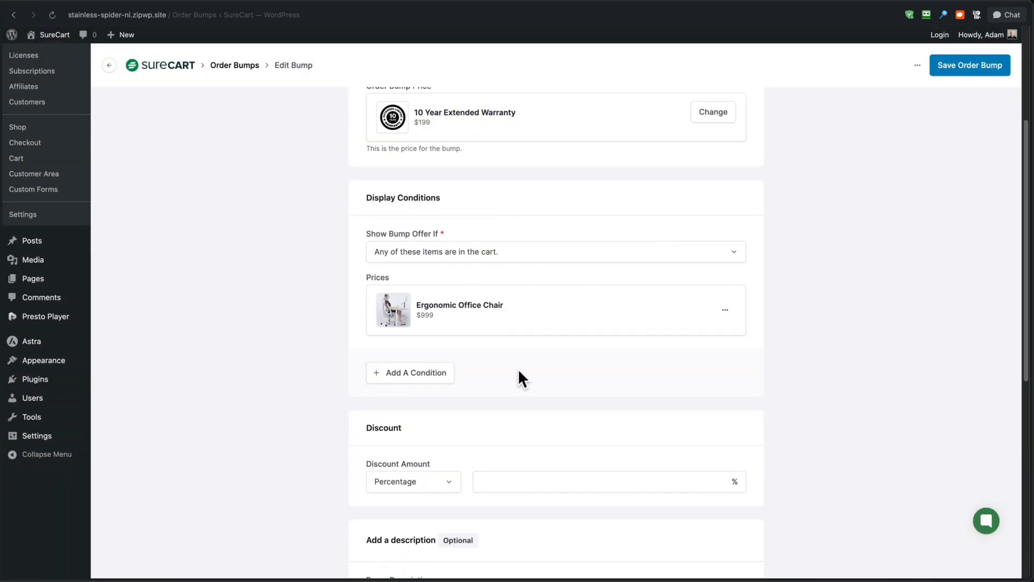
Step: Change the bump's discount type from Percentage to Fixed for a $100 discount
scroll("down", 3)
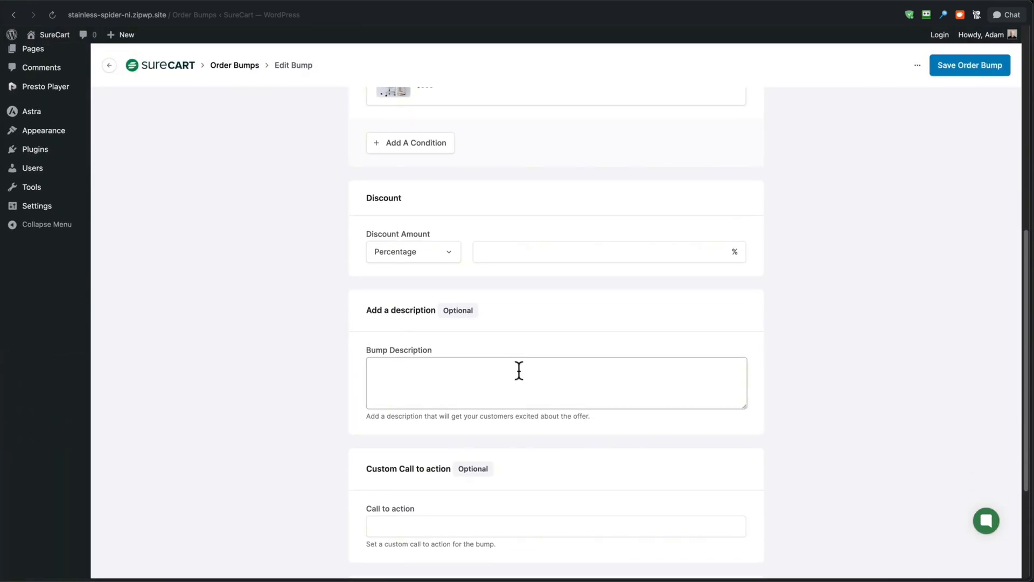
mouse_move(427, 285)
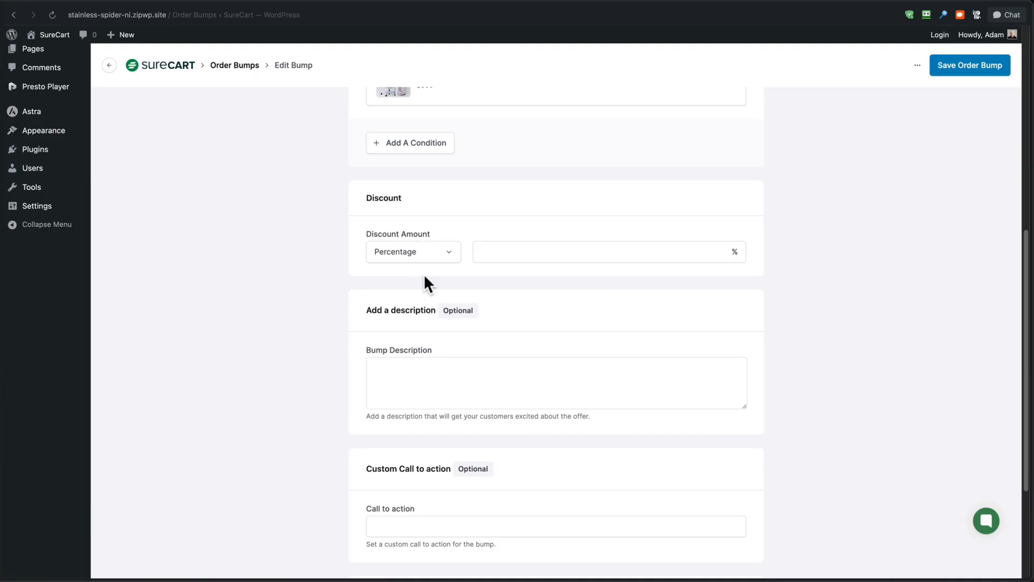
mouse_move(452, 259)
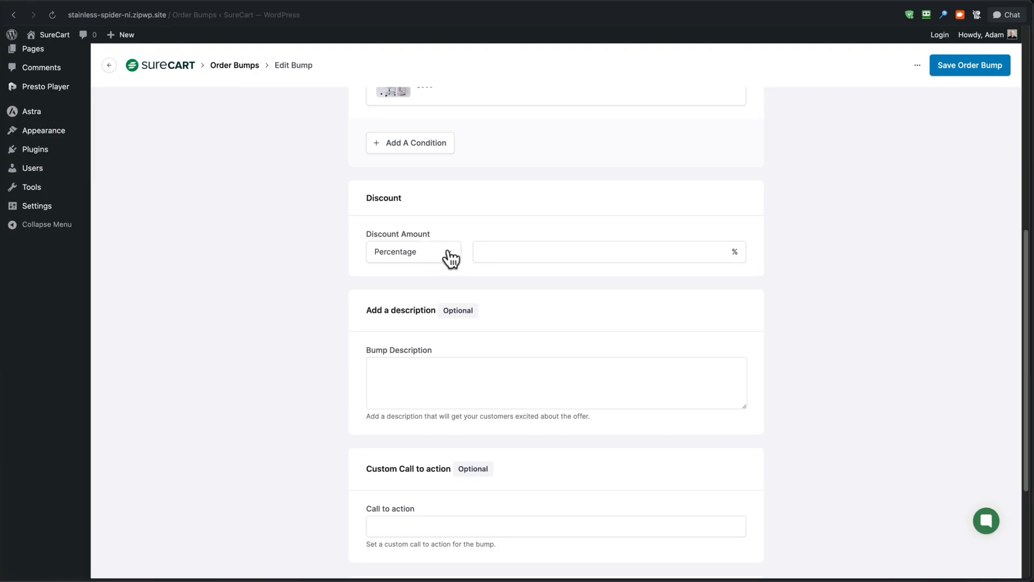
left_click(412, 251)
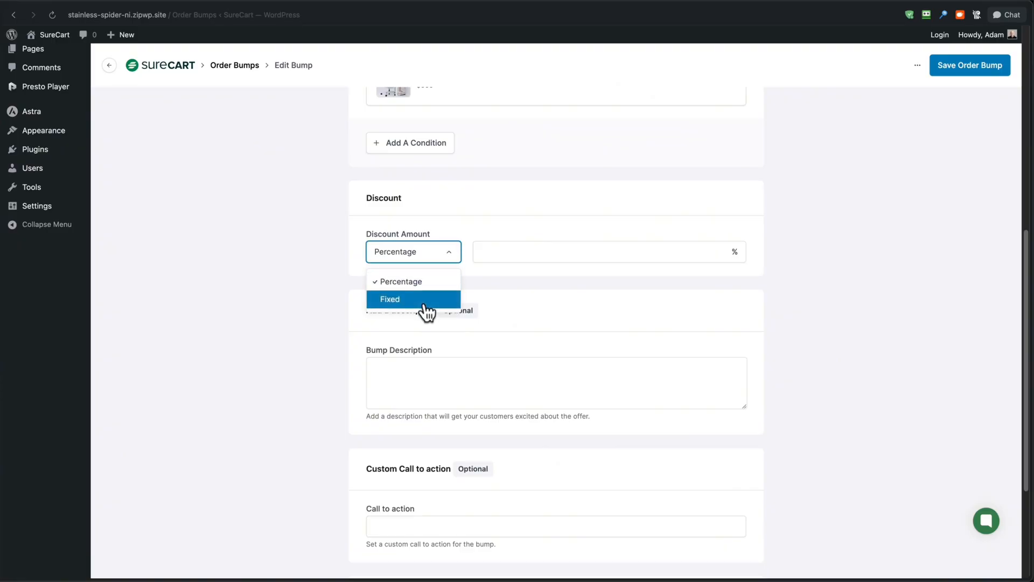
left_click(390, 299)
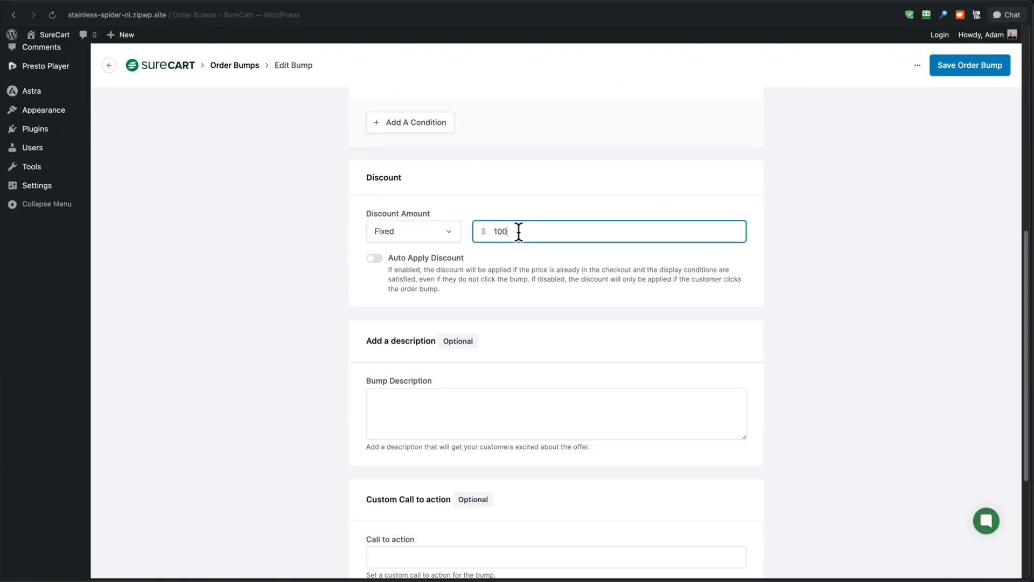
scroll("down", 3)
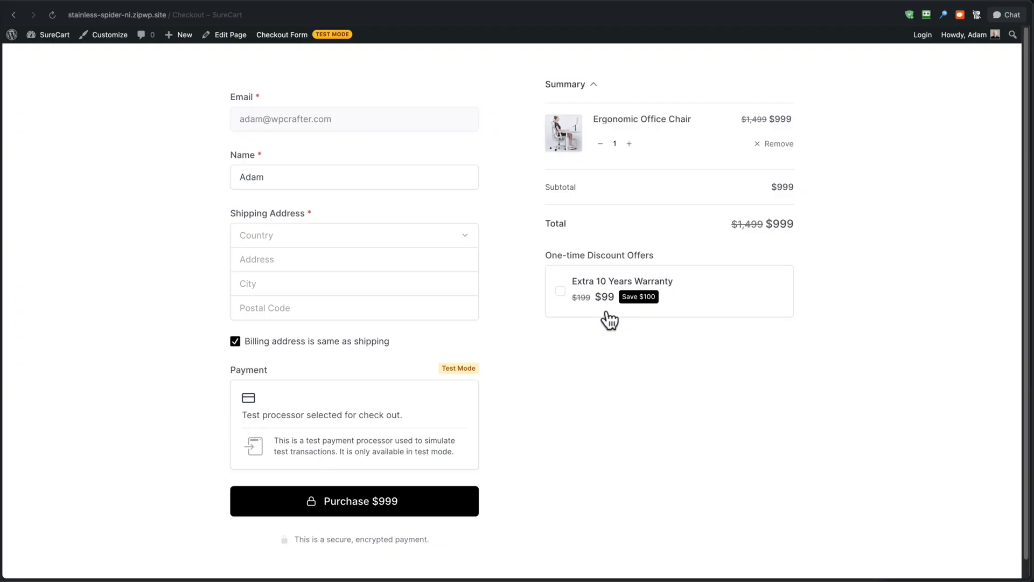
mouse_move(607, 315)
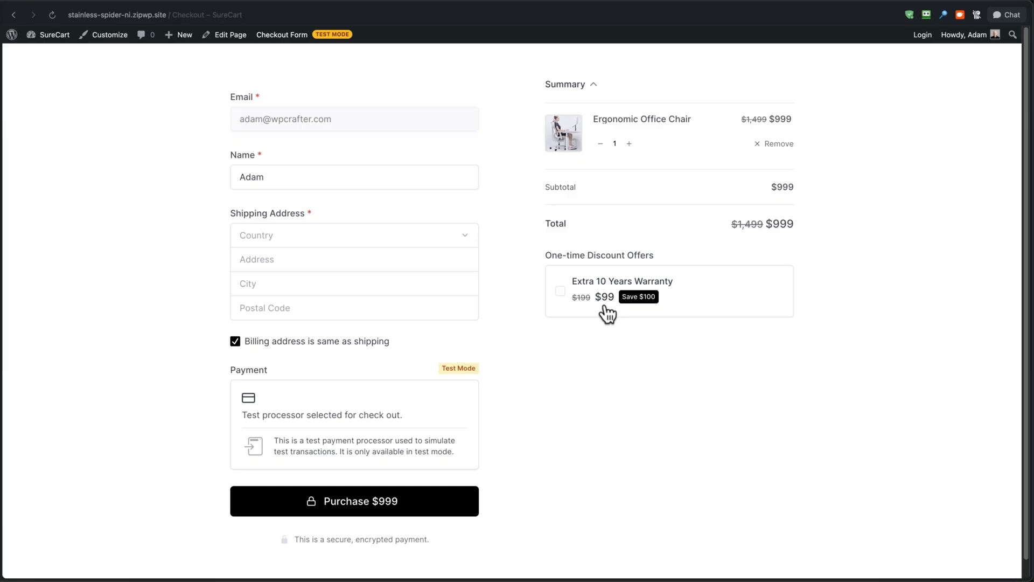
mouse_move(644, 320)
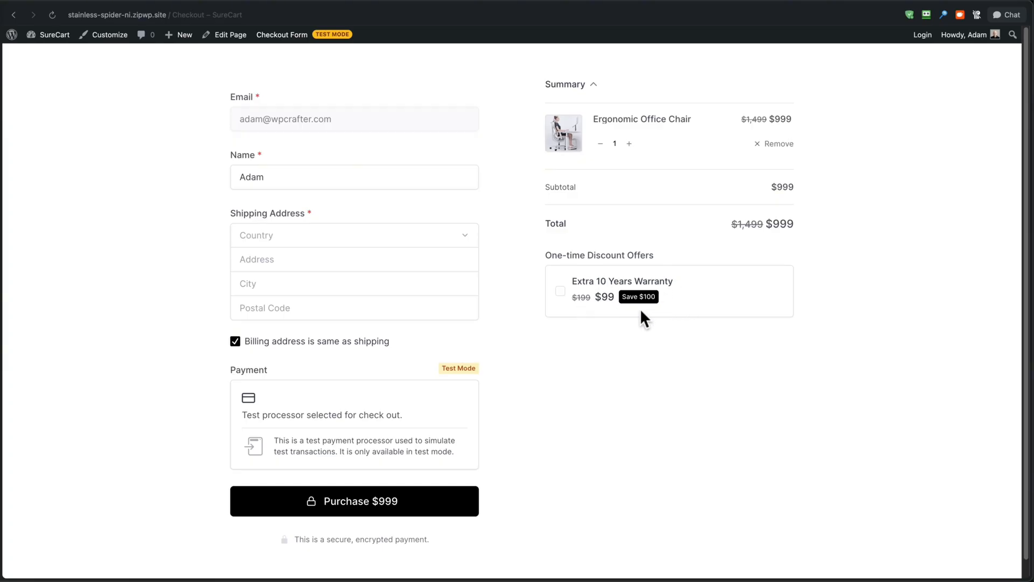
mouse_move(565, 313)
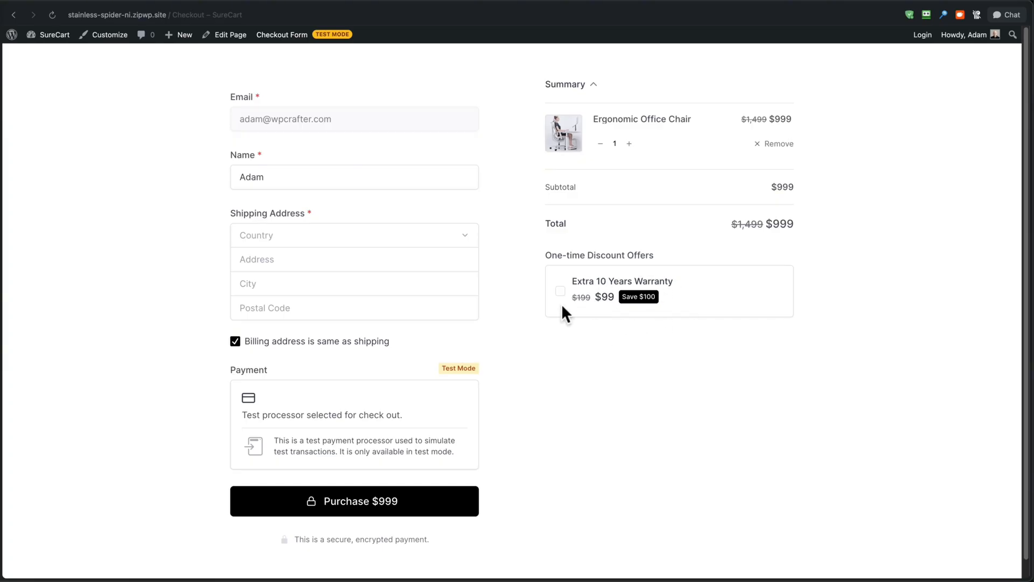
Step: Accept the discounted Extra 10 Years Warranty offer at checkout, making the total $1,098
left_click(560, 290)
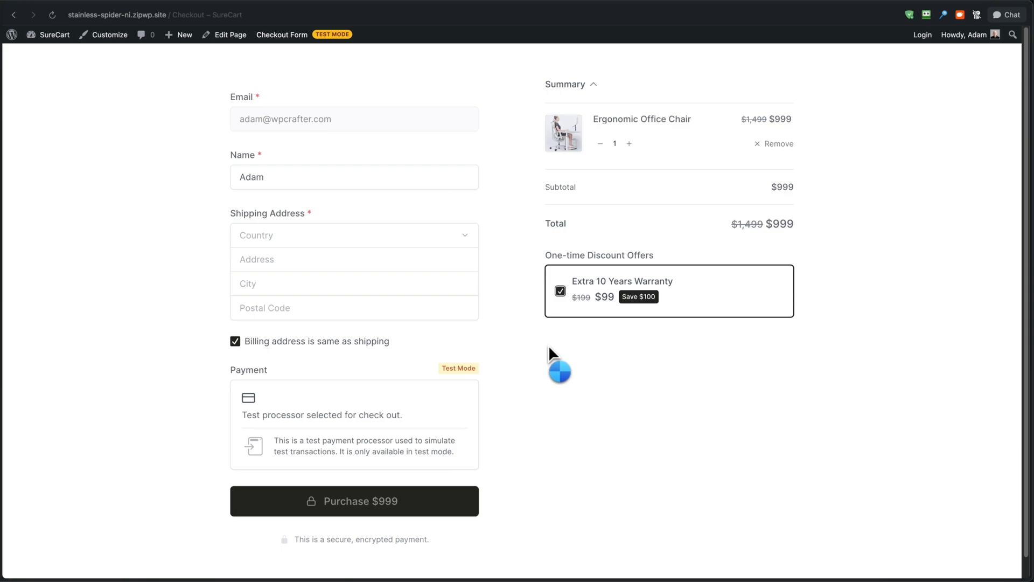
left_click(560, 291)
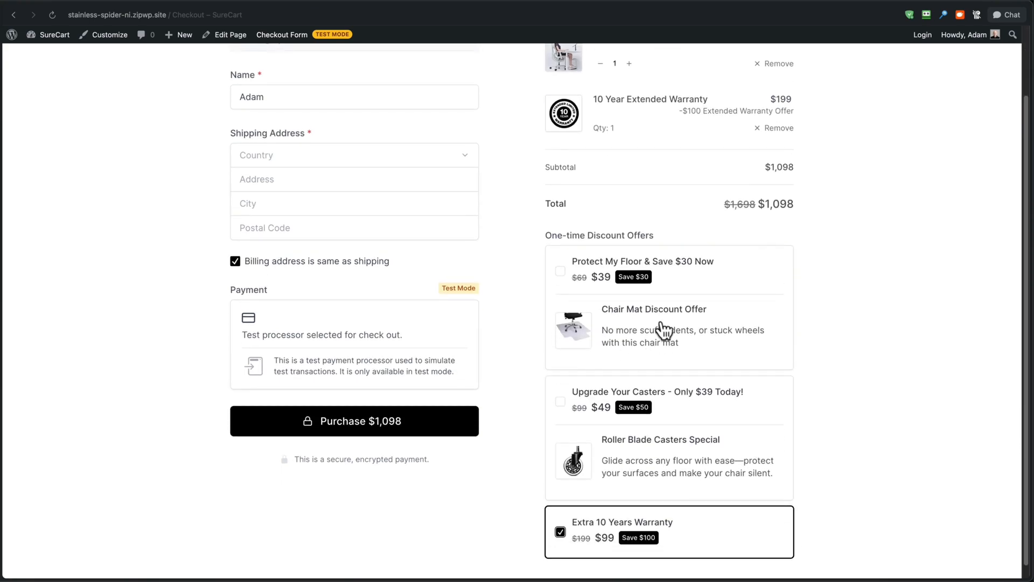
mouse_move(639, 333)
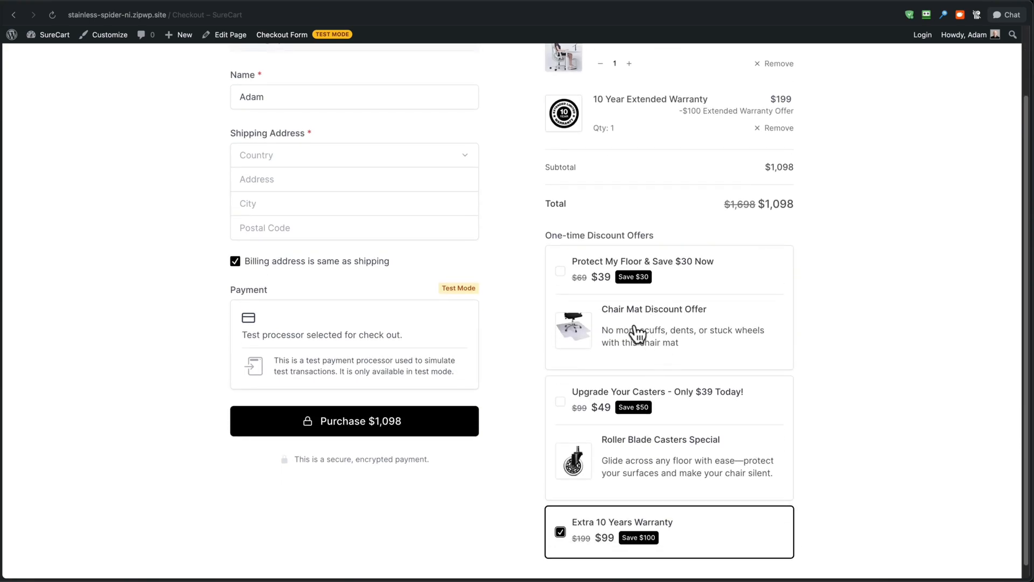
mouse_move(685, 353)
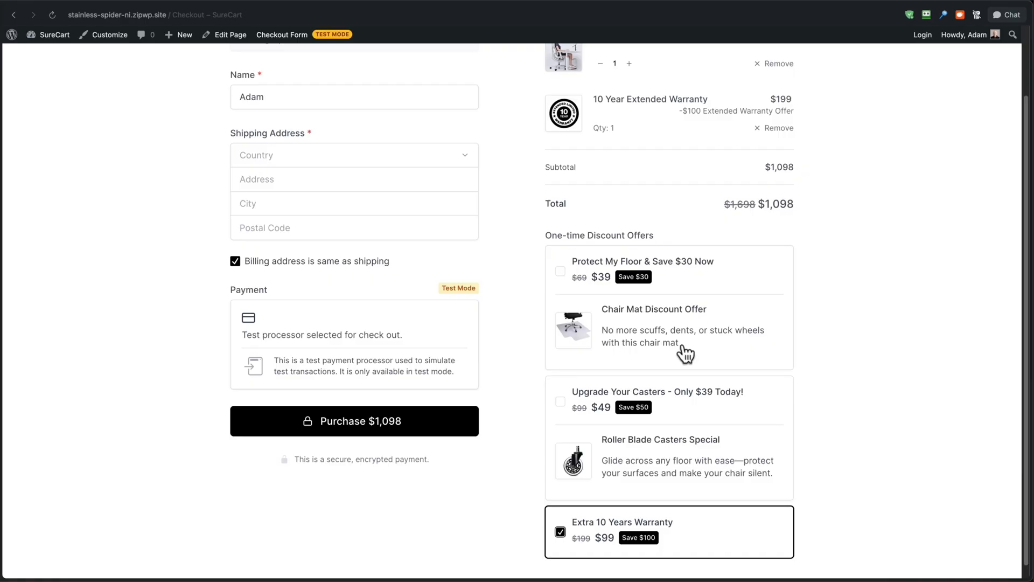
mouse_move(578, 267)
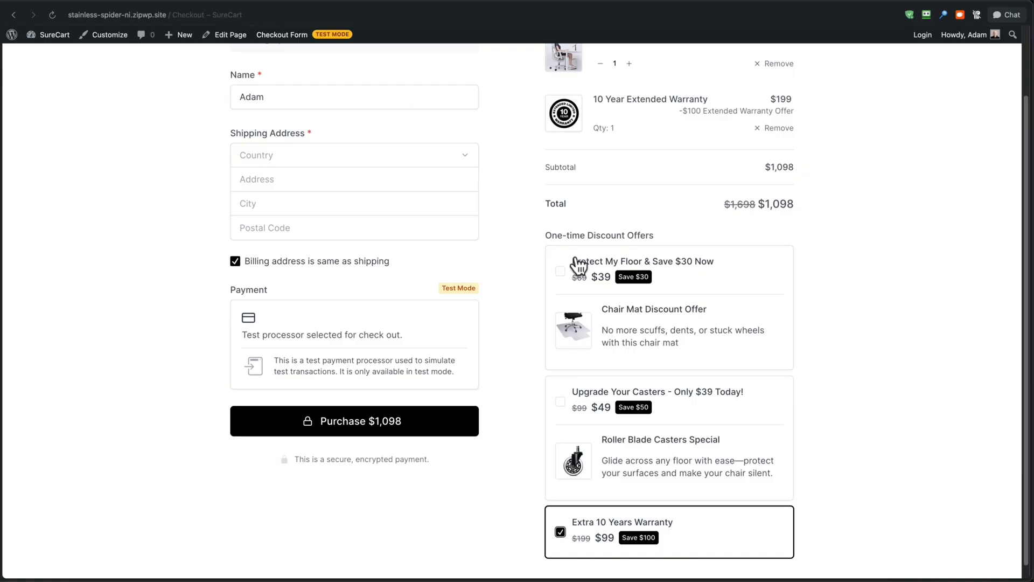
mouse_move(703, 273)
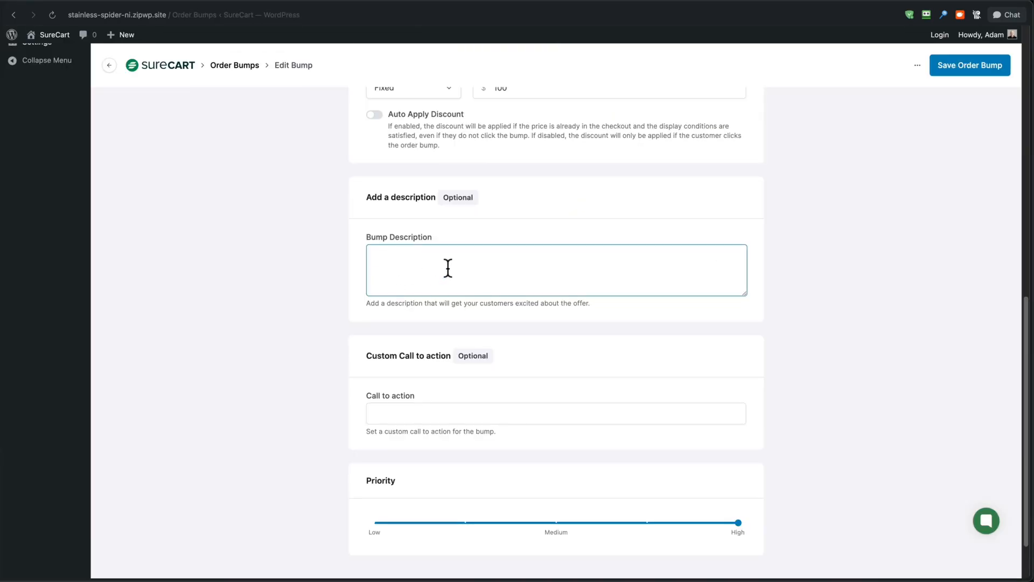
left_click(556, 269)
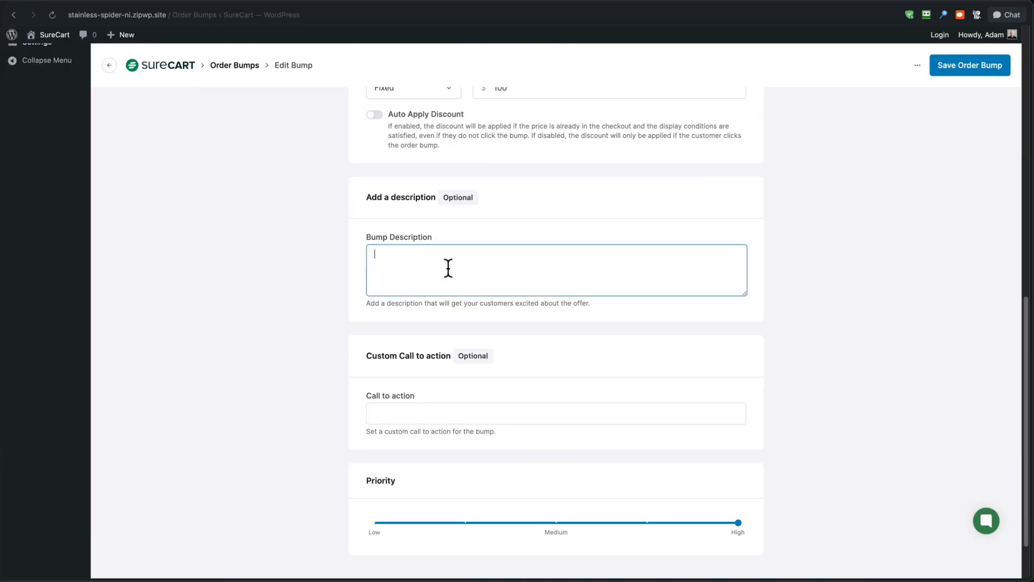
scroll("up", 3)
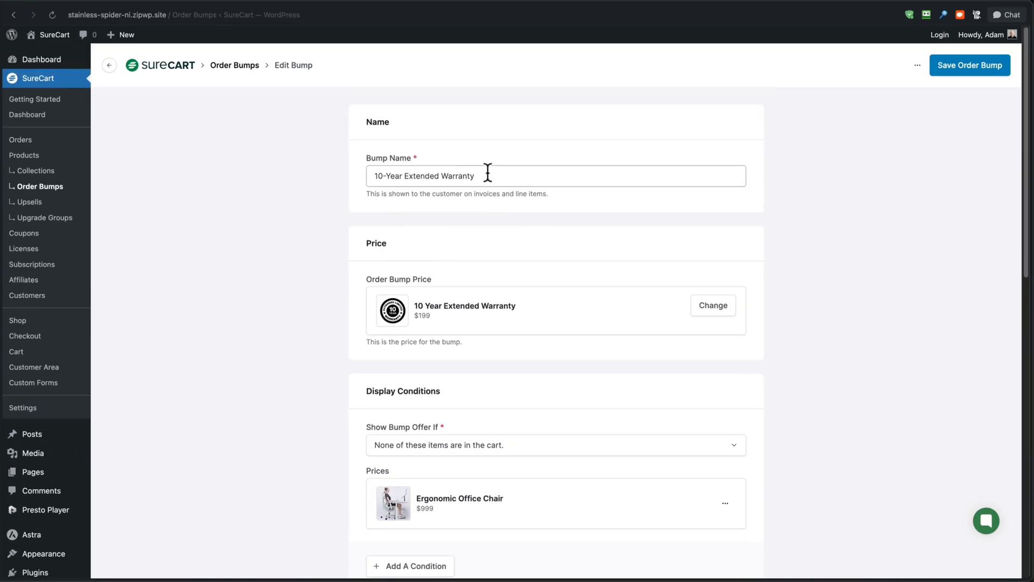
scroll("down", 3)
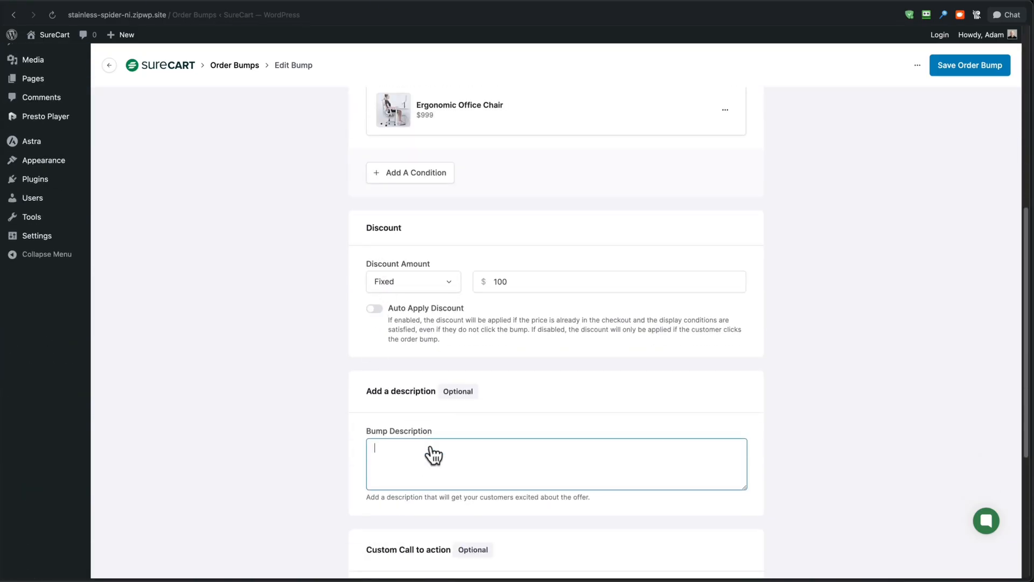
scroll("down", 3)
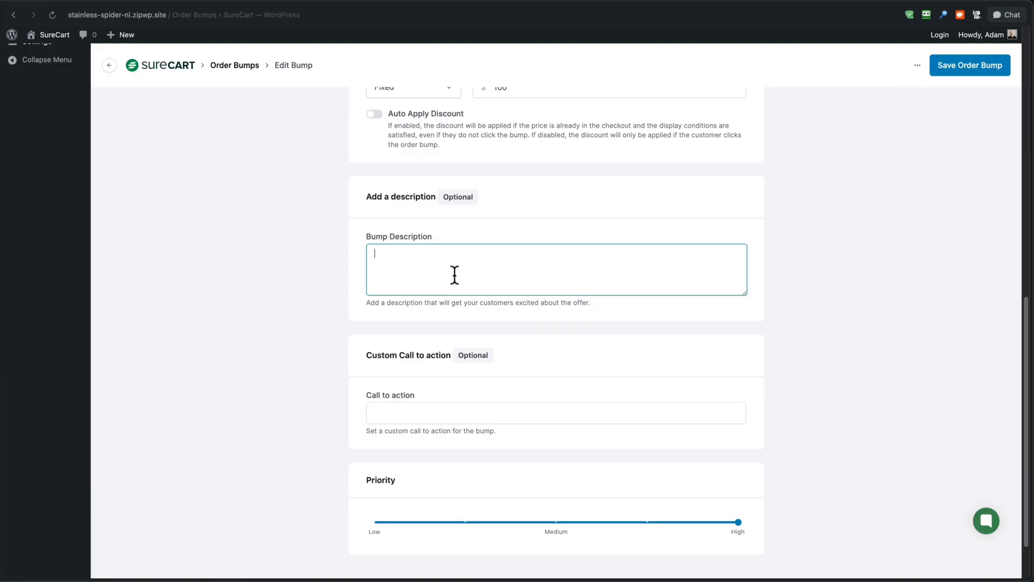
left_click(555, 413)
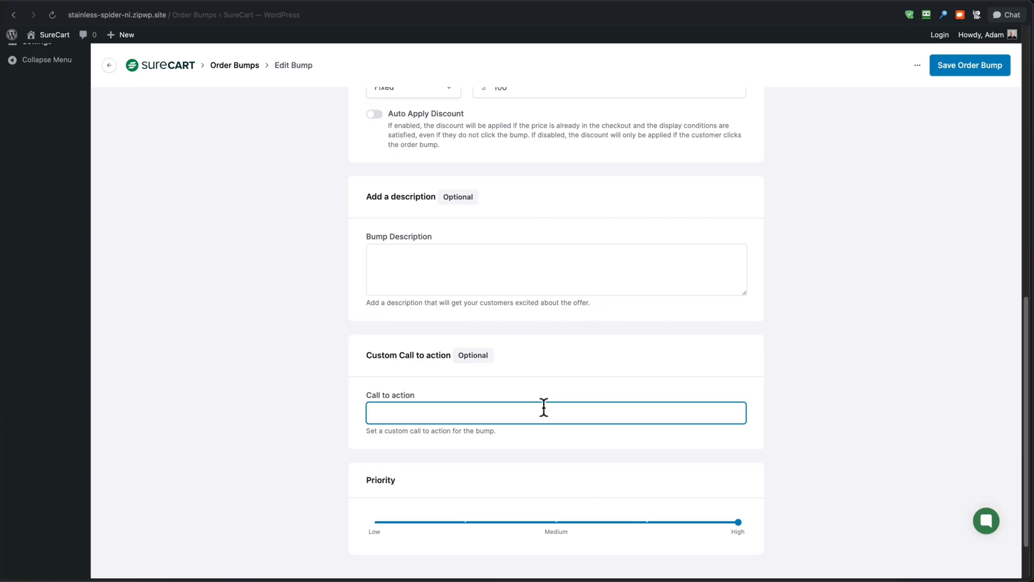
scroll("down", 3)
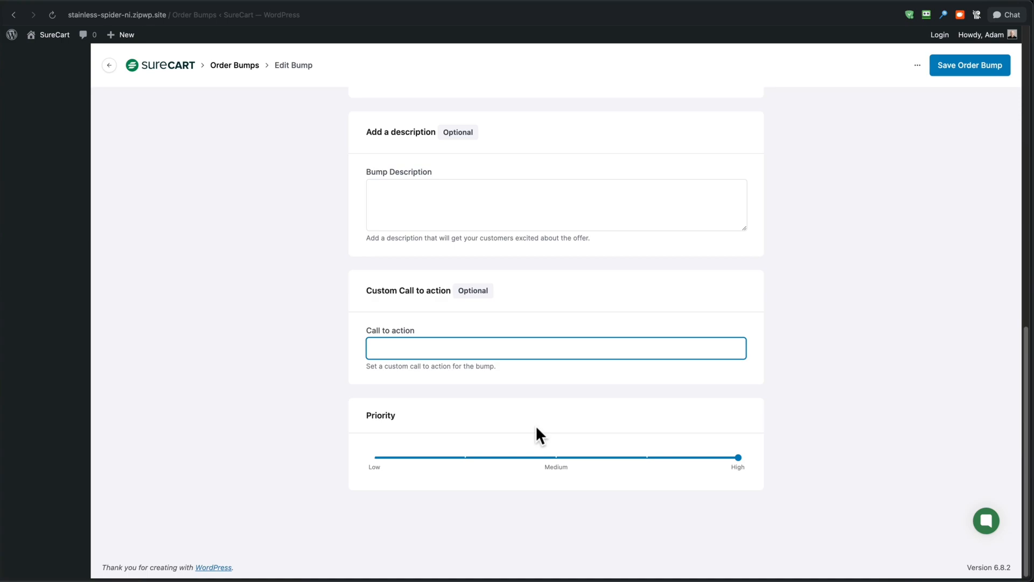
mouse_move(716, 465)
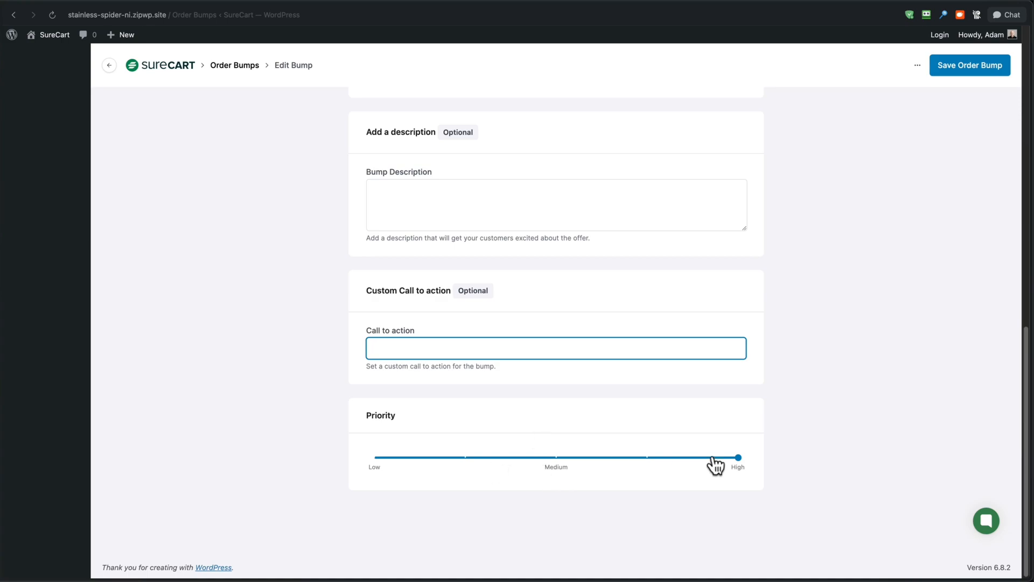
mouse_move(557, 464)
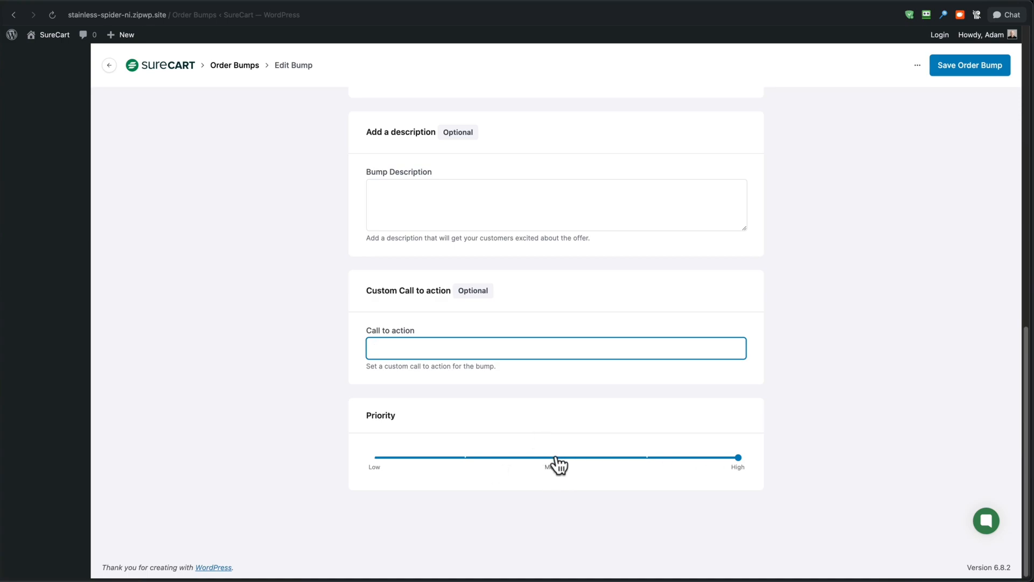
mouse_move(559, 446)
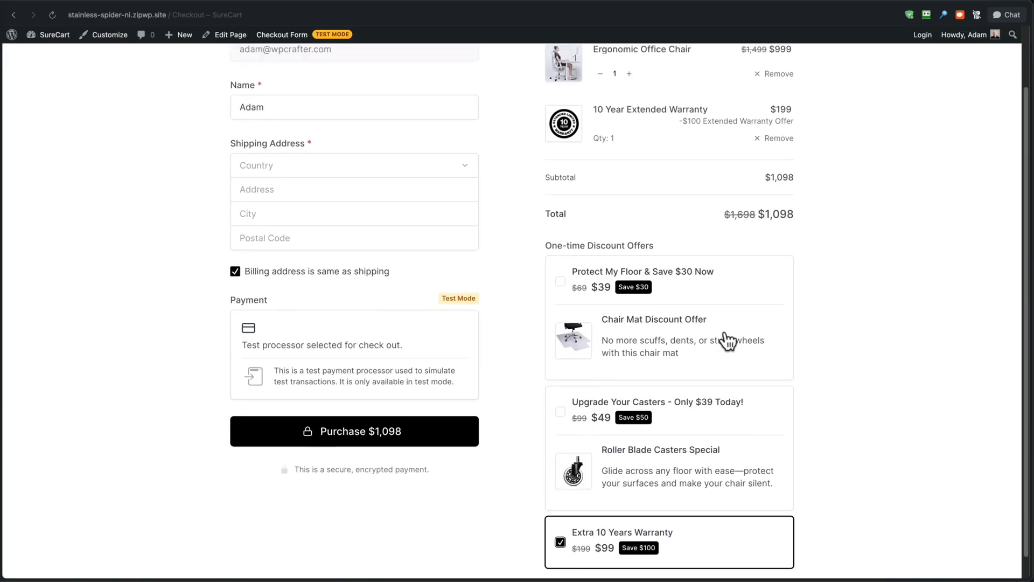
mouse_move(685, 498)
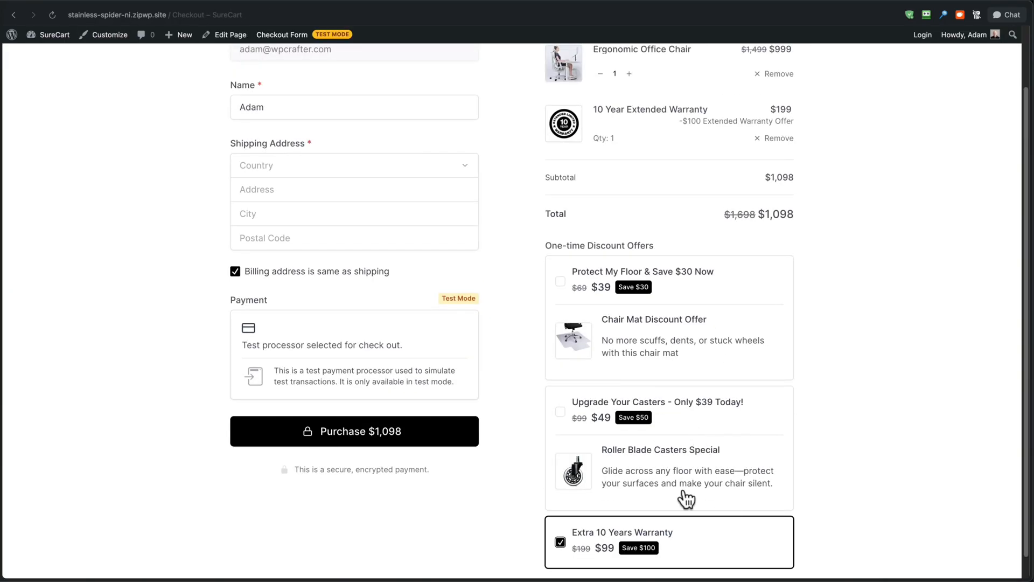
mouse_move(755, 447)
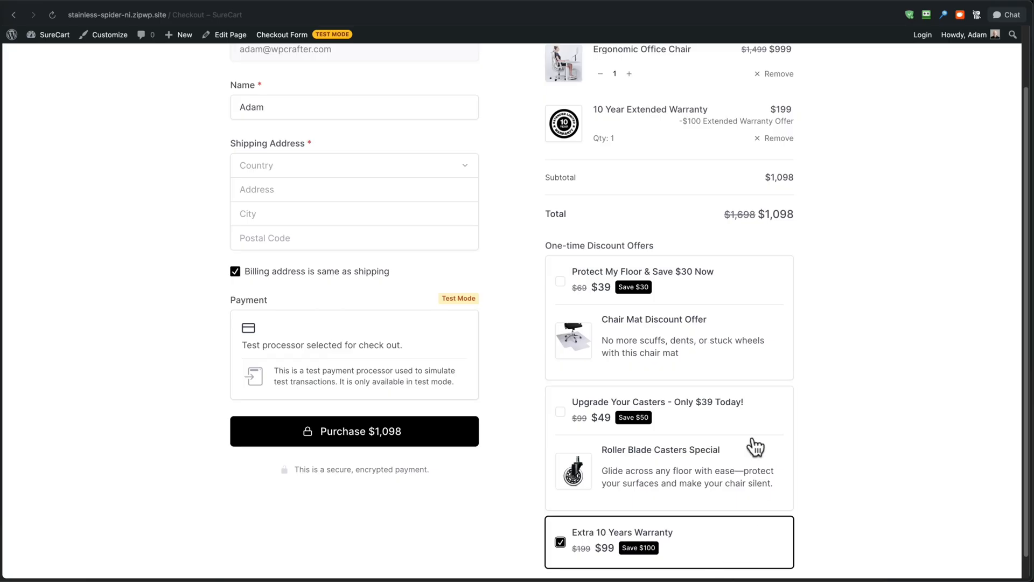
mouse_move(725, 317)
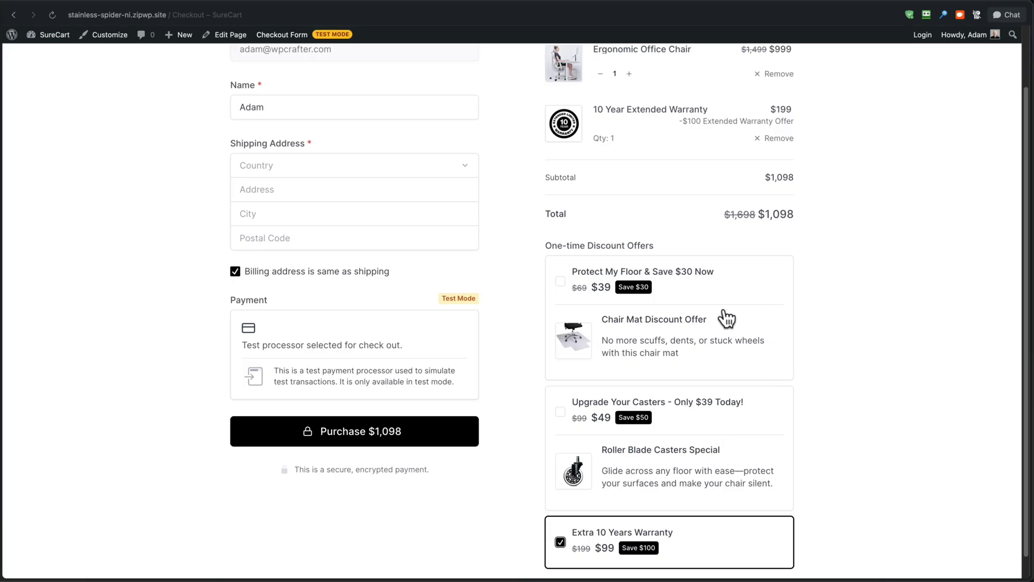
mouse_move(698, 291)
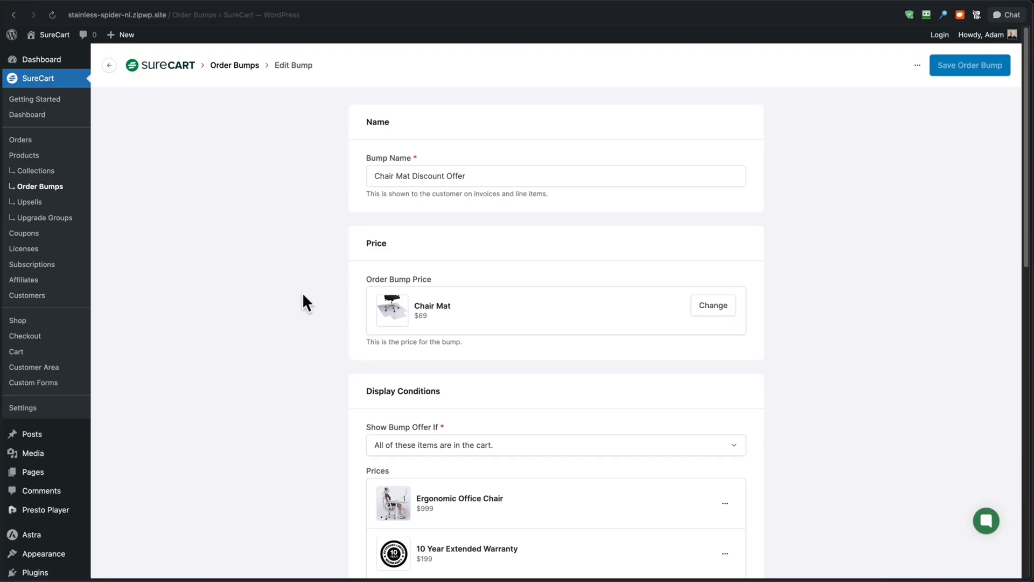
mouse_move(430, 227)
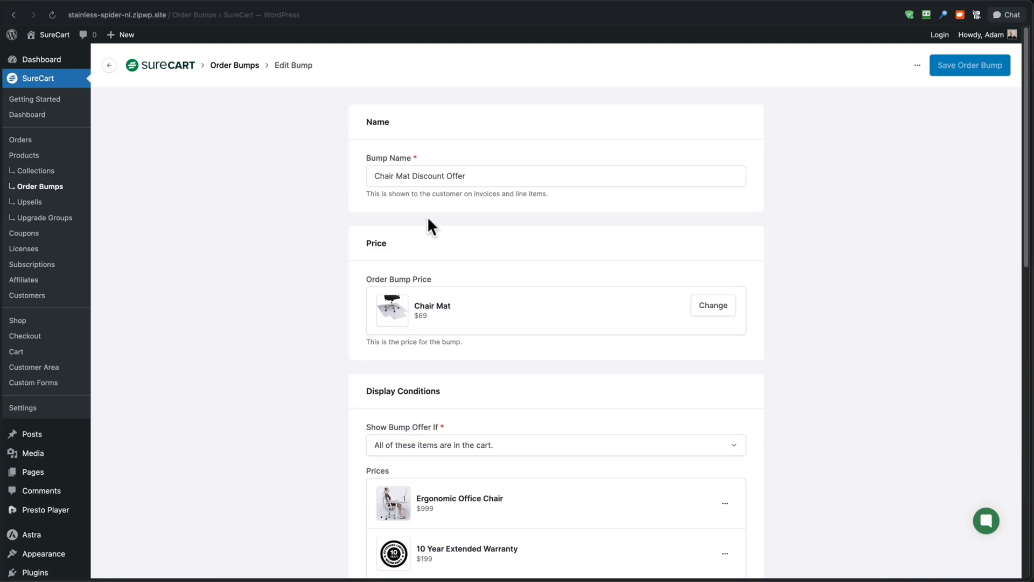
mouse_move(425, 217)
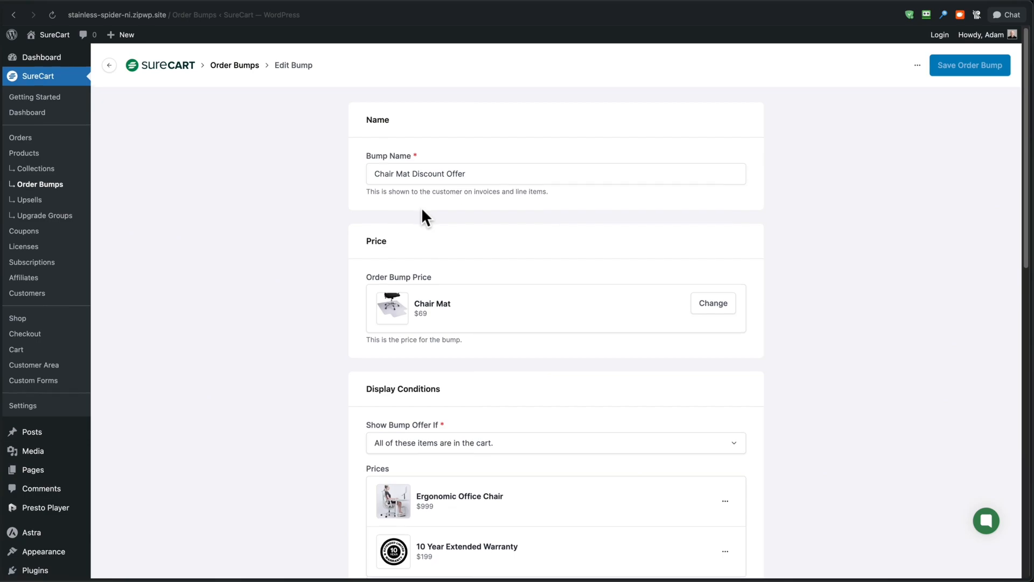
Step: Scroll the Chair Mat bump editor through its $30 discount and call to action to Priority
scroll("down", 3)
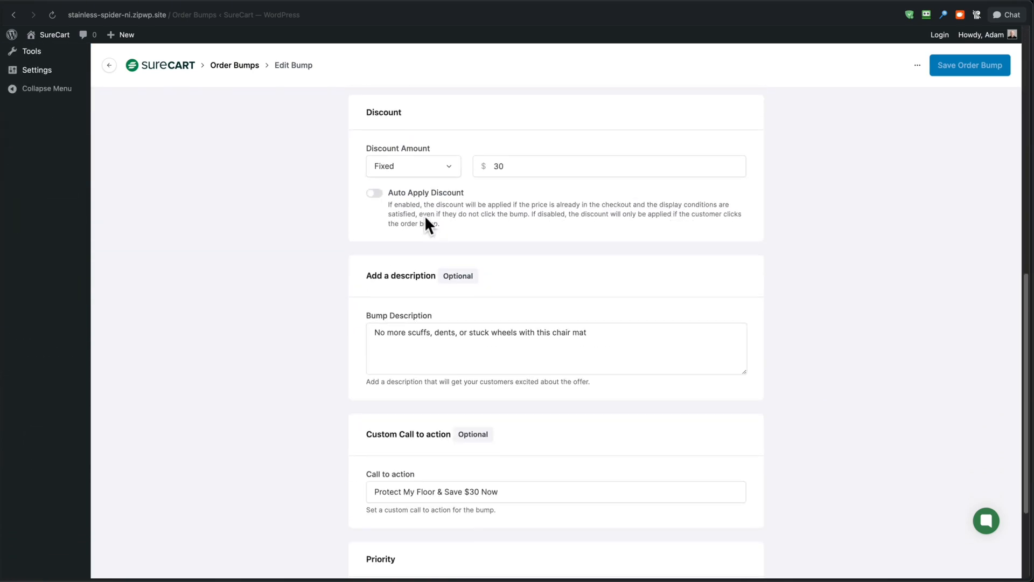
scroll("down", 3)
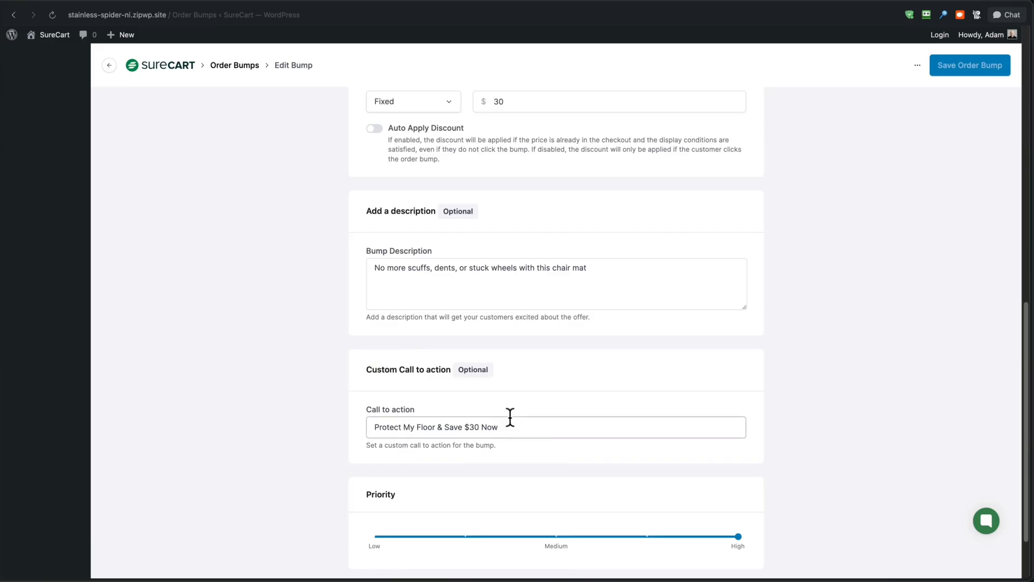
scroll("down", 3)
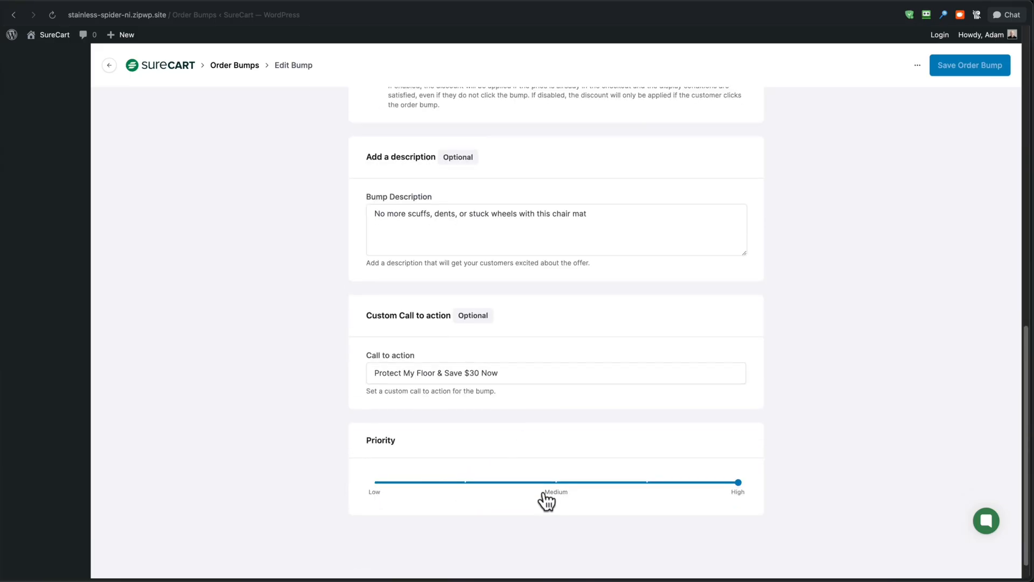
mouse_move(588, 443)
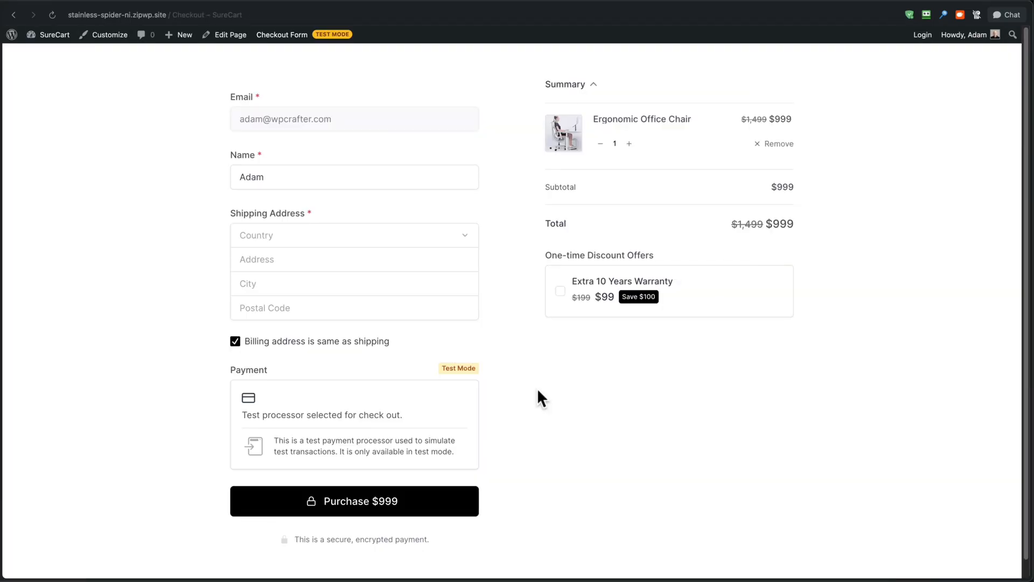
mouse_move(579, 366)
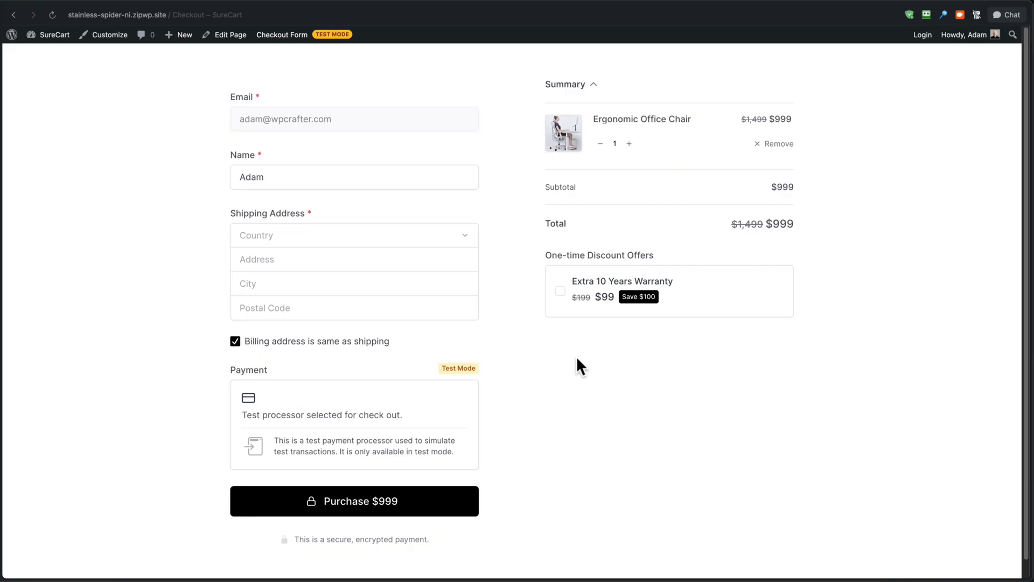
mouse_move(622, 339)
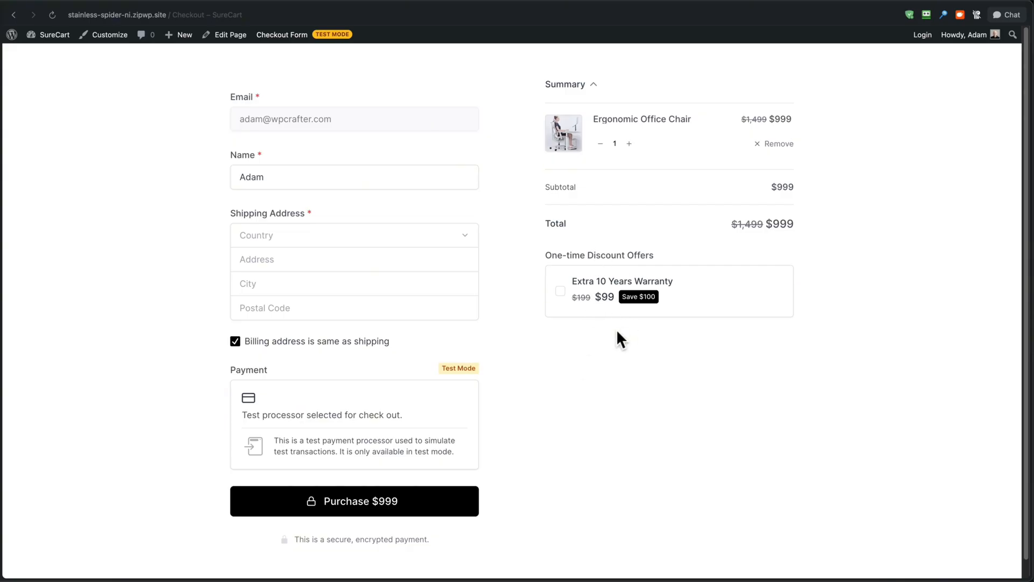
mouse_move(590, 346)
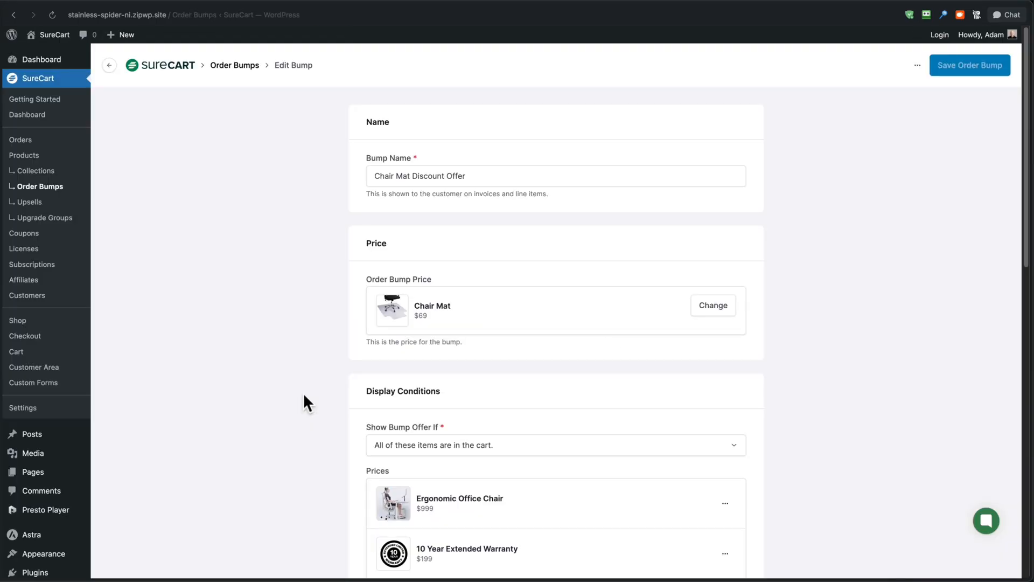
Step: Scroll to the Chair Mat Discount Offer's conditions requiring the office chair and warranty
scroll("down", 3)
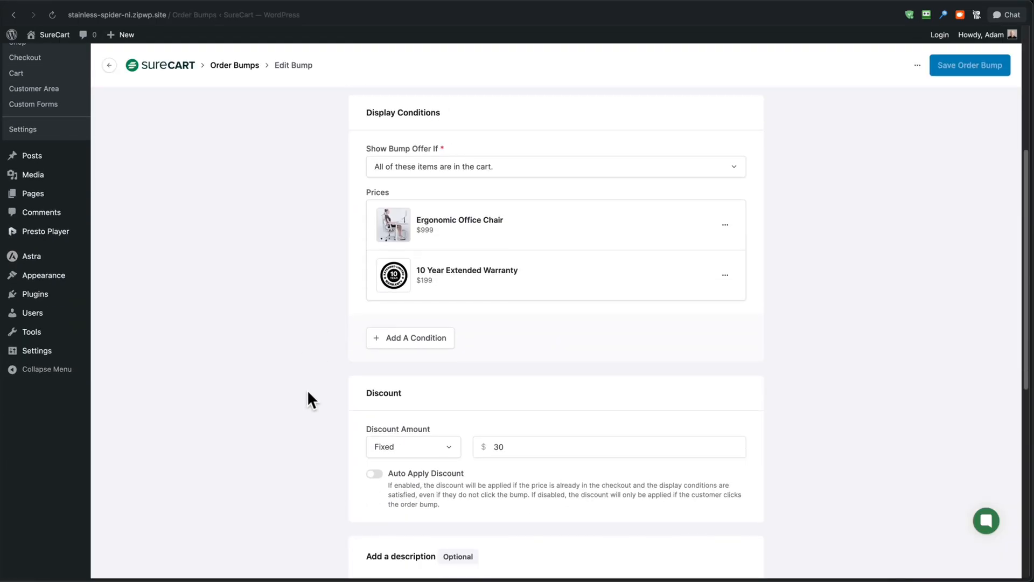
mouse_move(465, 235)
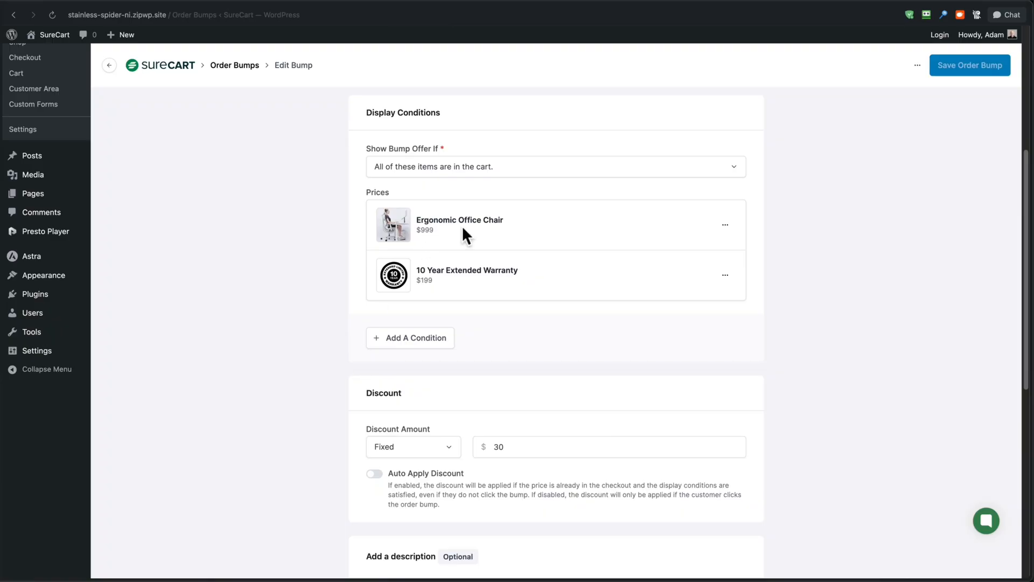
mouse_move(513, 274)
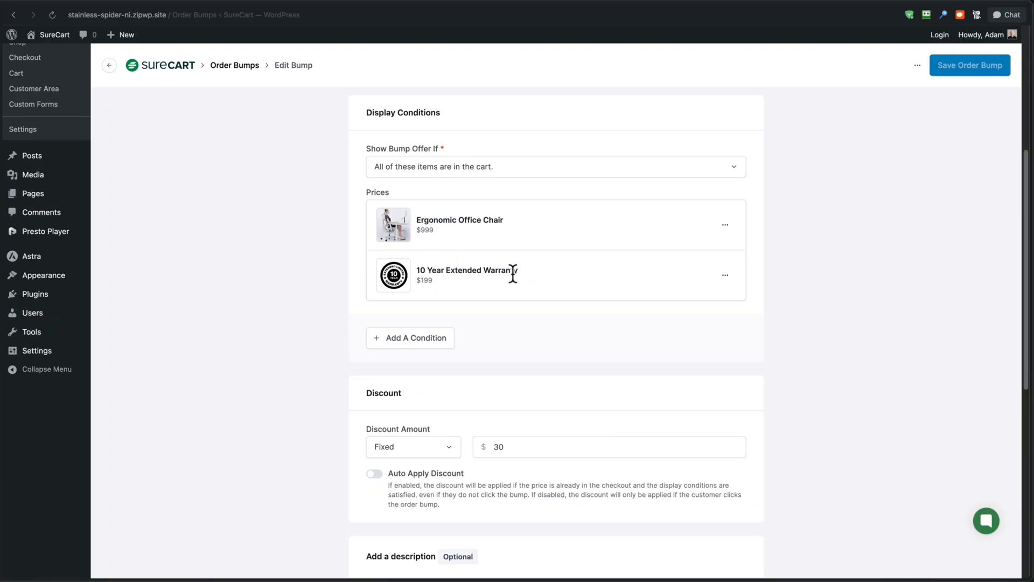
mouse_move(393, 193)
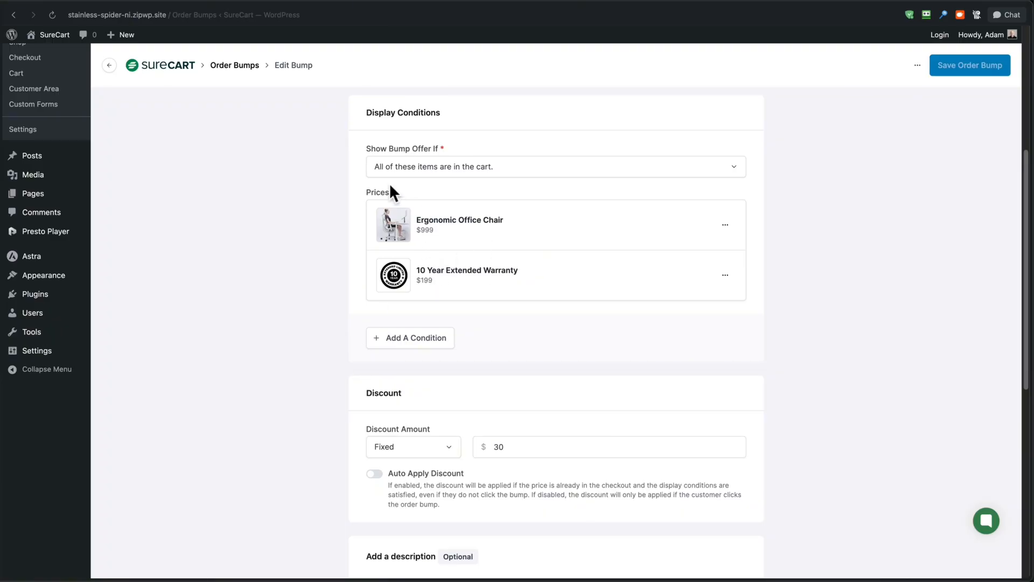
mouse_move(484, 187)
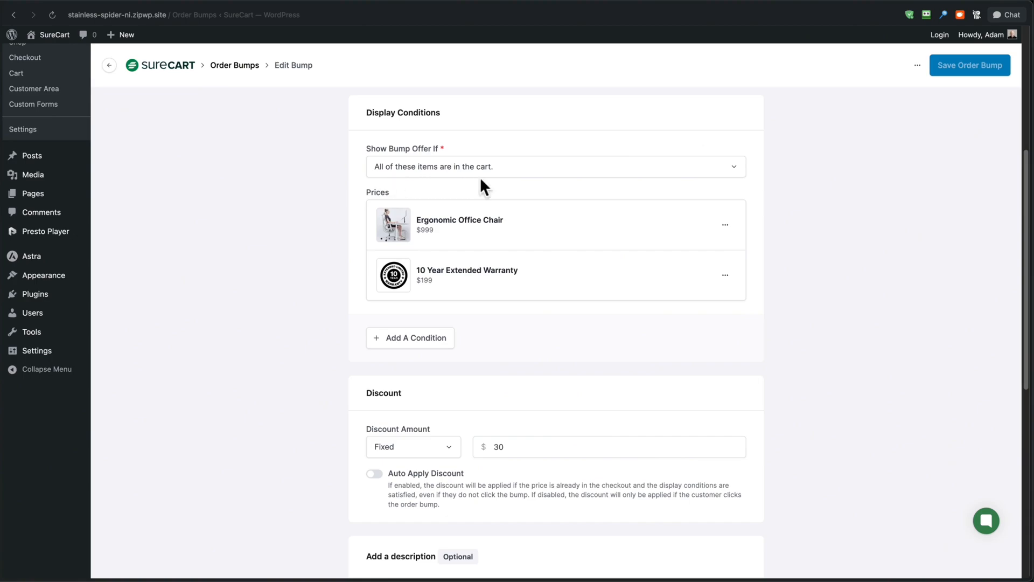
mouse_move(452, 292)
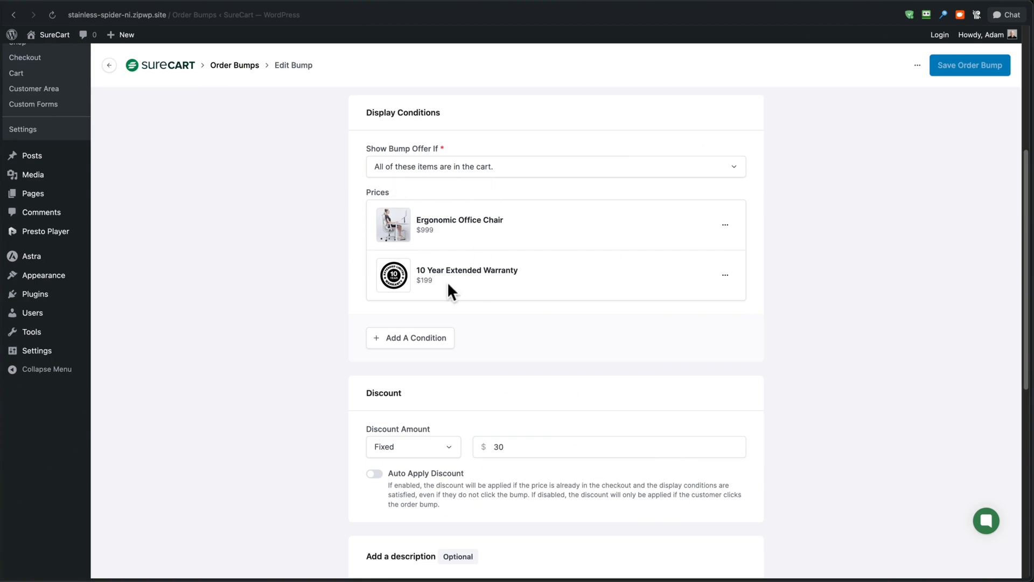
mouse_move(480, 290)
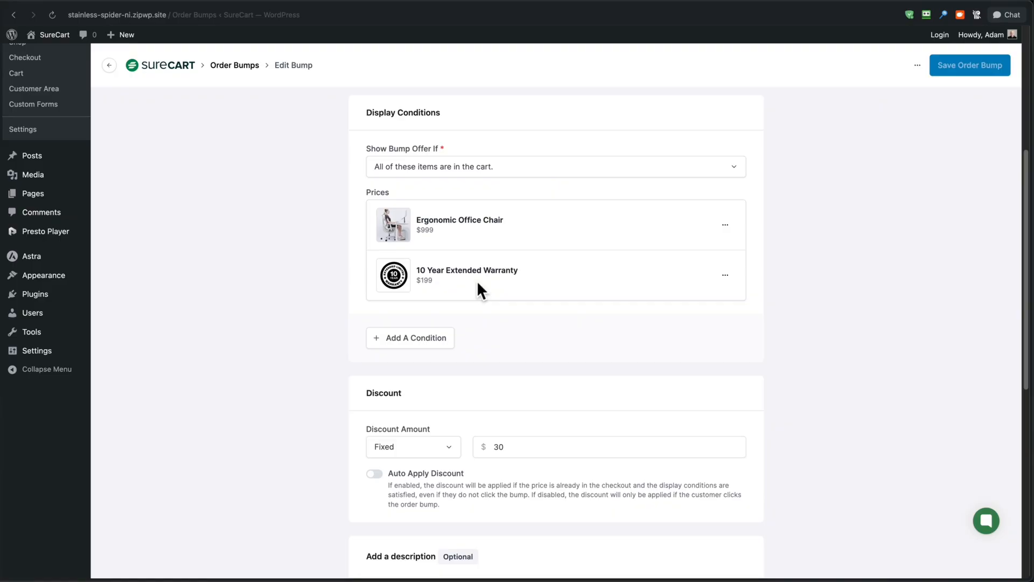
mouse_move(479, 271)
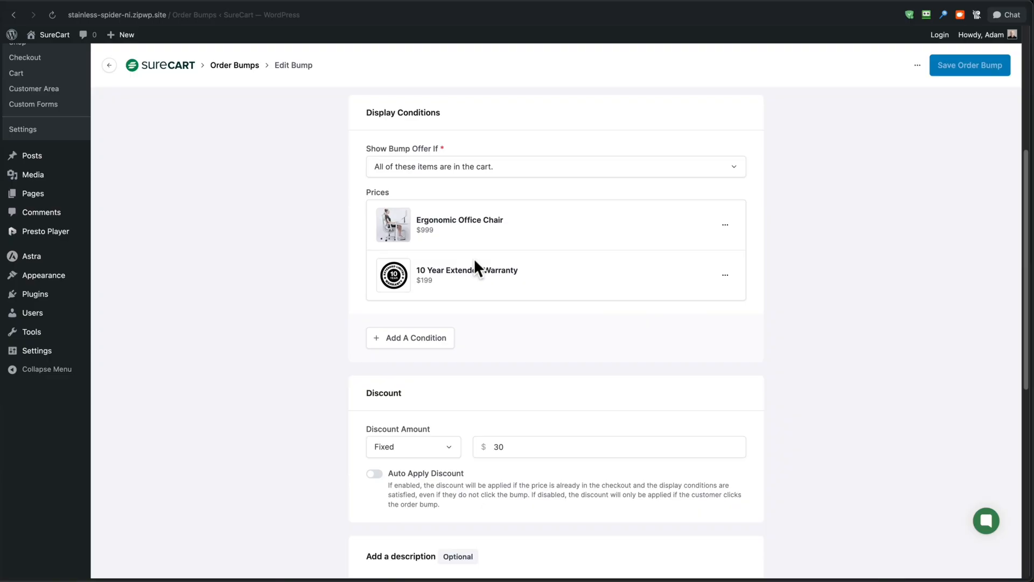
scroll("up", 3)
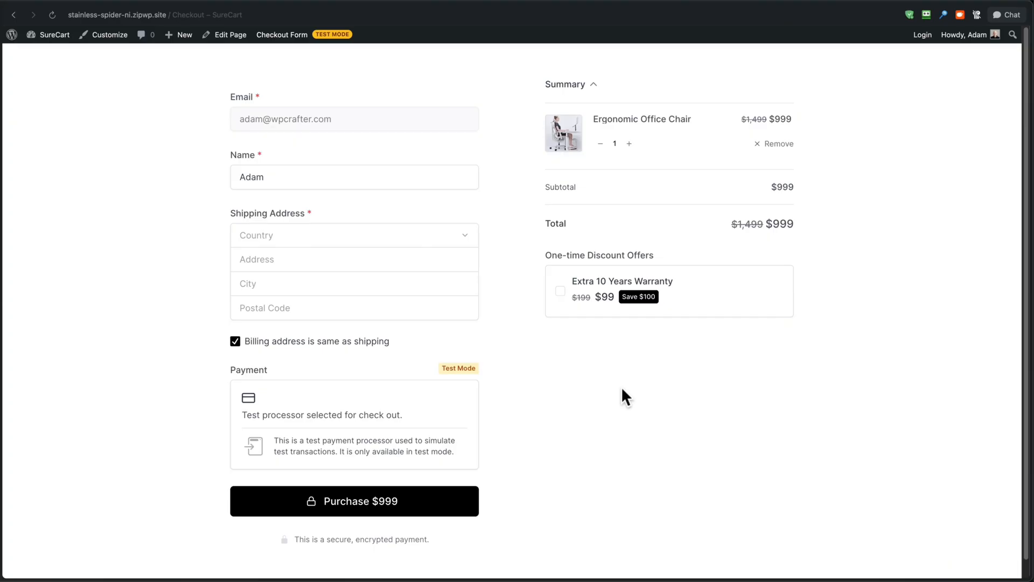
mouse_move(346, 358)
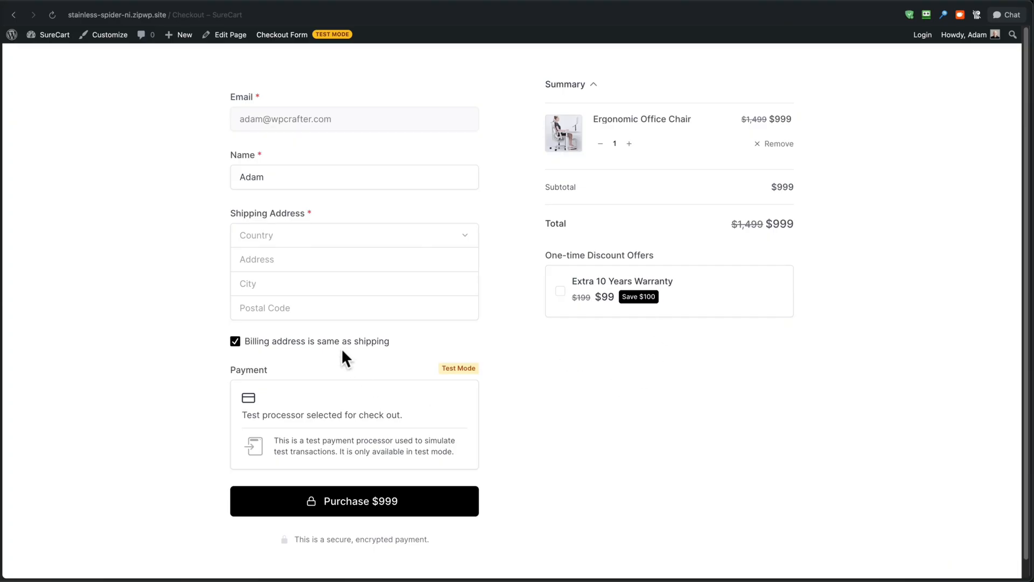
mouse_move(336, 374)
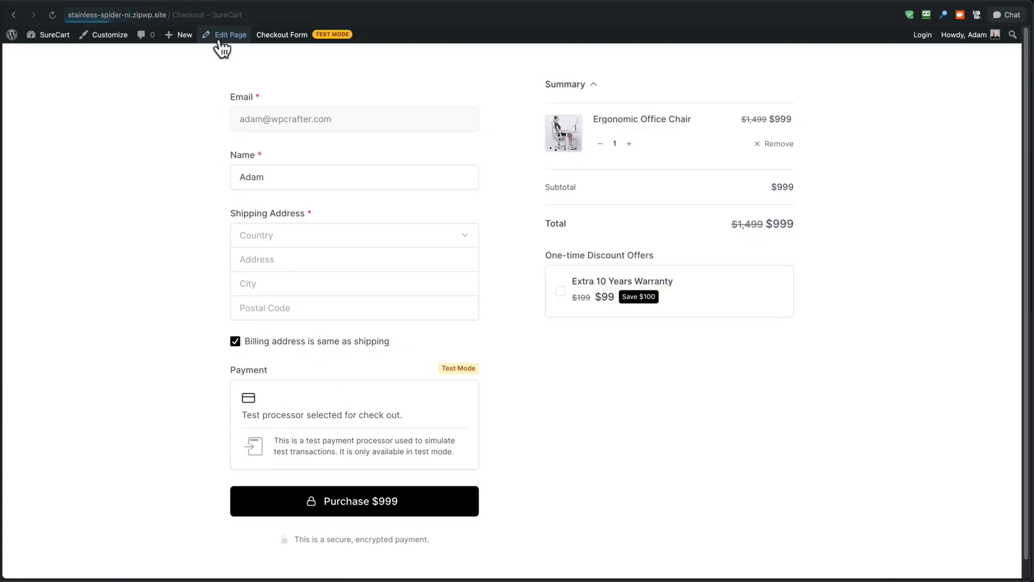
Step: Delete the existing Order Bumps block from the Checkout page and scroll through the form
left_click(229, 34)
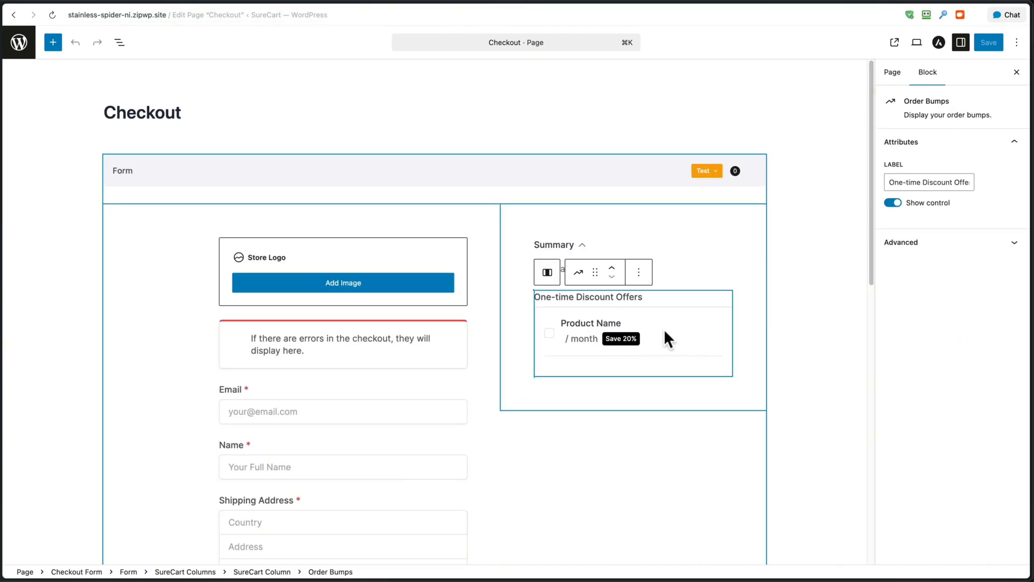
left_click(638, 271)
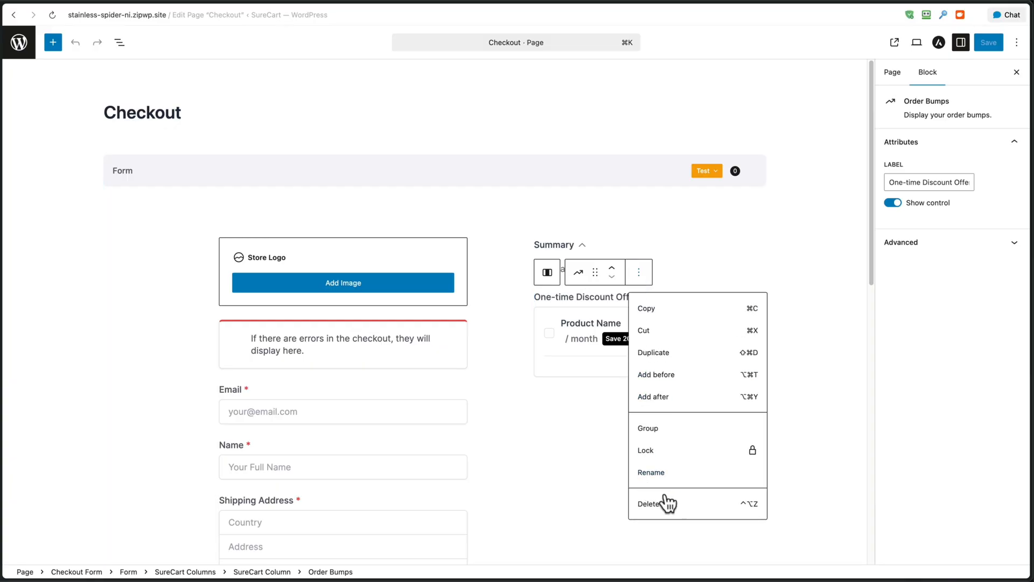
left_click(648, 503)
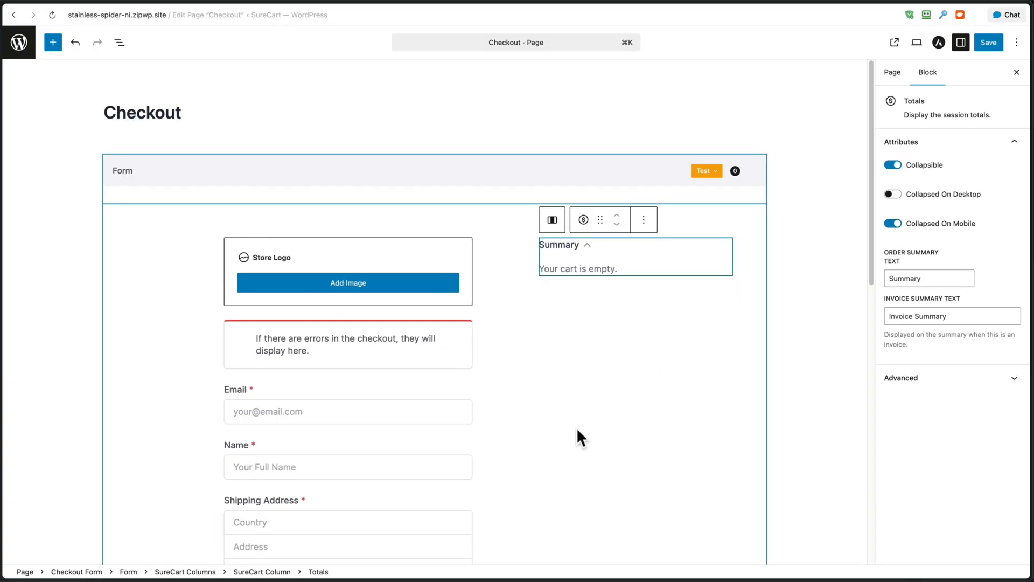
scroll("down", 3)
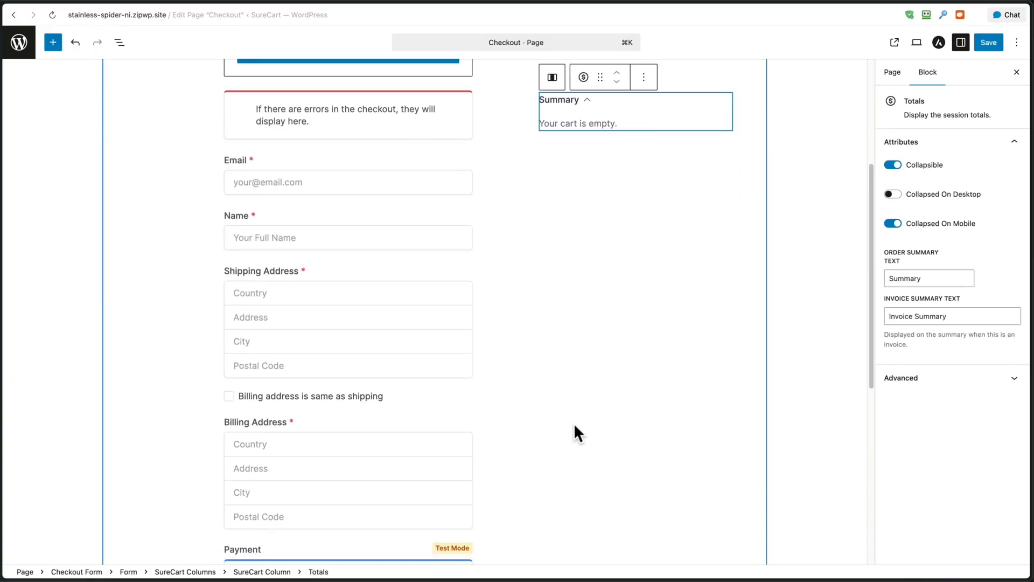
scroll("down", 3)
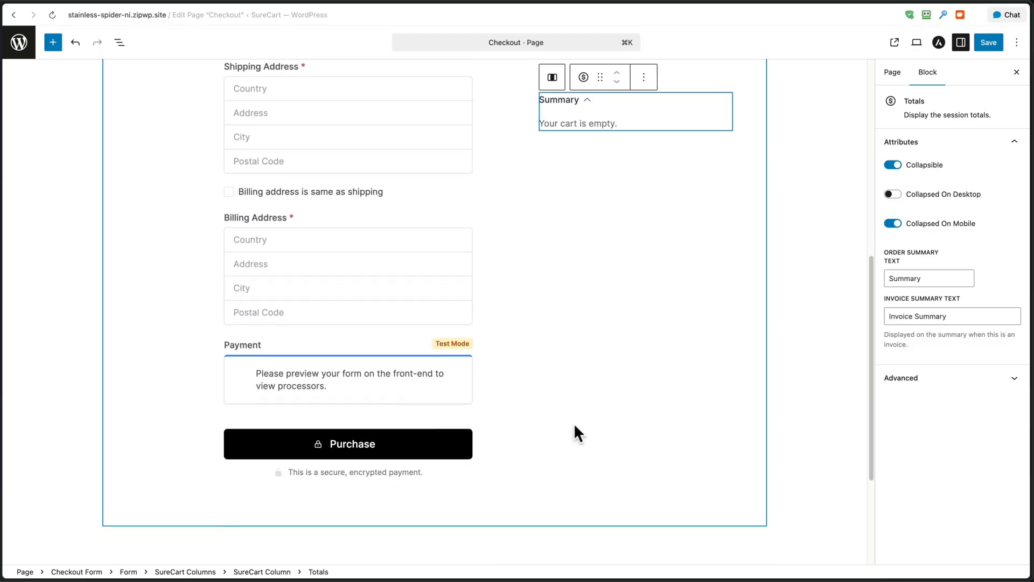
scroll("up", 3)
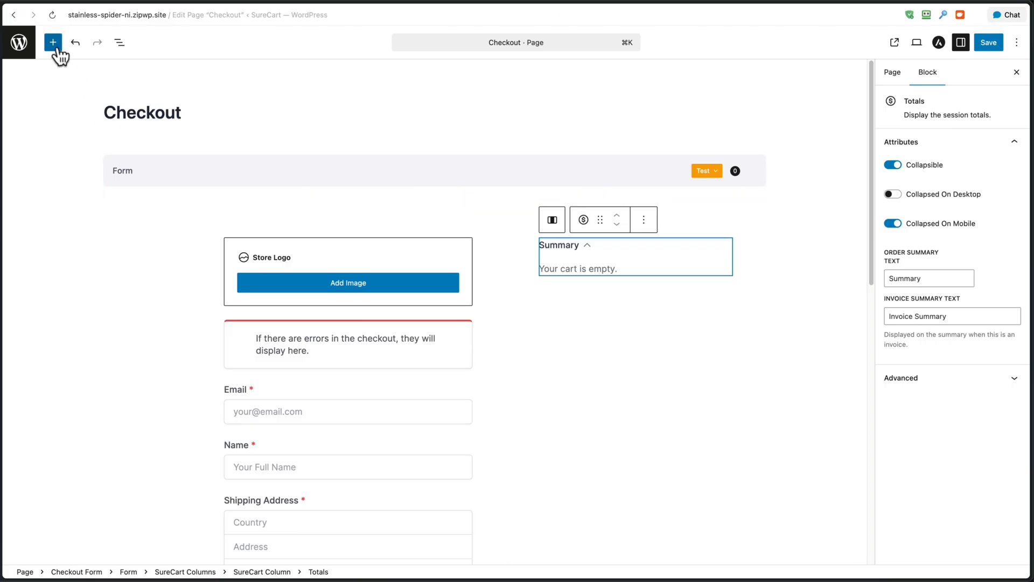
Step: Insert an Order Bumps block, found by searching 'order bump', below the Summary block
left_click(53, 42)
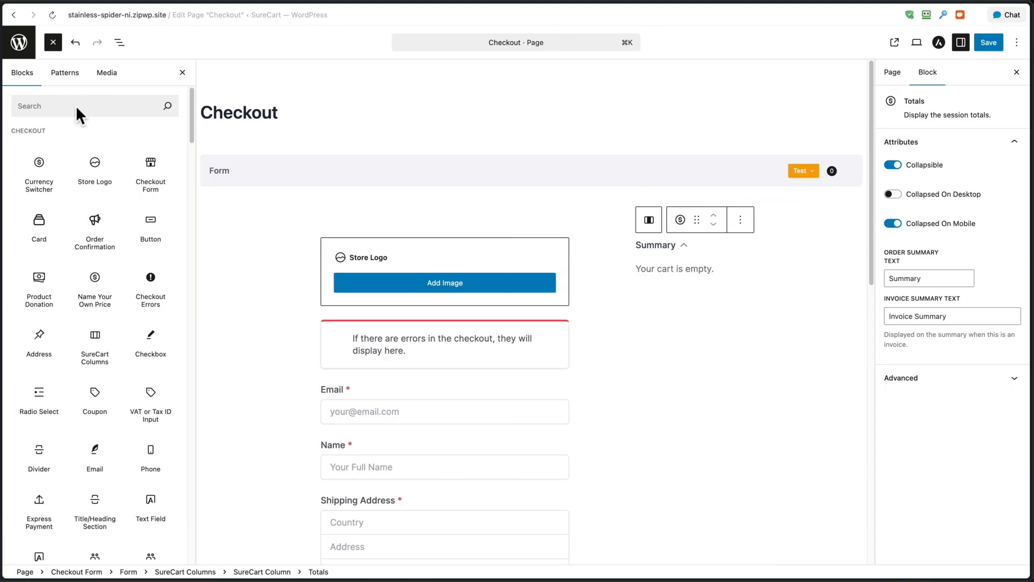
left_click(94, 105)
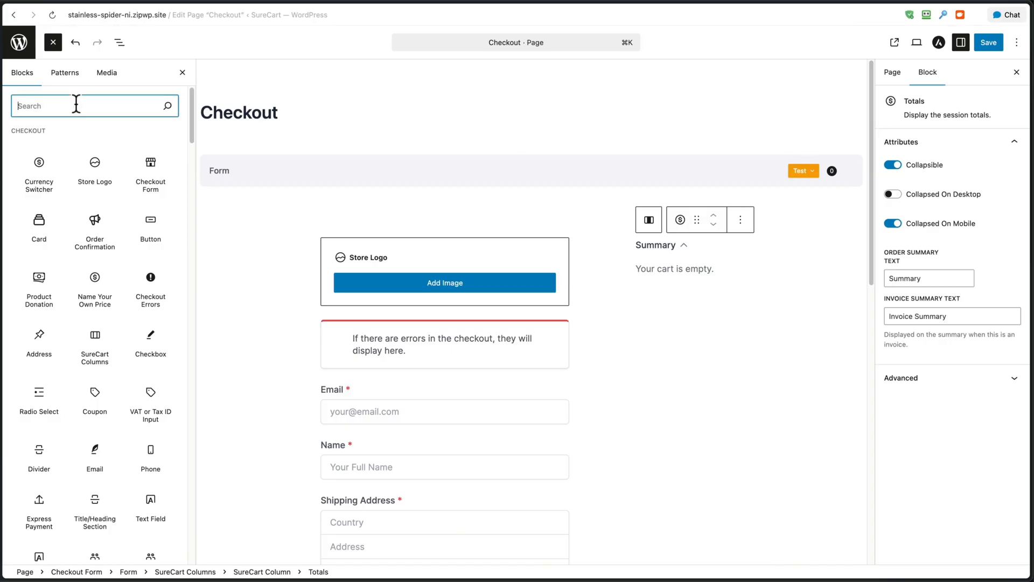
type("order bump")
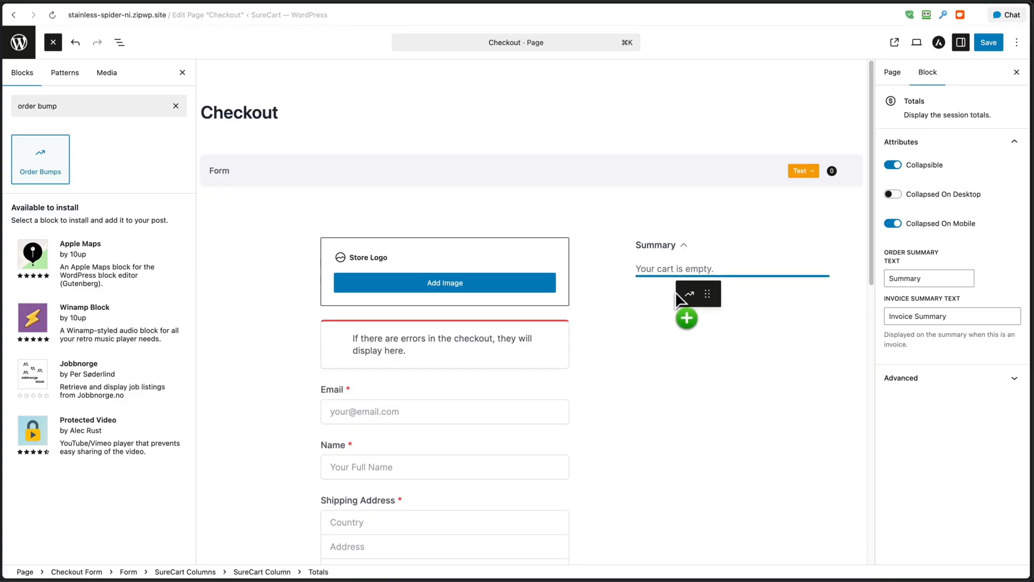
left_click(686, 318)
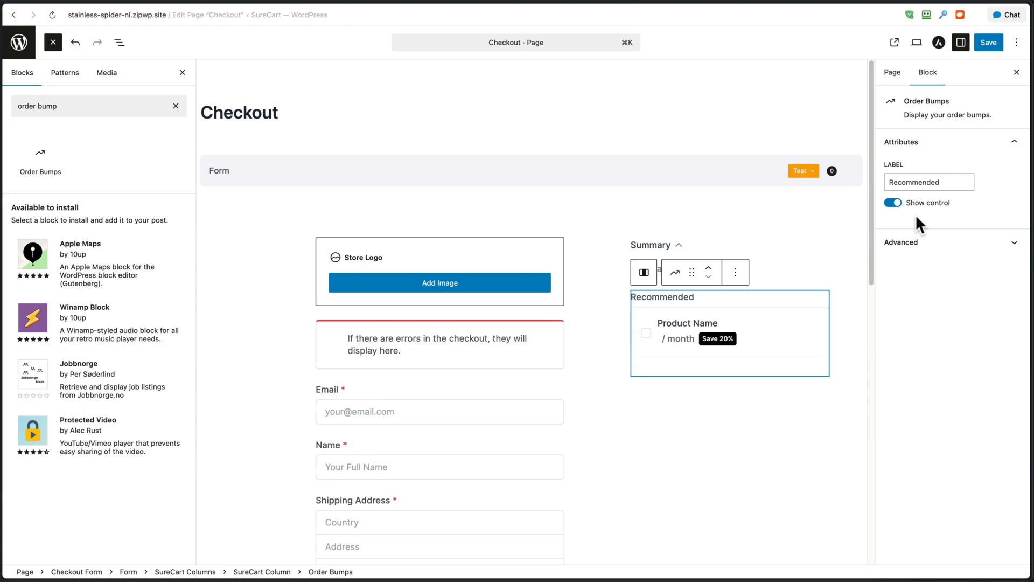
Step: Turn off Show control on the Order Bumps block and save the Checkout page
left_click(705, 305)
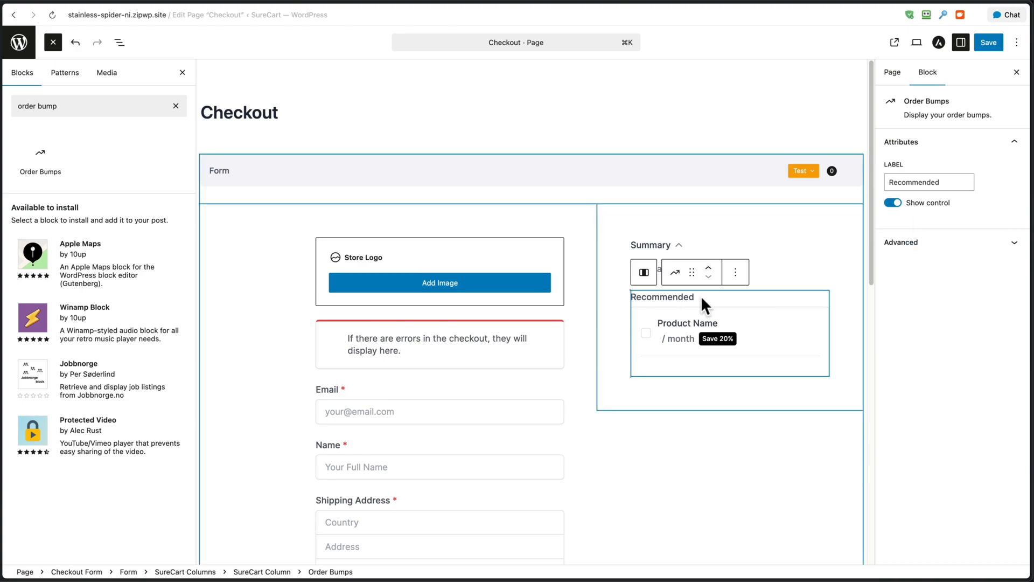
mouse_move(689, 308)
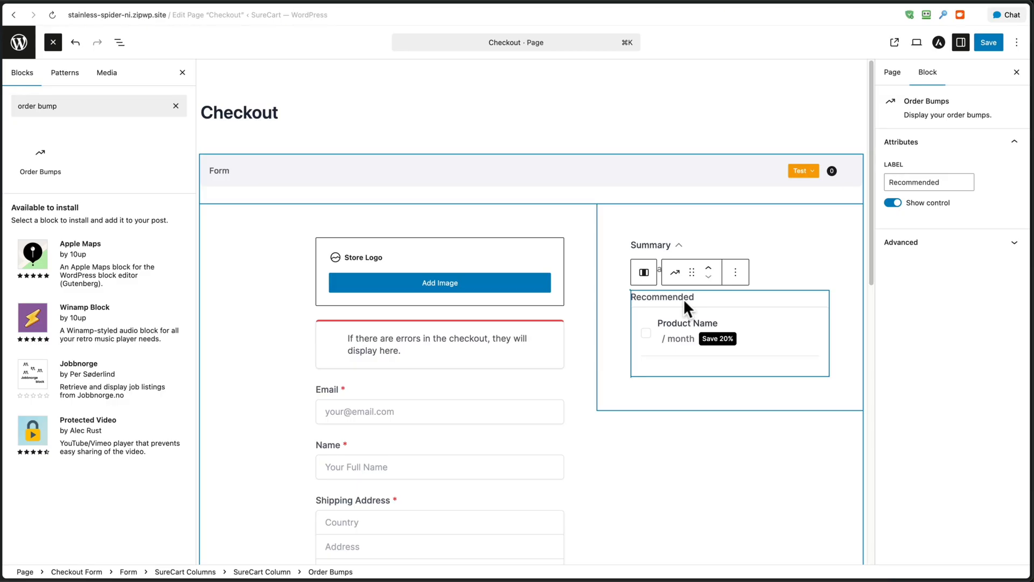
mouse_move(665, 307)
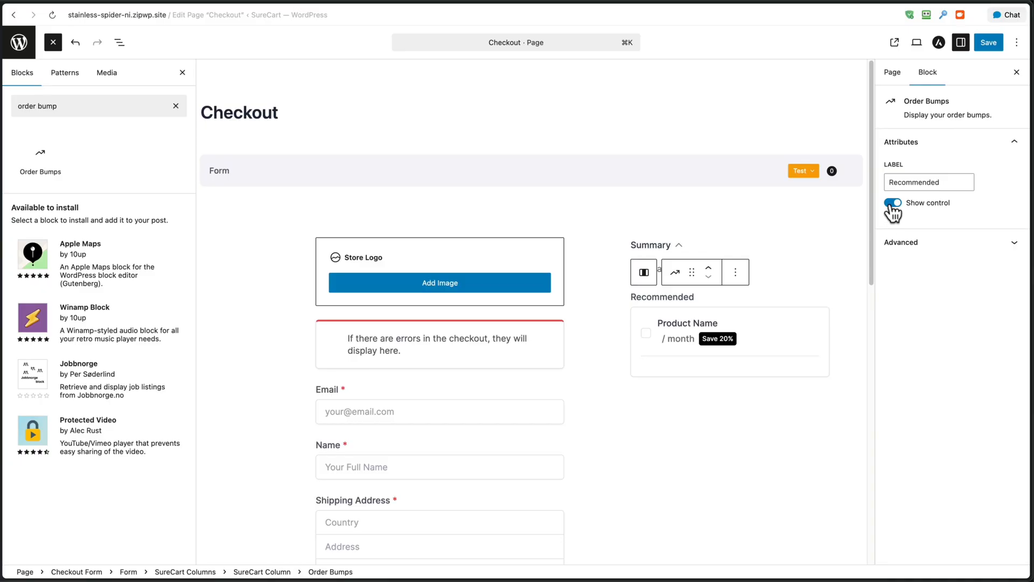
left_click(890, 202)
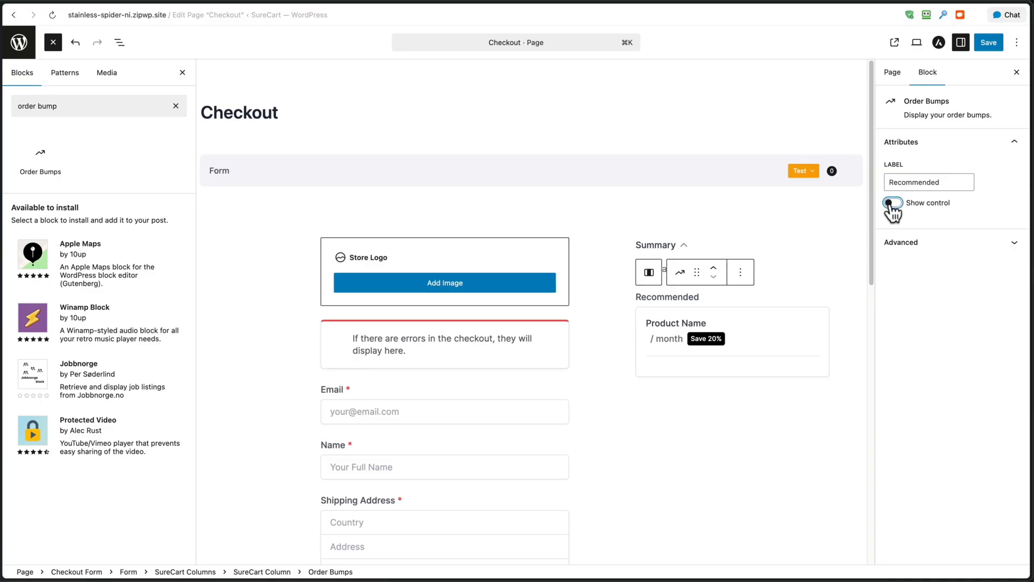
left_click(892, 203)
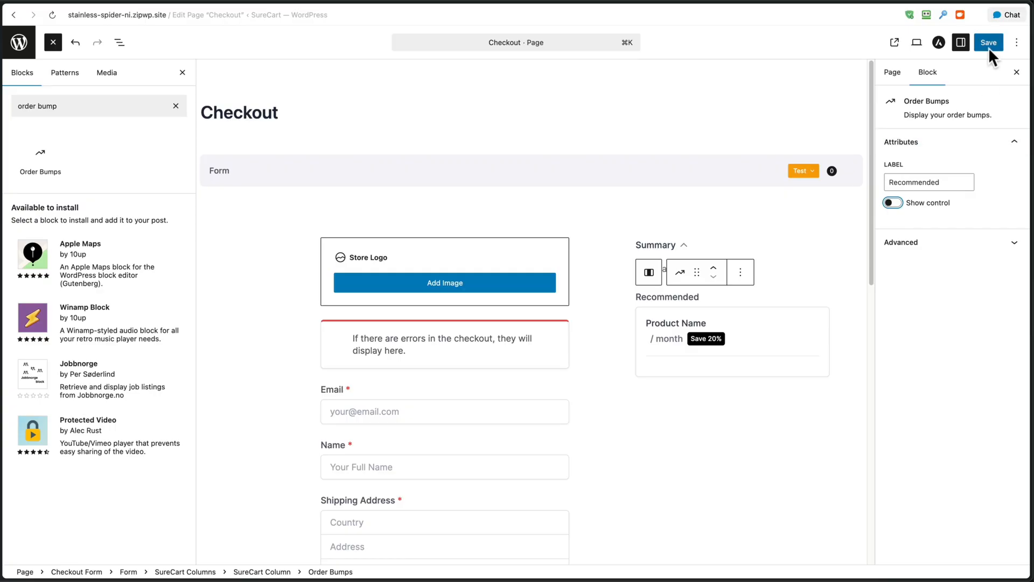
left_click(892, 203)
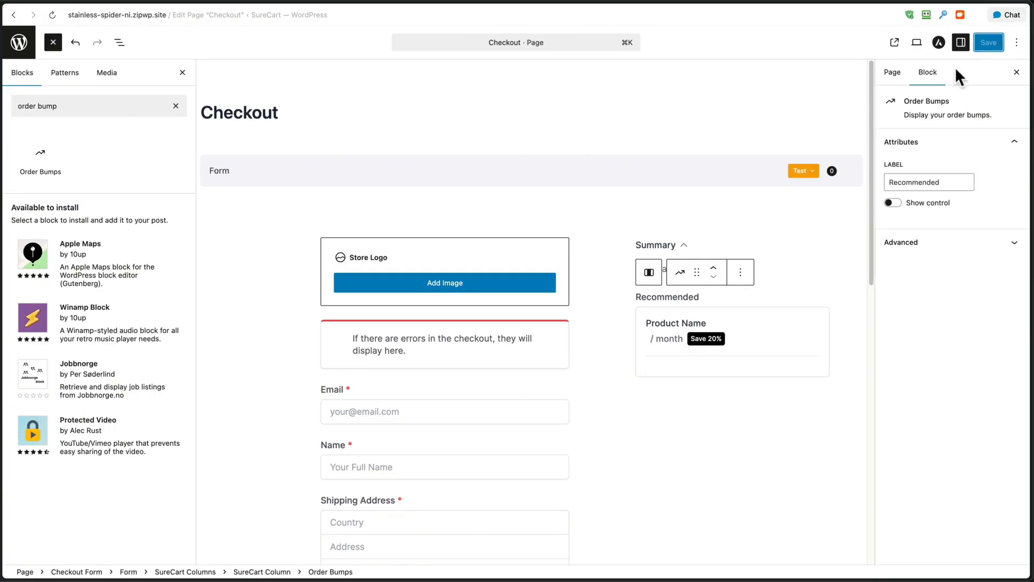
left_click(987, 42)
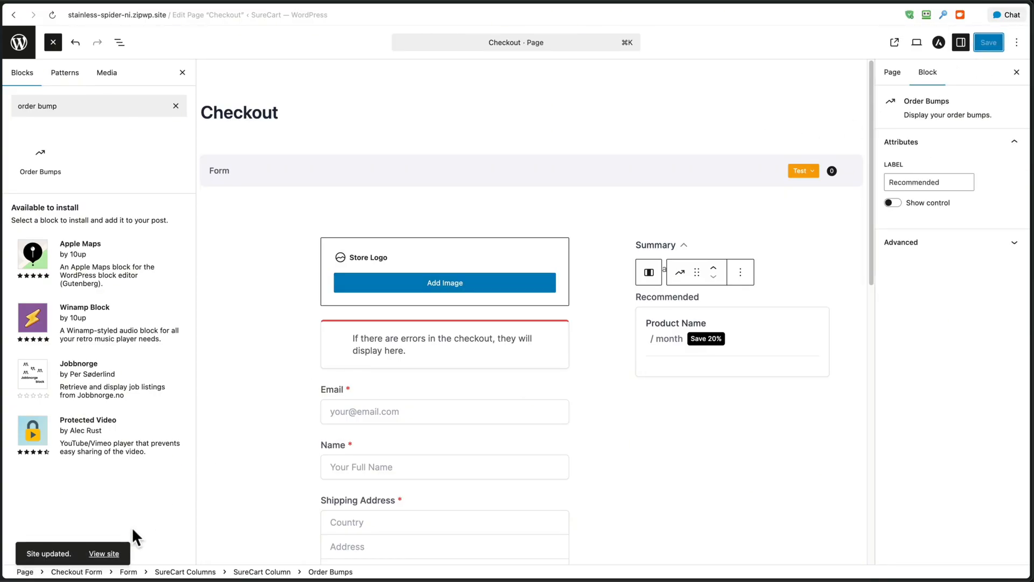
Step: On the live checkout, add the Extra 10 Years Warranty offer for a $1,098 total
left_click(103, 553)
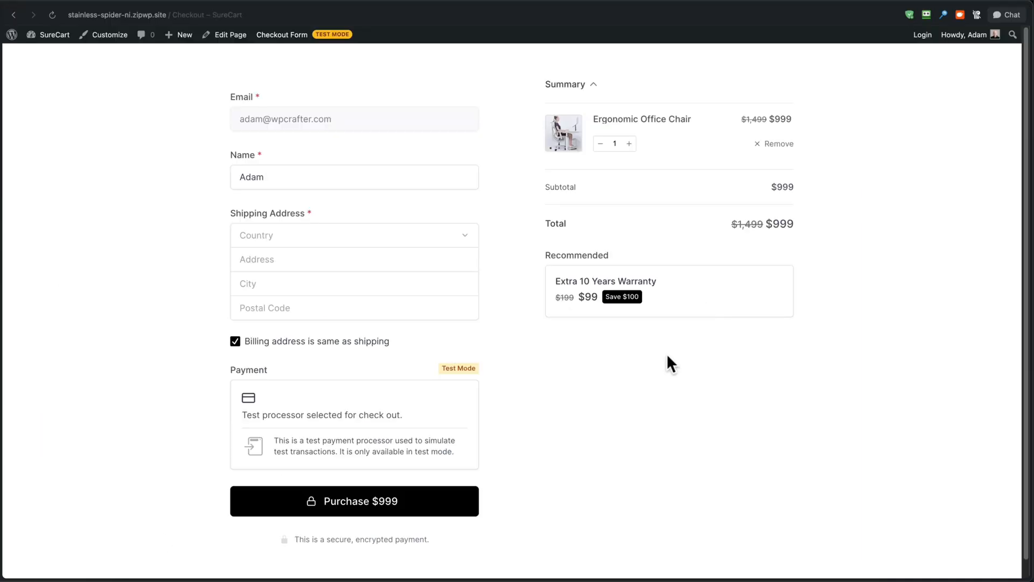
mouse_move(556, 294)
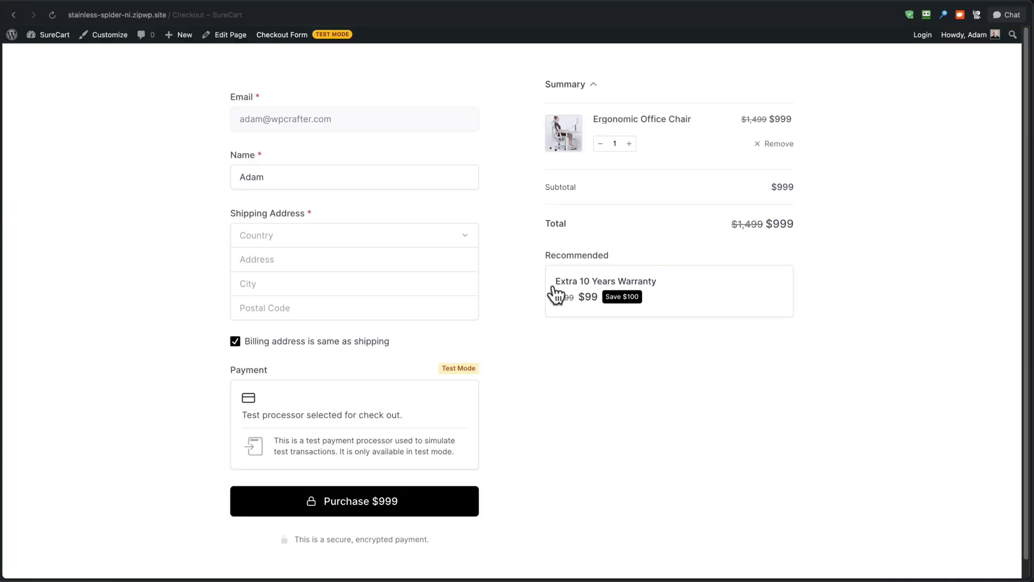
mouse_move(706, 303)
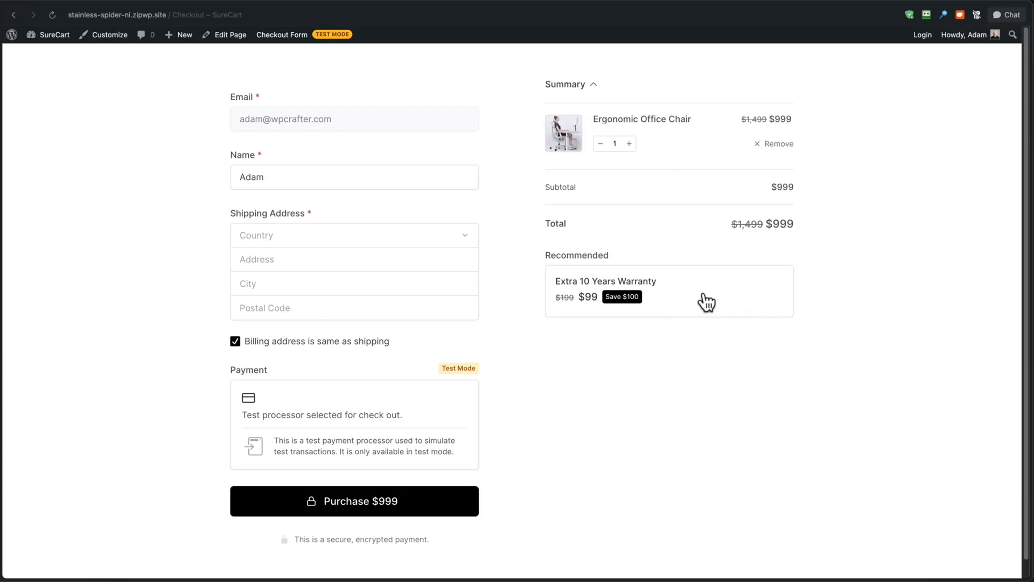
left_click(667, 291)
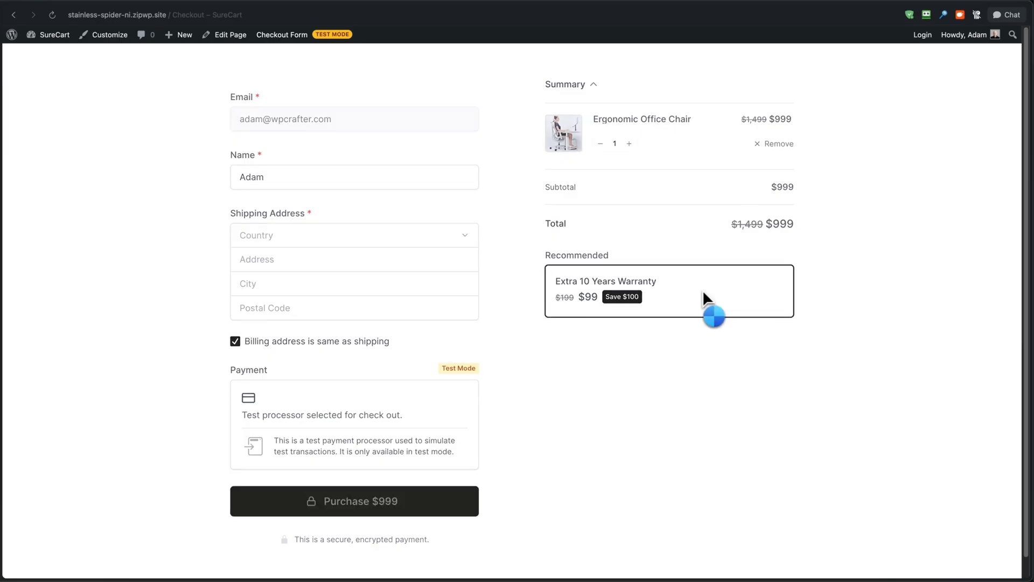
left_click(667, 290)
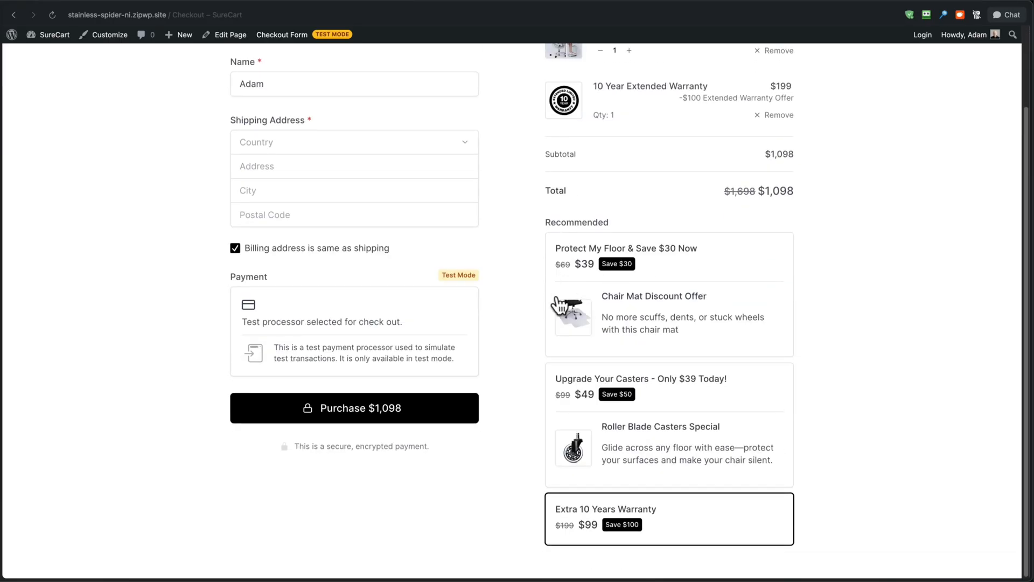
mouse_move(564, 300)
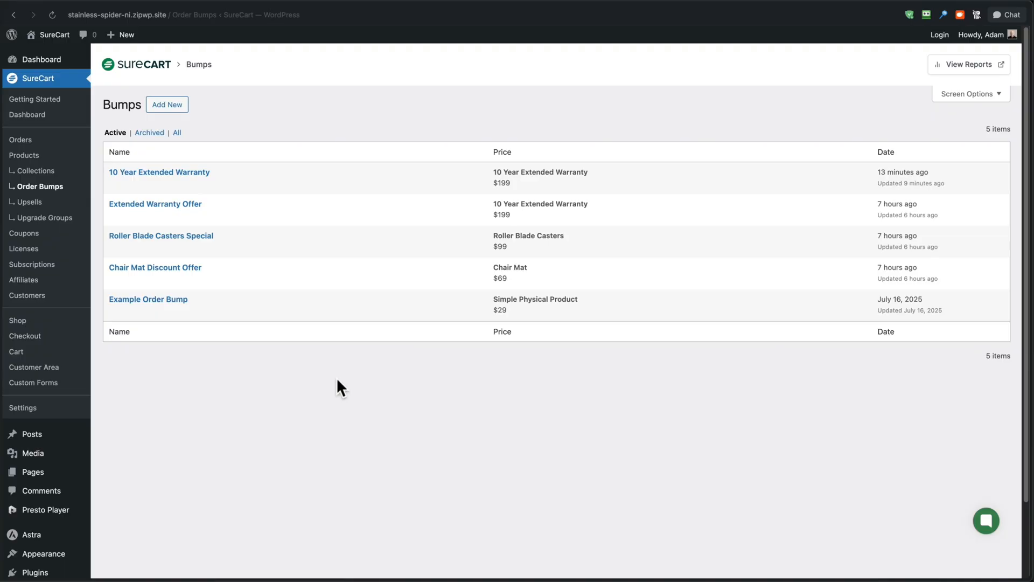
mouse_move(414, 350)
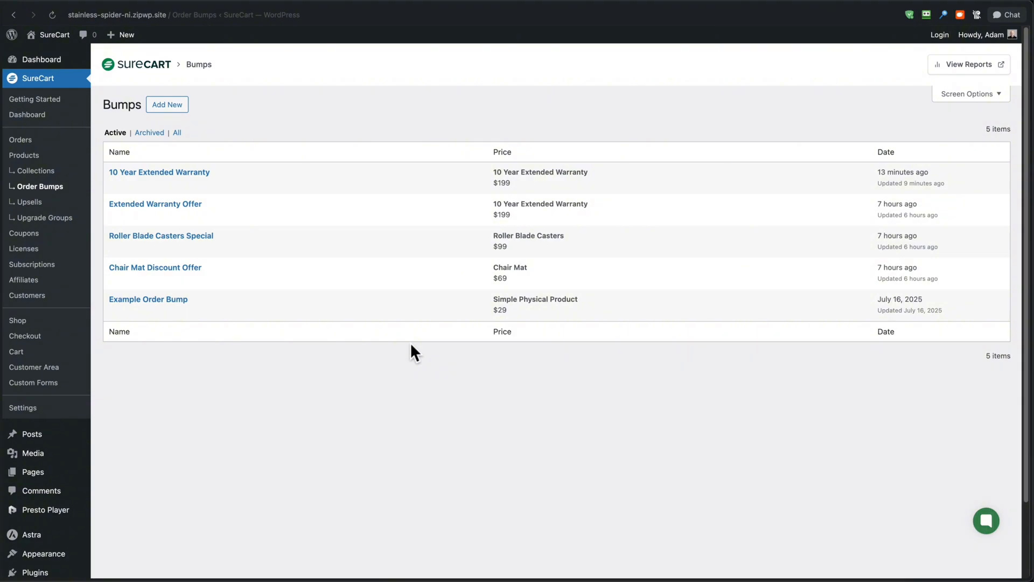
mouse_move(297, 283)
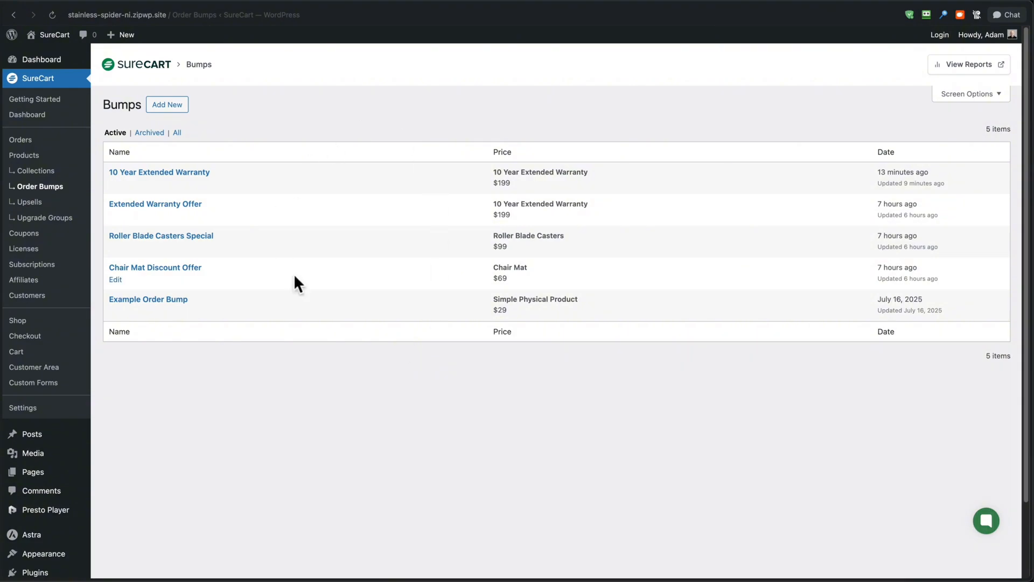
mouse_move(504, 150)
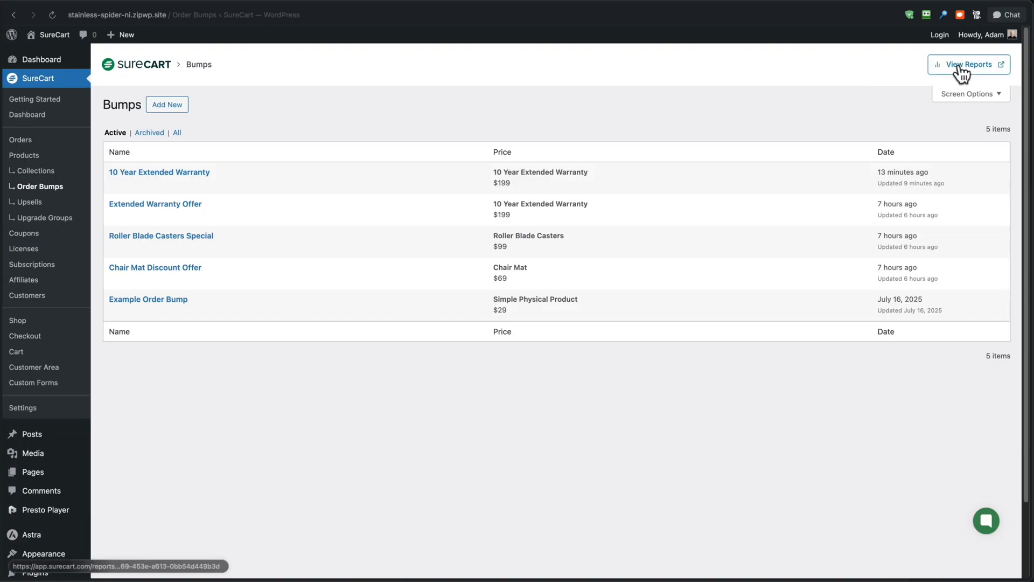
Step: Open View Reports from the SureCart Order Bumps list
left_click(969, 64)
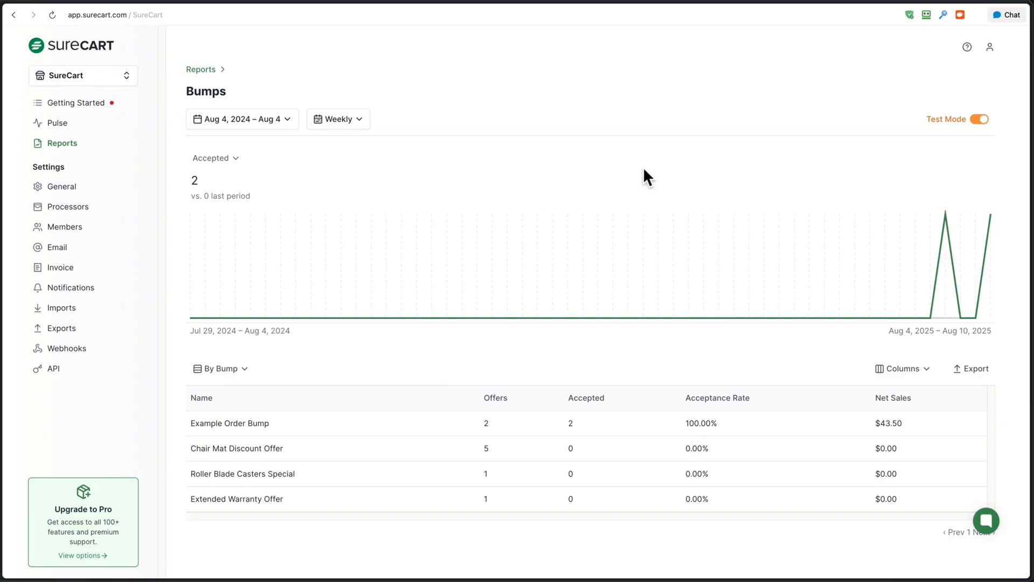
mouse_move(495, 186)
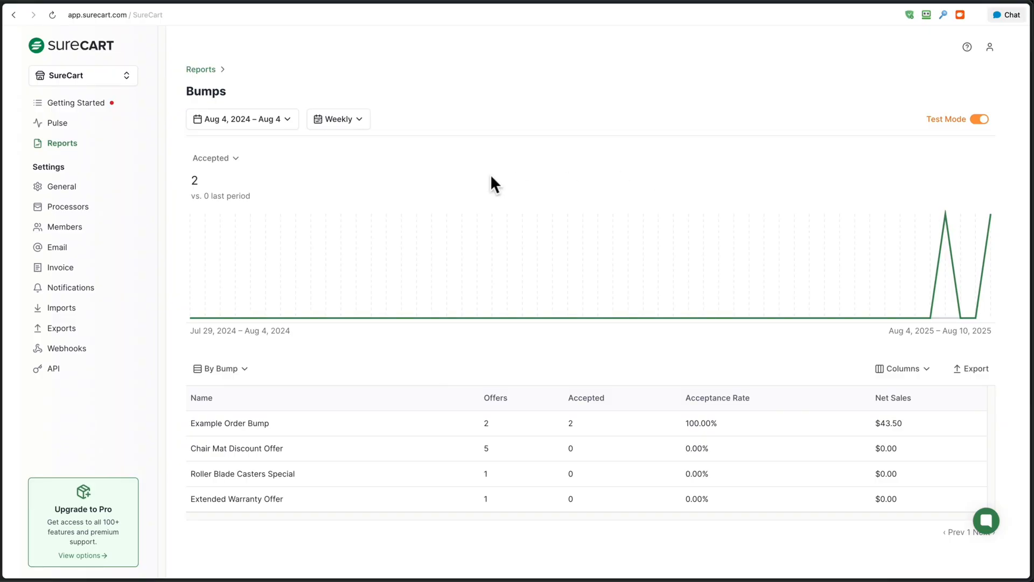
Step: Check the report's date range unchanged, then open the By Date / By Bump grouping options
left_click(242, 119)
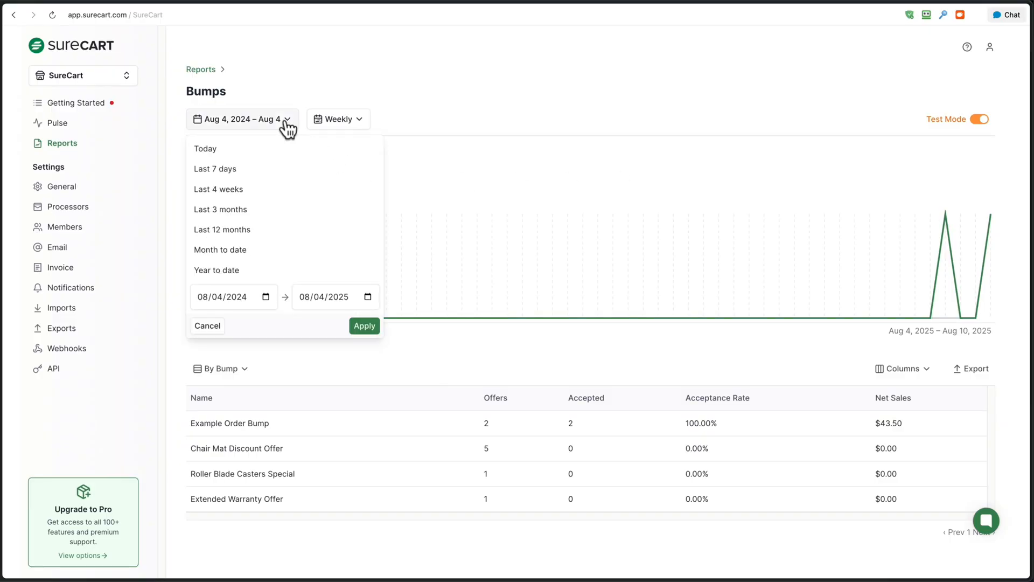
left_click(363, 325)
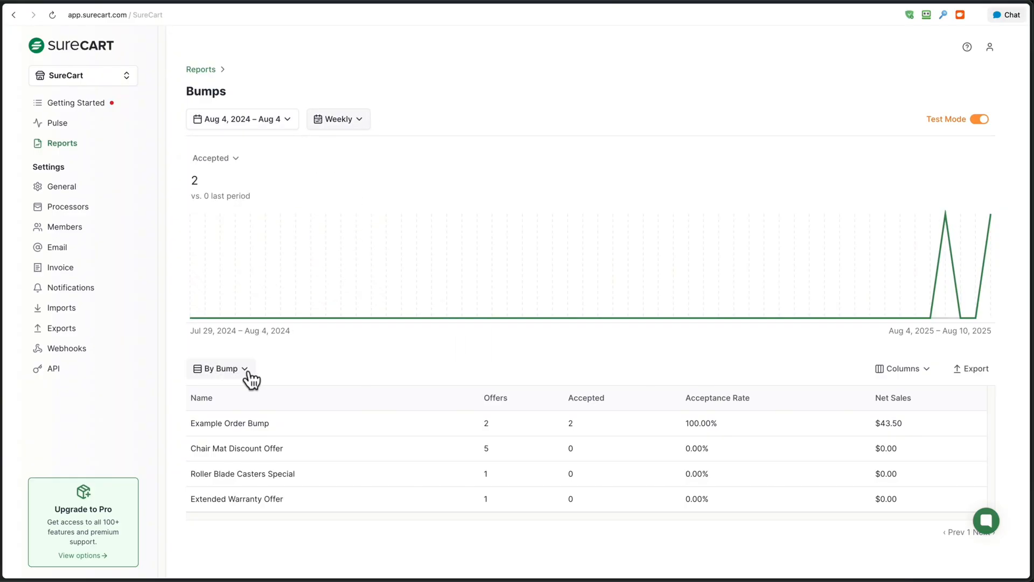
left_click(221, 368)
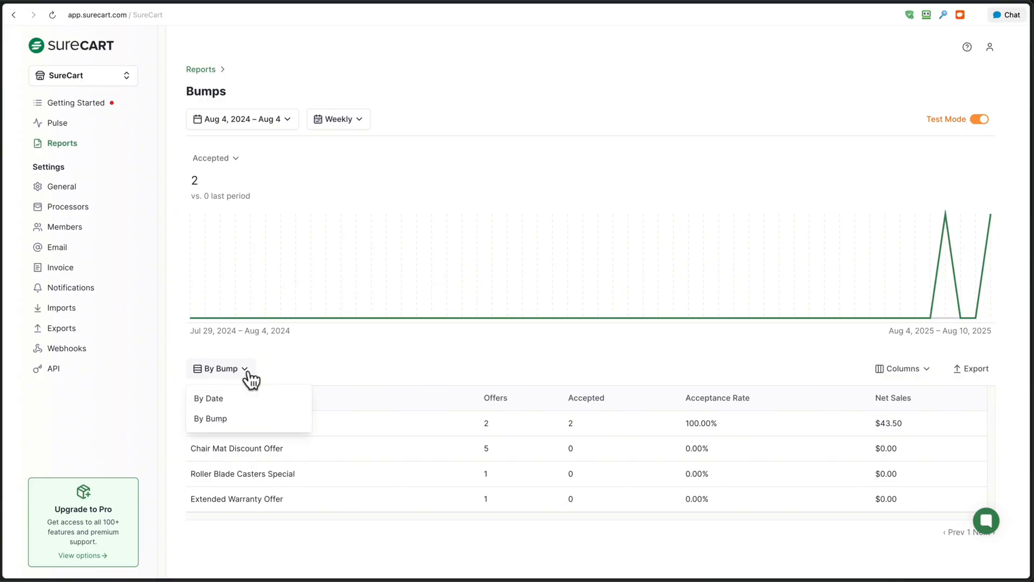
mouse_move(257, 398)
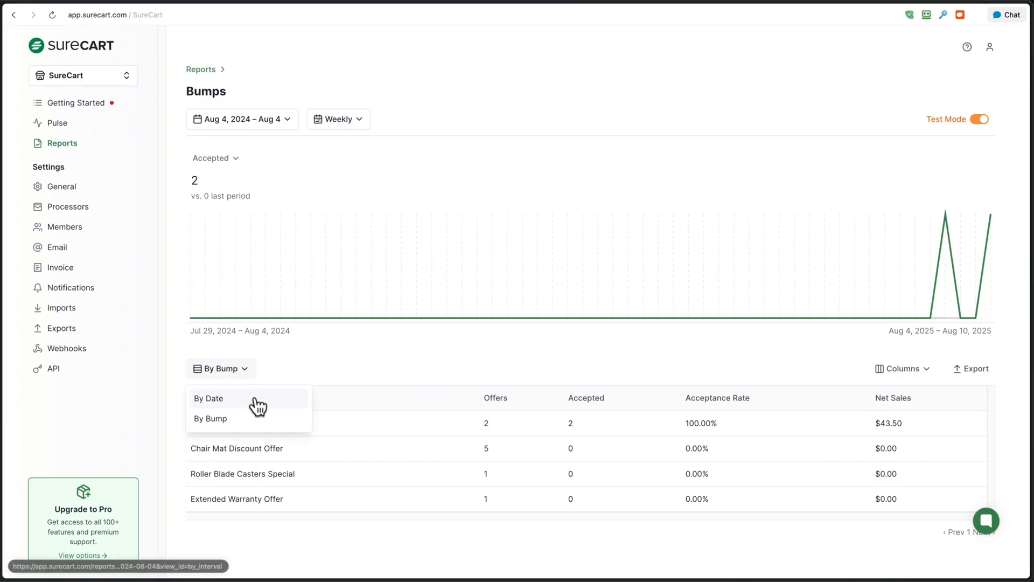
mouse_move(347, 368)
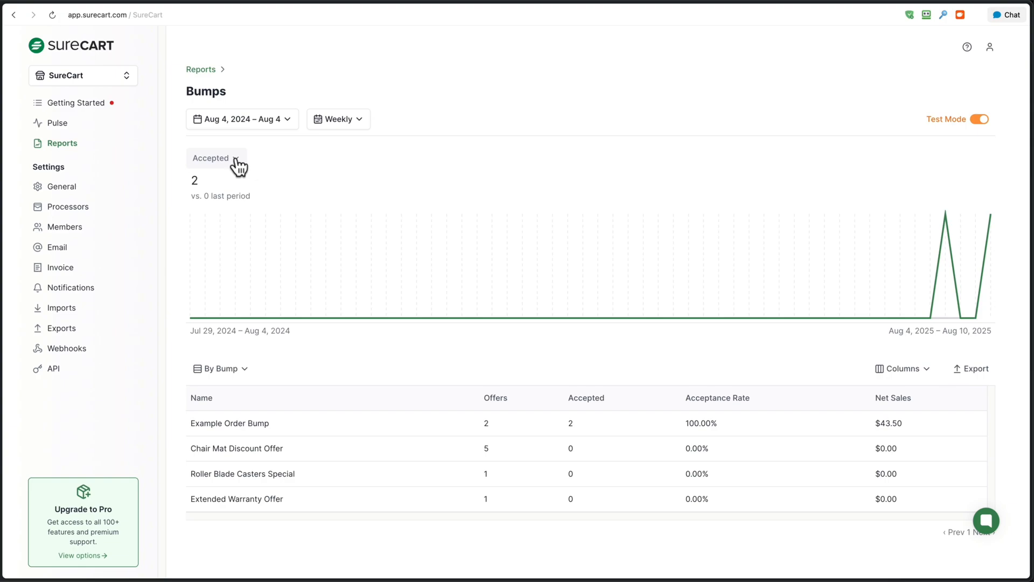
Step: Chart Acceptance Rate (2.06%) instead of Accepted, and check the Columns options without changes
left_click(215, 157)
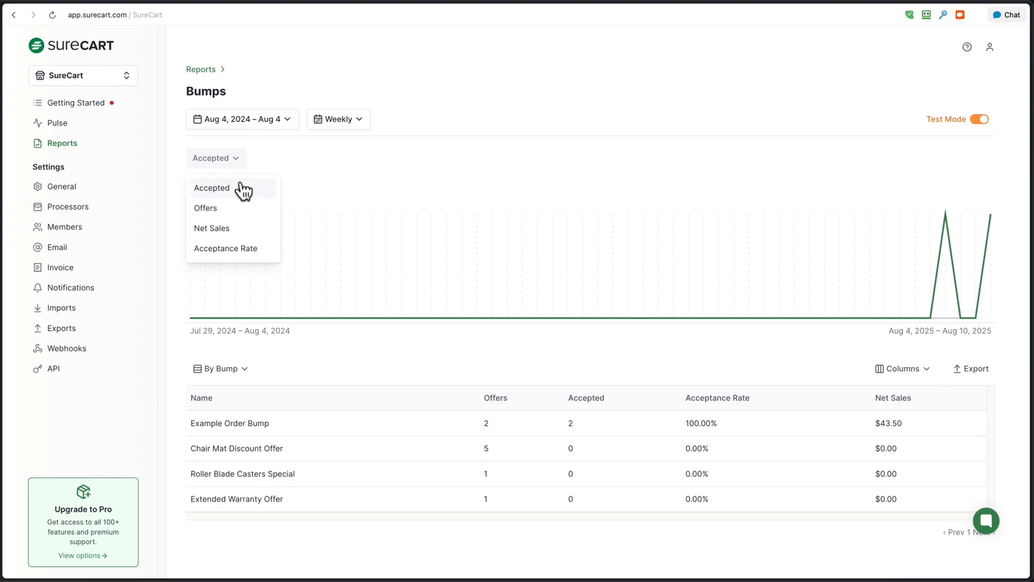
mouse_move(242, 212)
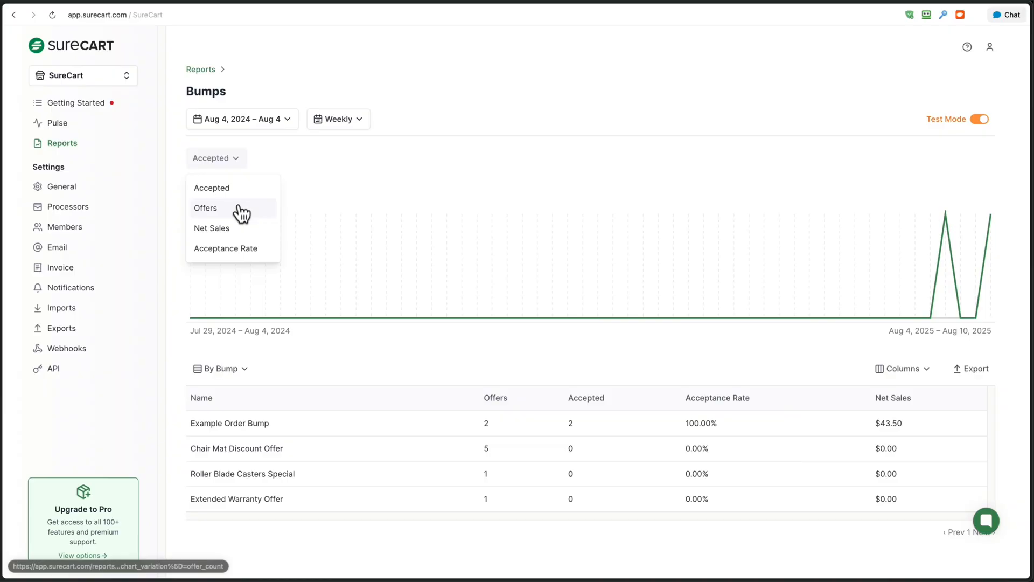
mouse_move(250, 251)
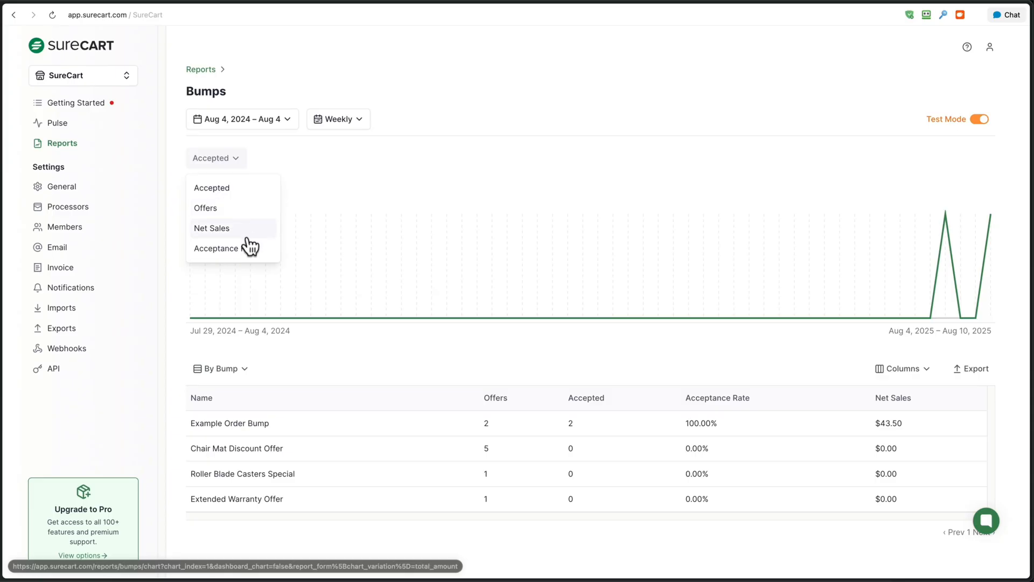
mouse_move(215, 248)
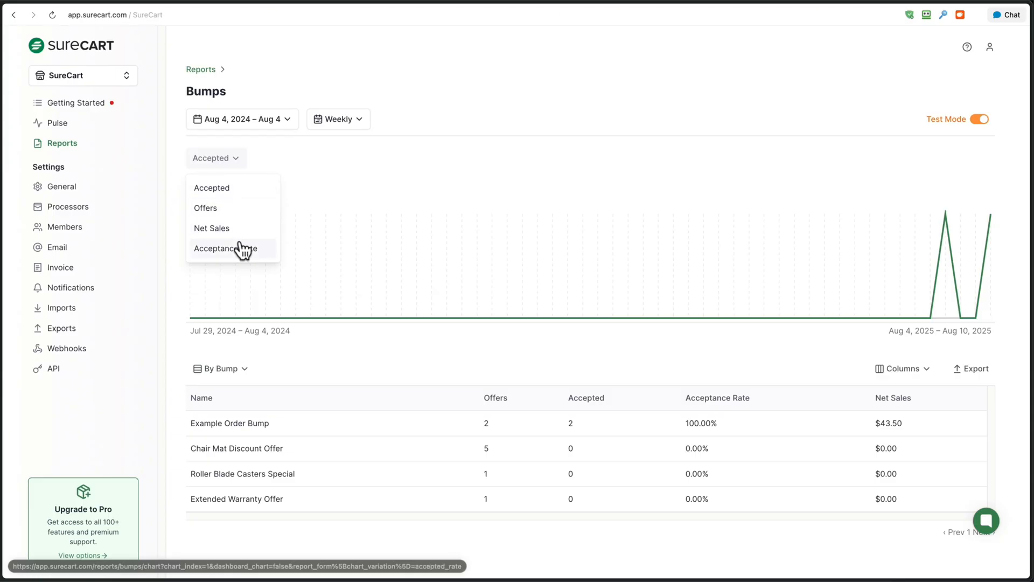
left_click(224, 248)
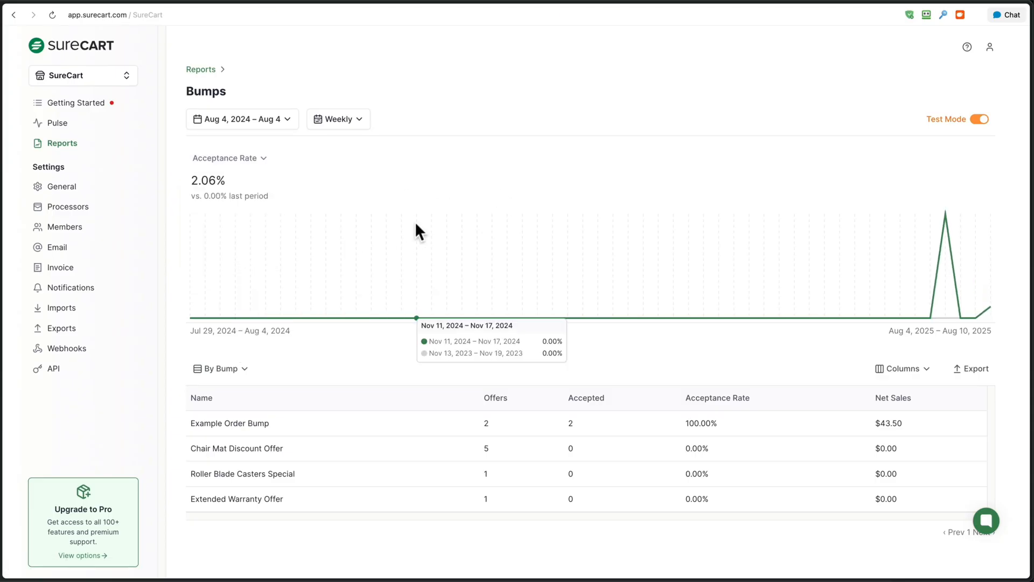
mouse_move(346, 280)
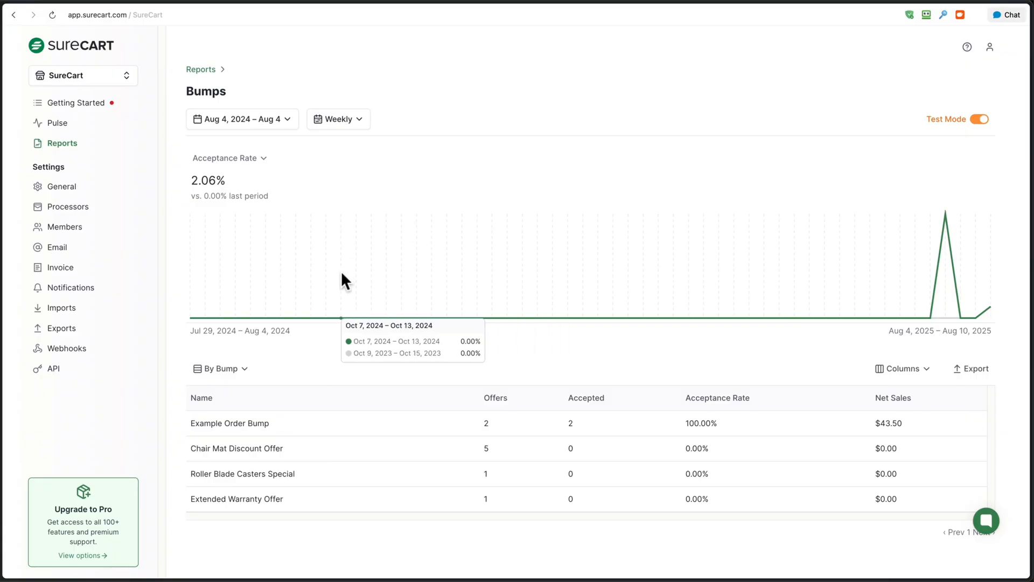
mouse_move(935, 375)
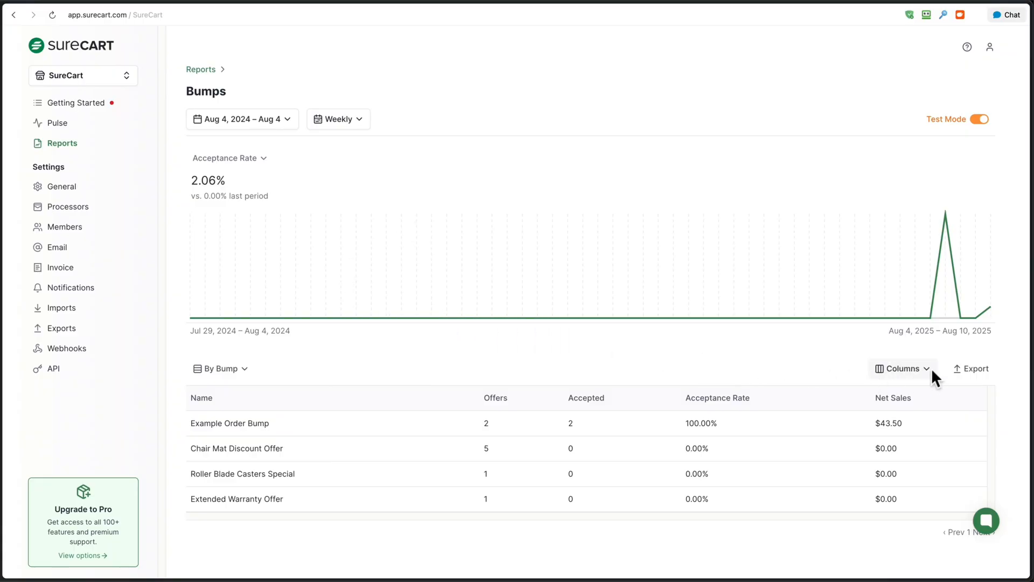
left_click(902, 368)
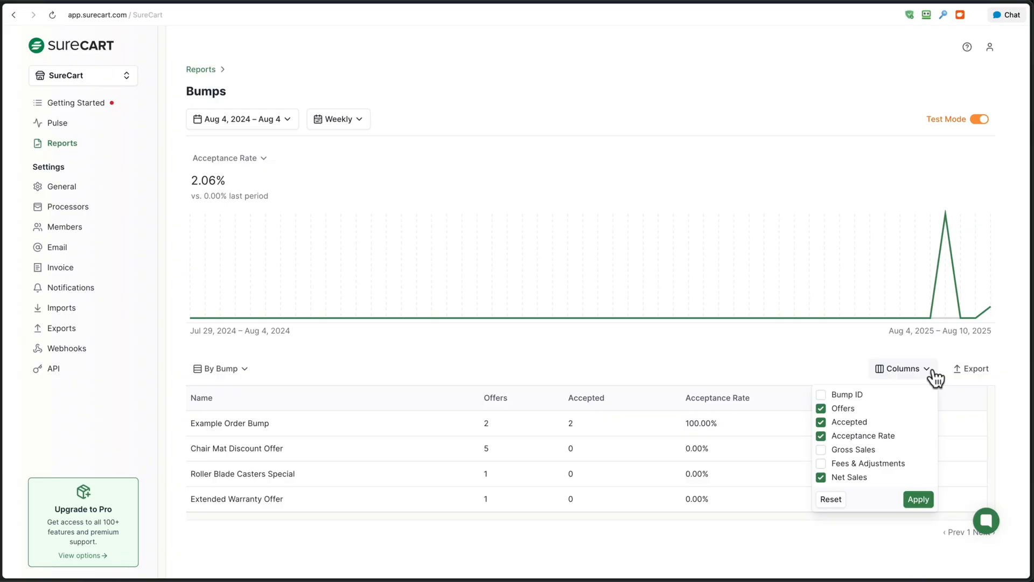
left_click(917, 500)
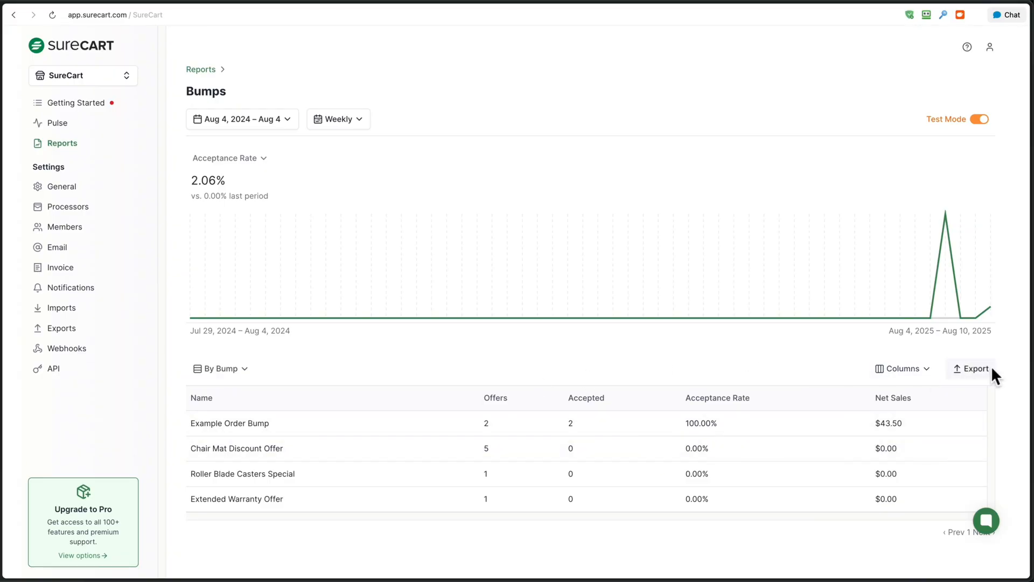
mouse_move(450, 329)
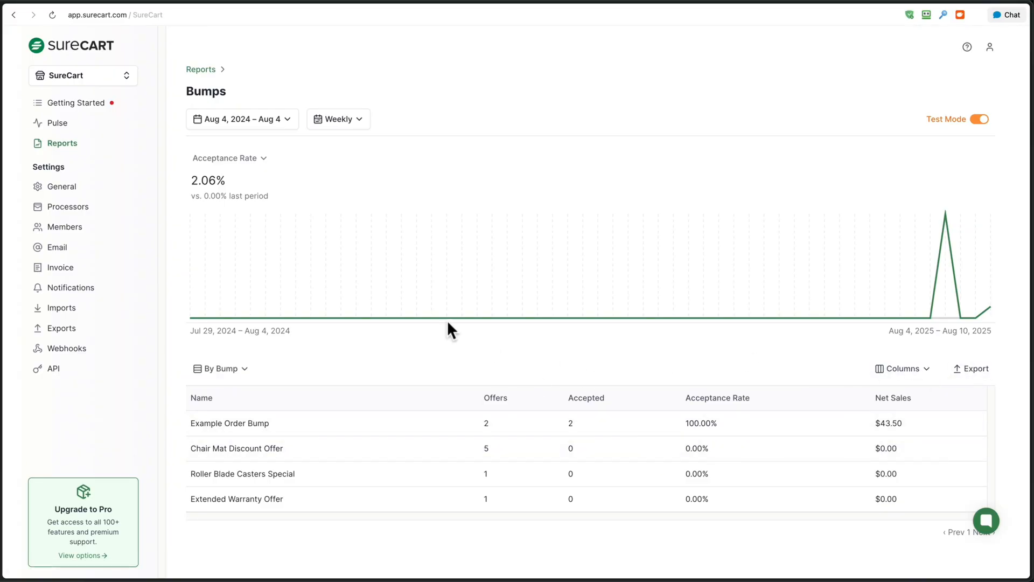
mouse_move(59, 123)
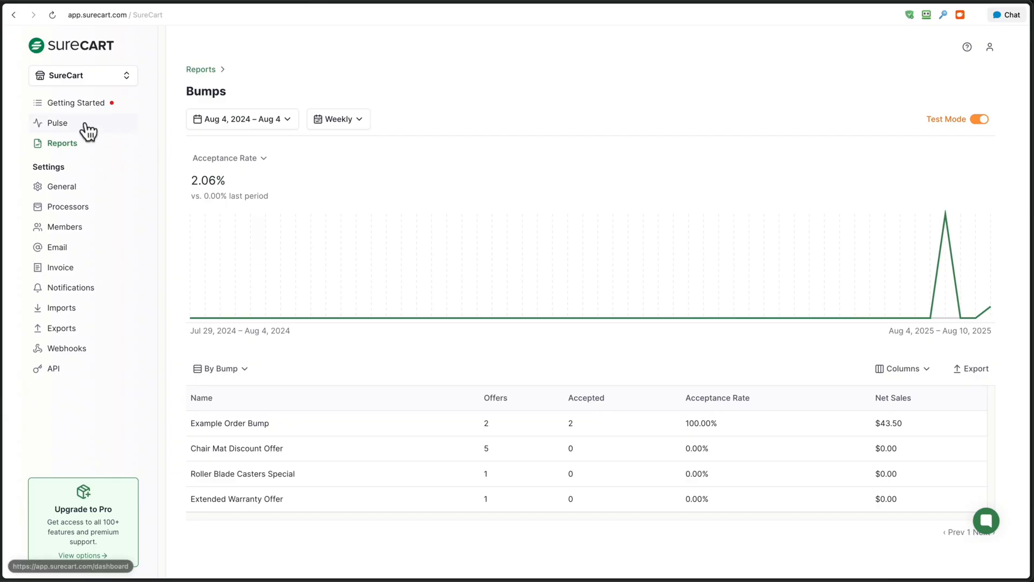
Step: Open Pulse and scroll its charts showing $36,976.50 net sales and 2.06% bump acceptance
left_click(58, 122)
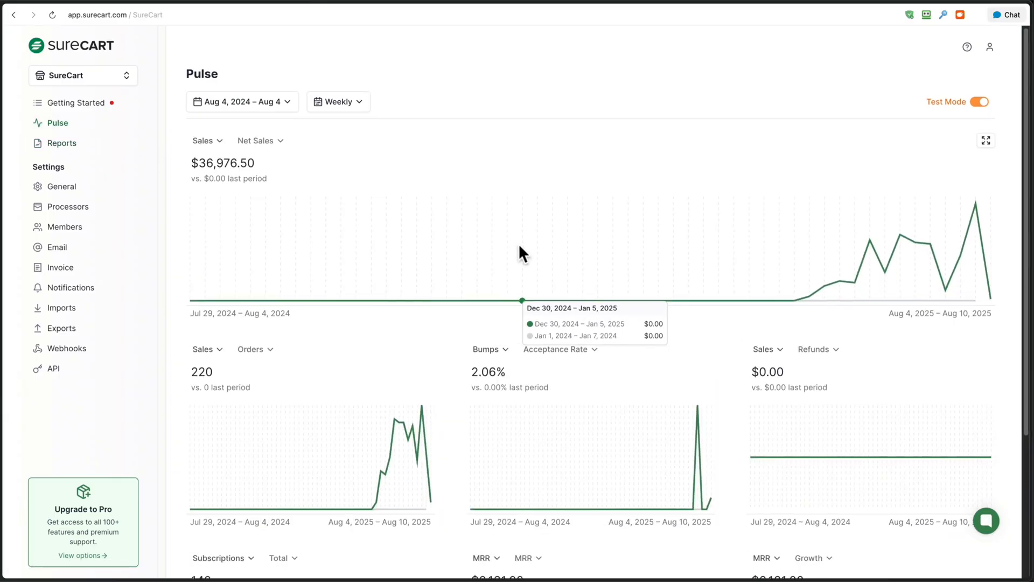
scroll("down", 3)
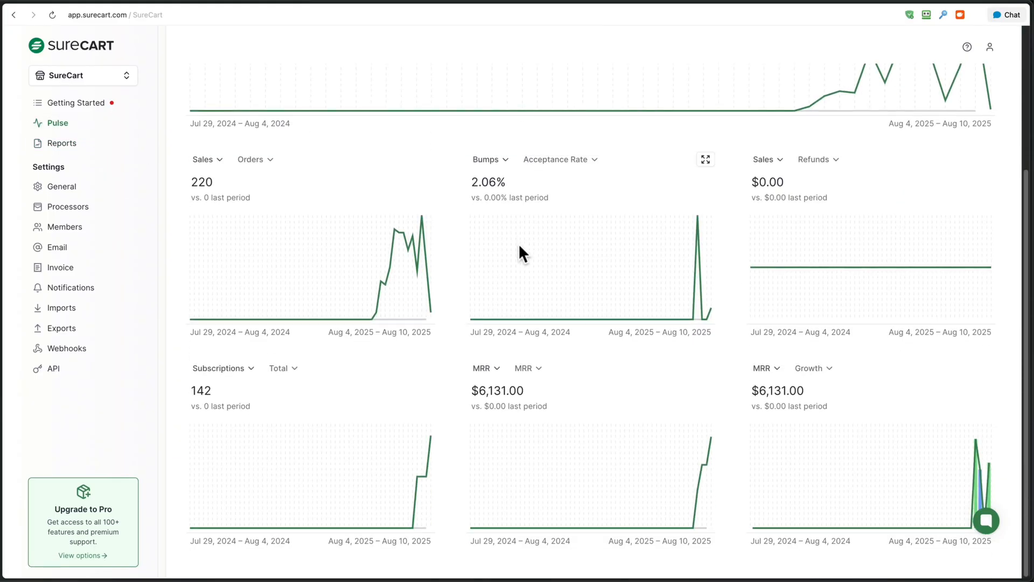
scroll("up", 3)
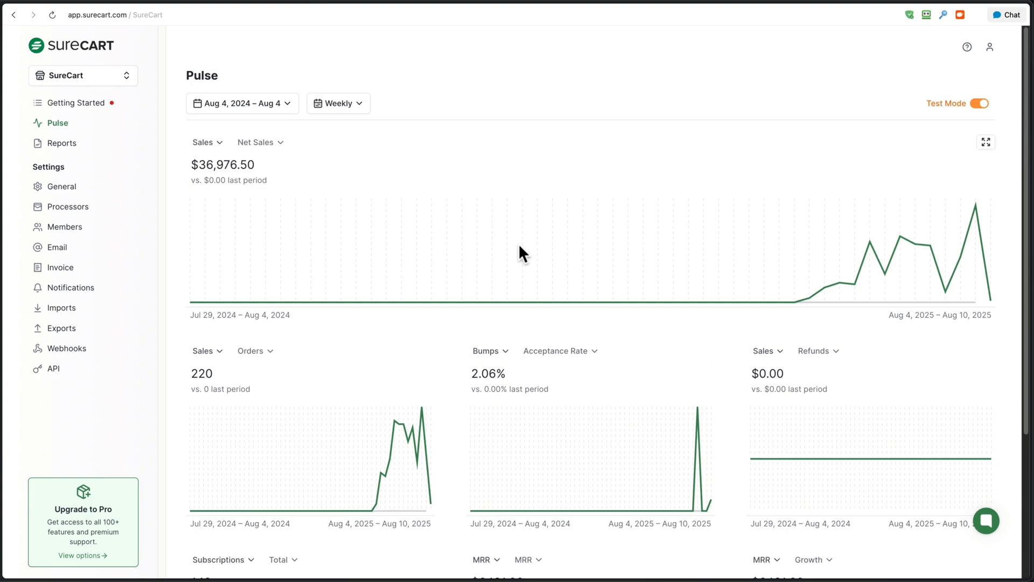
mouse_move(502, 373)
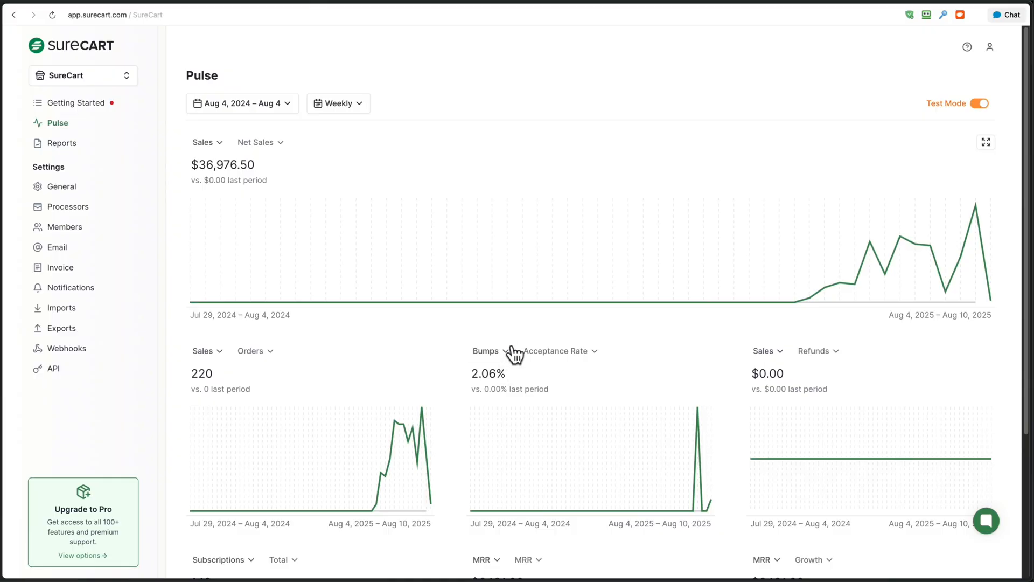
mouse_move(206, 142)
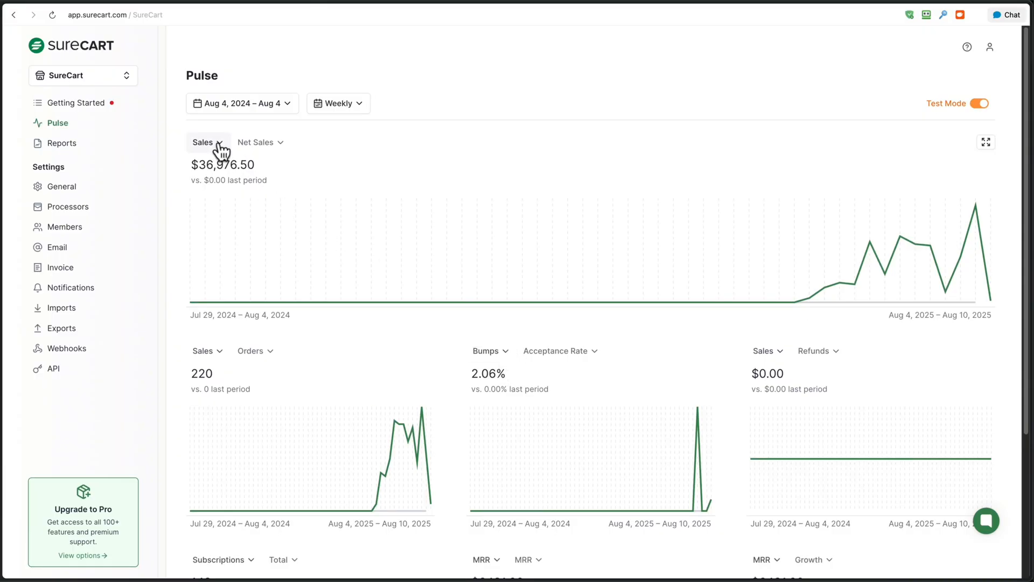
Step: Switch the Pulse main chart to Bumps with the Net Sales metric, showing $43.50
left_click(206, 142)
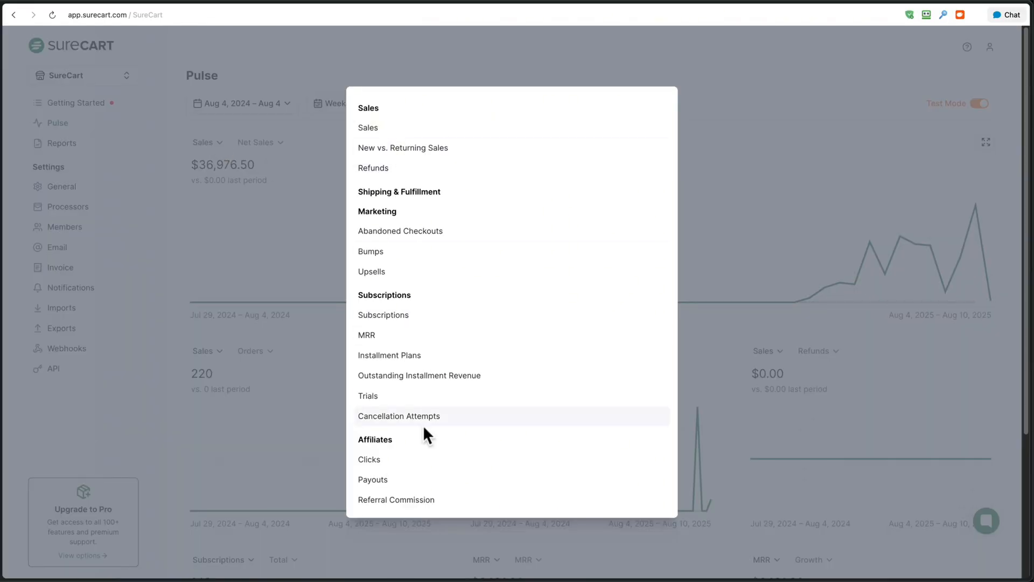
mouse_move(379, 257)
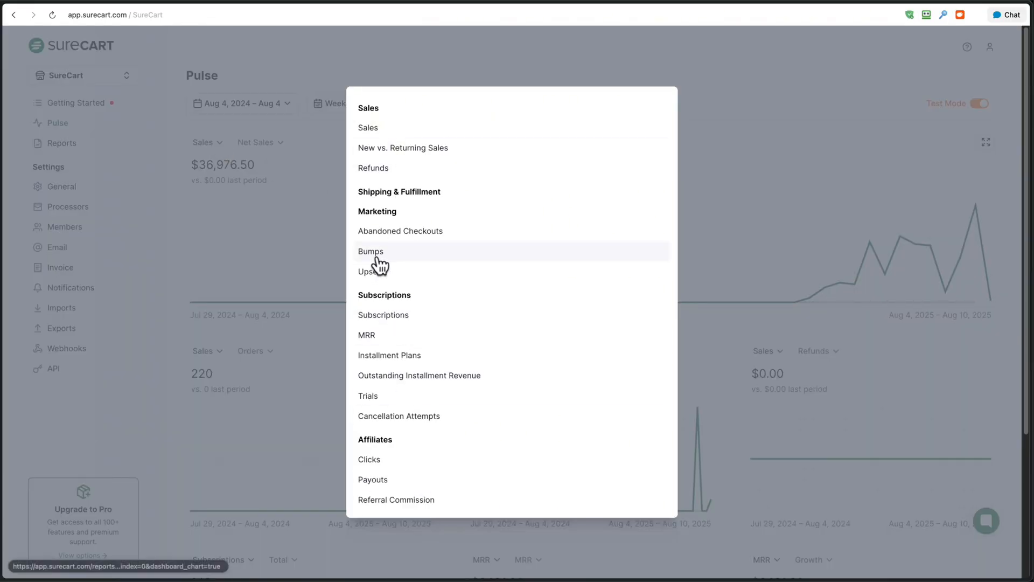
left_click(370, 252)
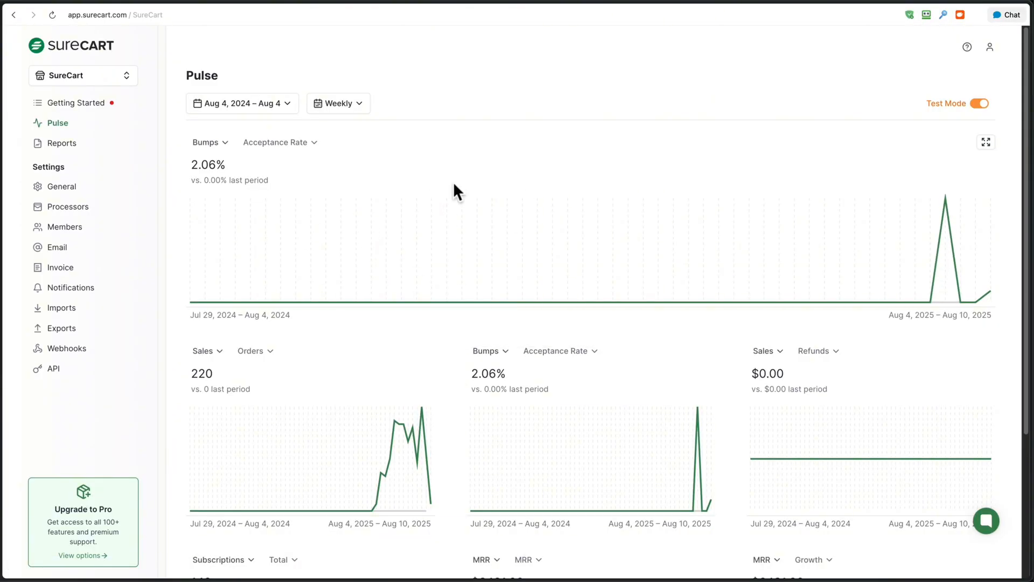
left_click(279, 142)
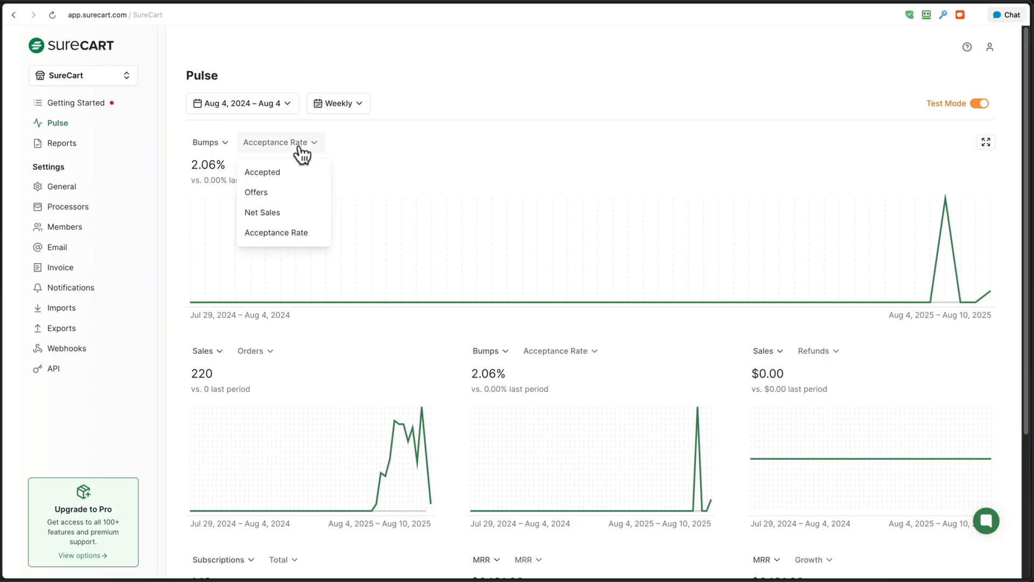
mouse_move(297, 195)
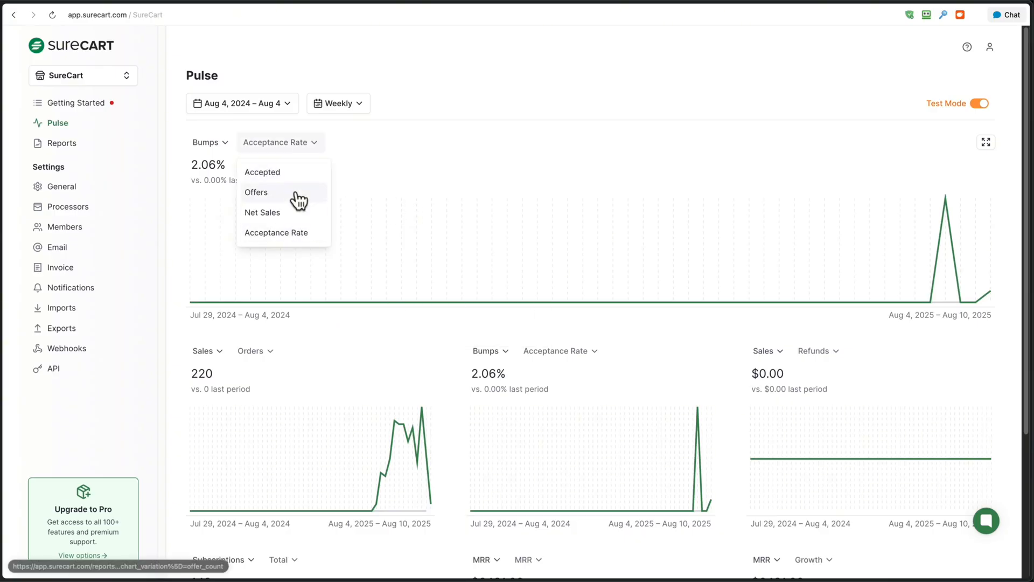
left_click(262, 212)
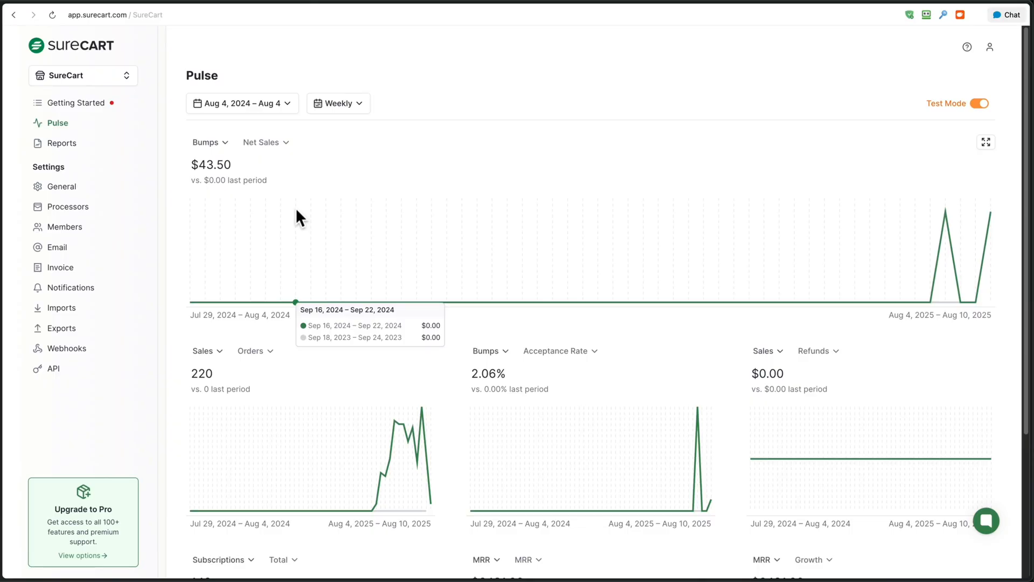
mouse_move(234, 102)
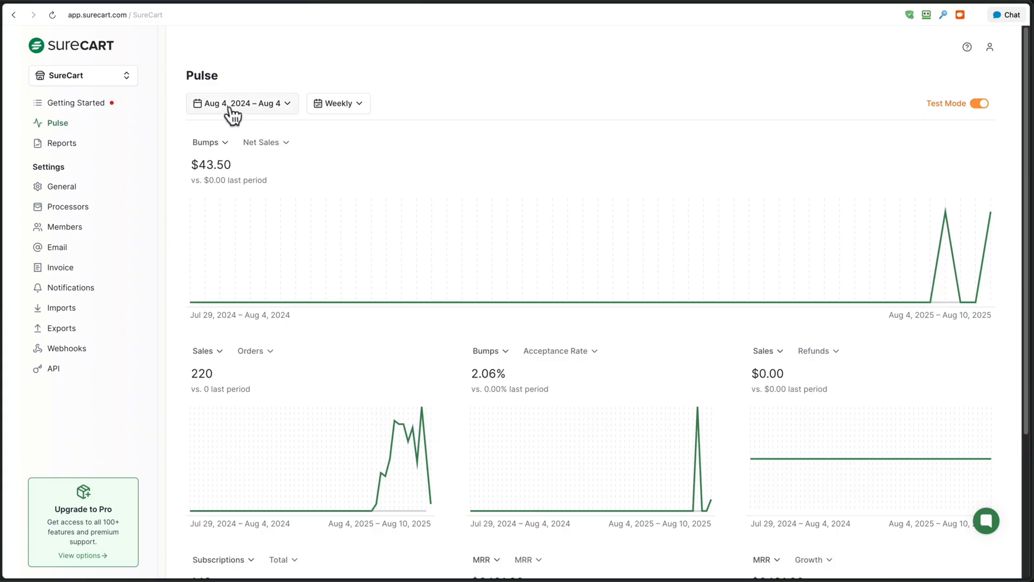
mouse_move(343, 183)
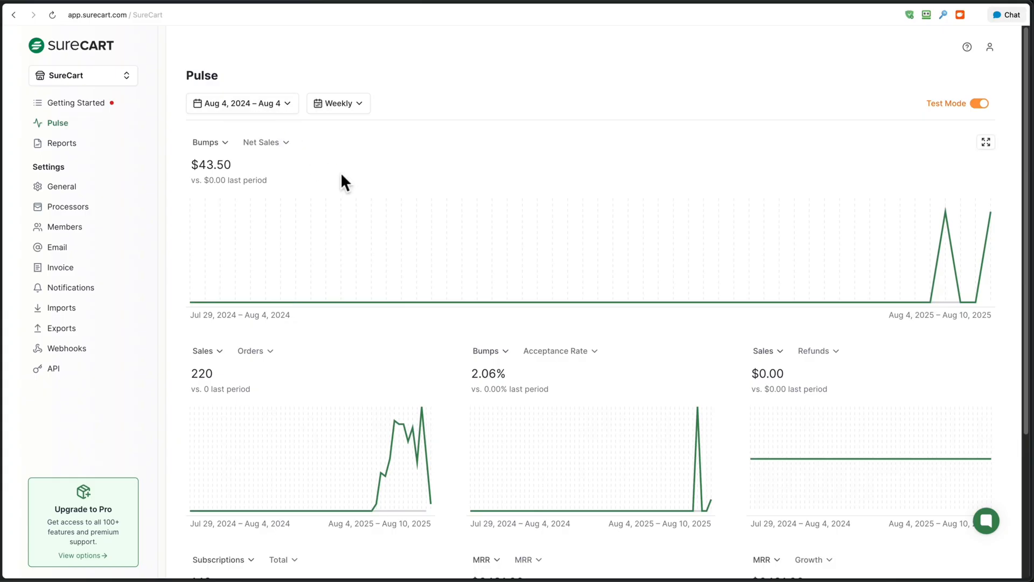